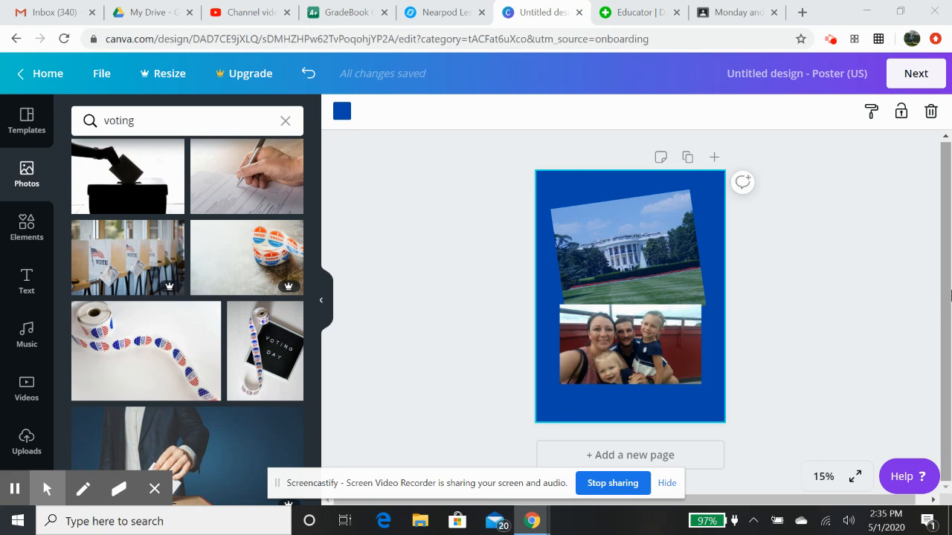
Step: Open the Templates panel and scroll through the poster template categories
{"action": "left_click", "coordinate": [84, 489]}
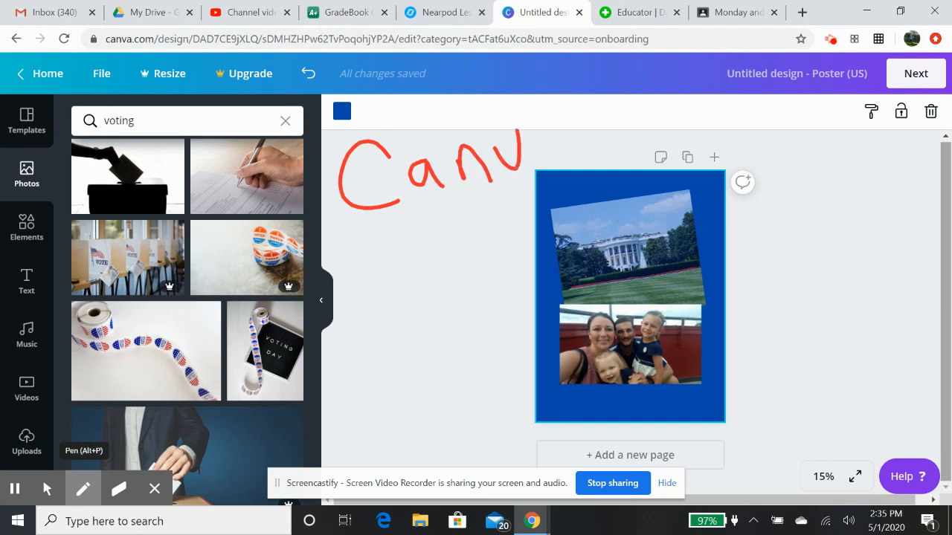
{"action": "left_click_drag", "start_coordinate": [520, 163], "coordinate": [670, 134]}
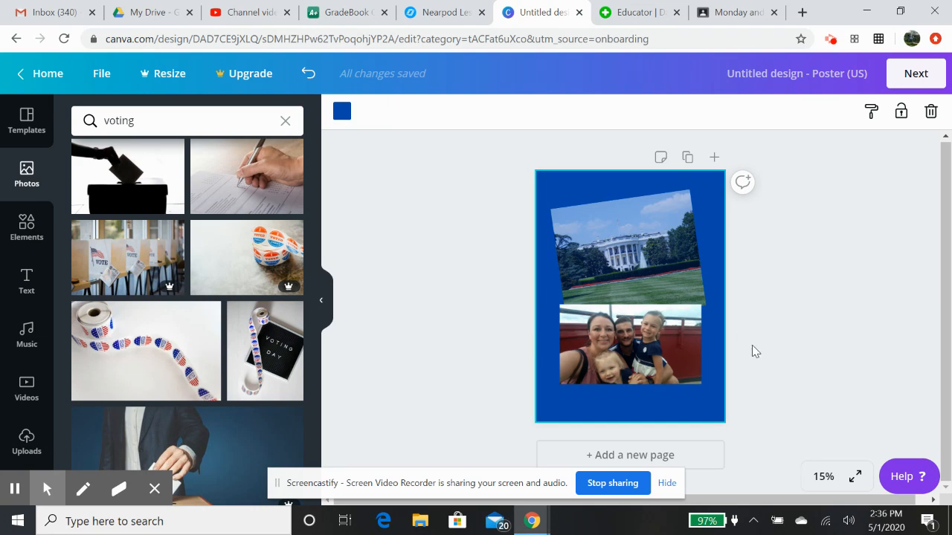
{"action": "left_click", "coordinate": [629, 257]}
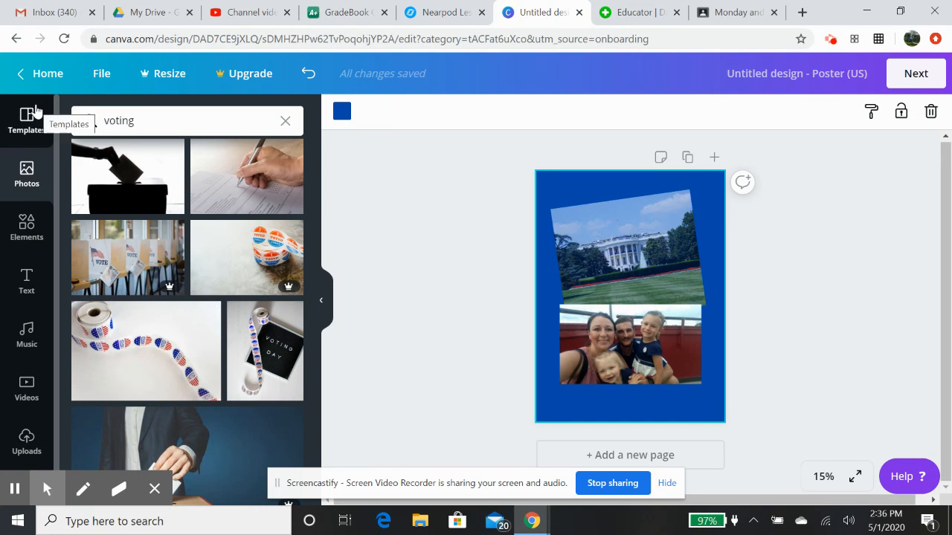
{"action": "left_click", "coordinate": [285, 120]}
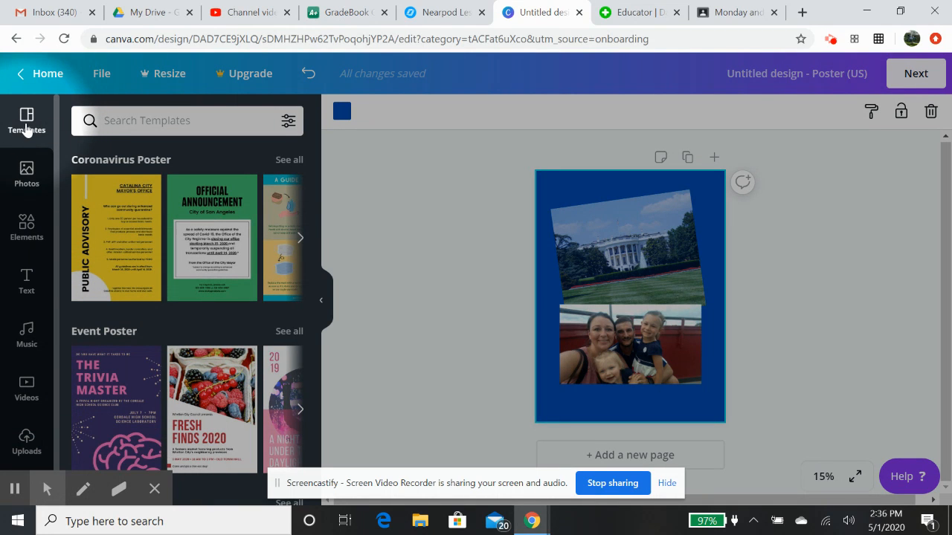
{"action": "mouse_move", "coordinate": [306, 223]}
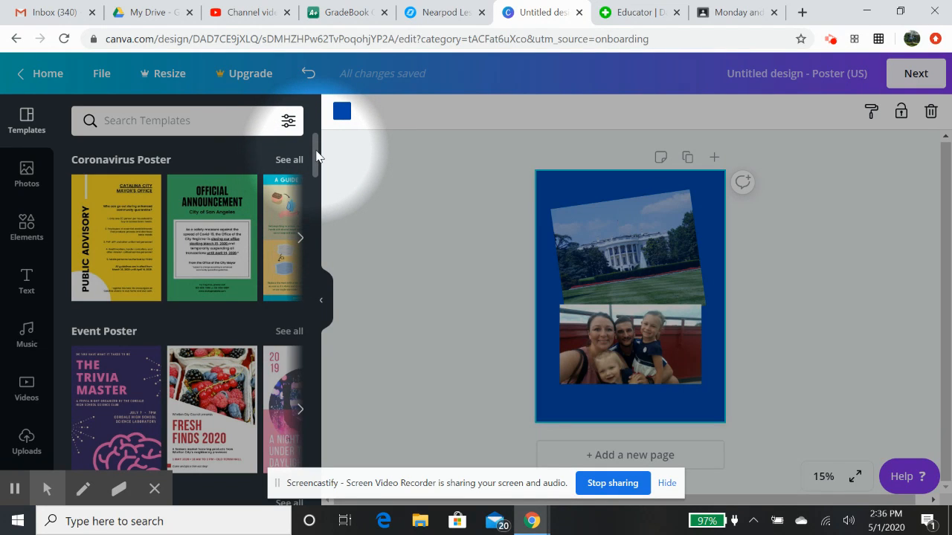
{"action": "scroll", "scroll_direction": "down", "scroll_amount": 3}
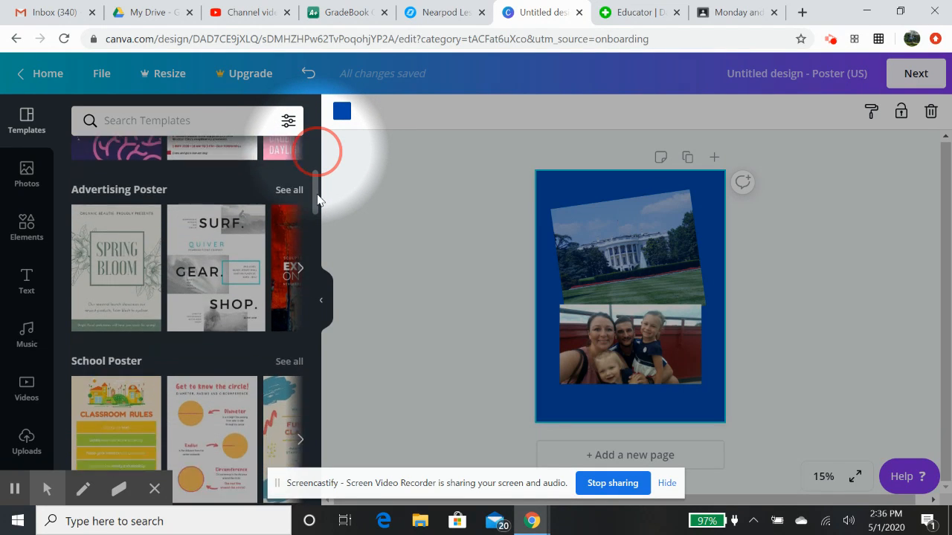
{"action": "scroll", "scroll_direction": "down", "scroll_amount": 3}
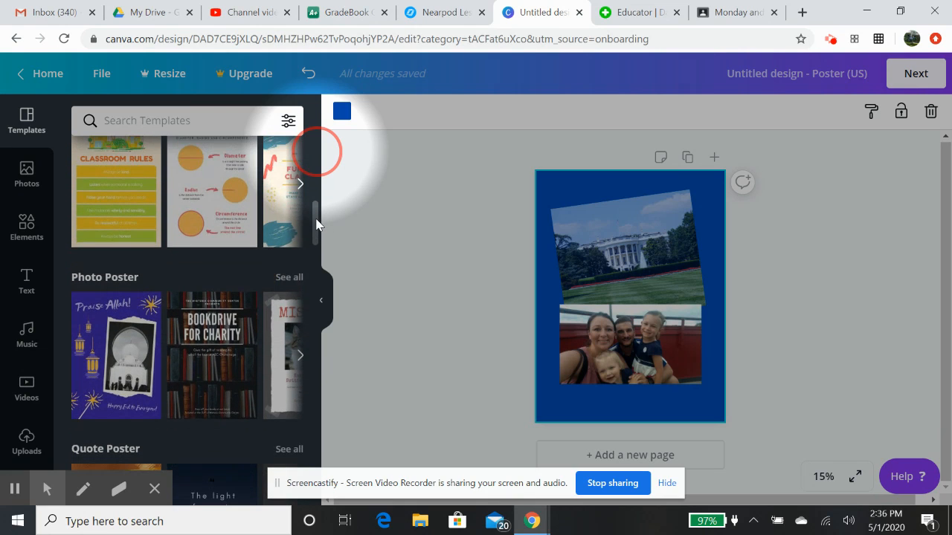
{"action": "scroll", "scroll_direction": "down", "scroll_amount": 3}
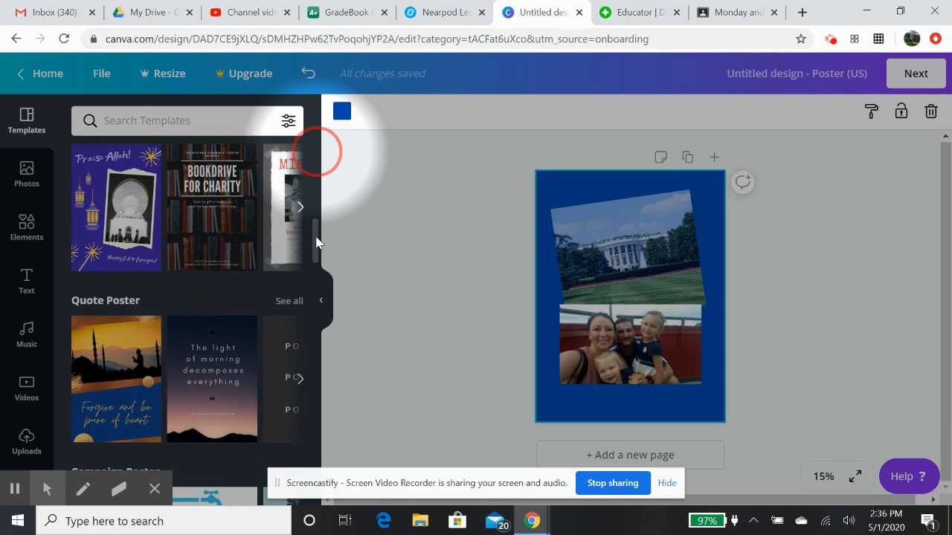
{"action": "scroll", "scroll_direction": "down", "scroll_amount": 3}
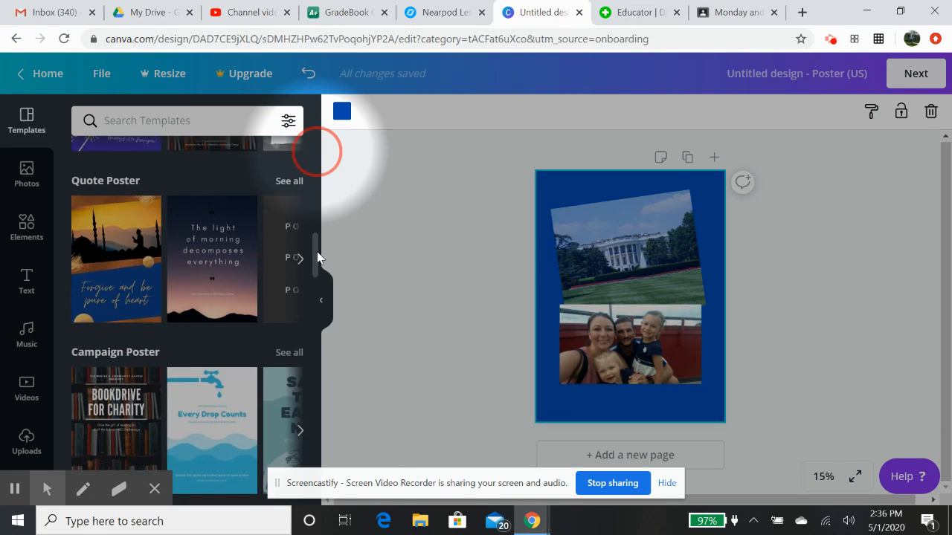
{"action": "scroll", "scroll_direction": "down", "scroll_amount": 3}
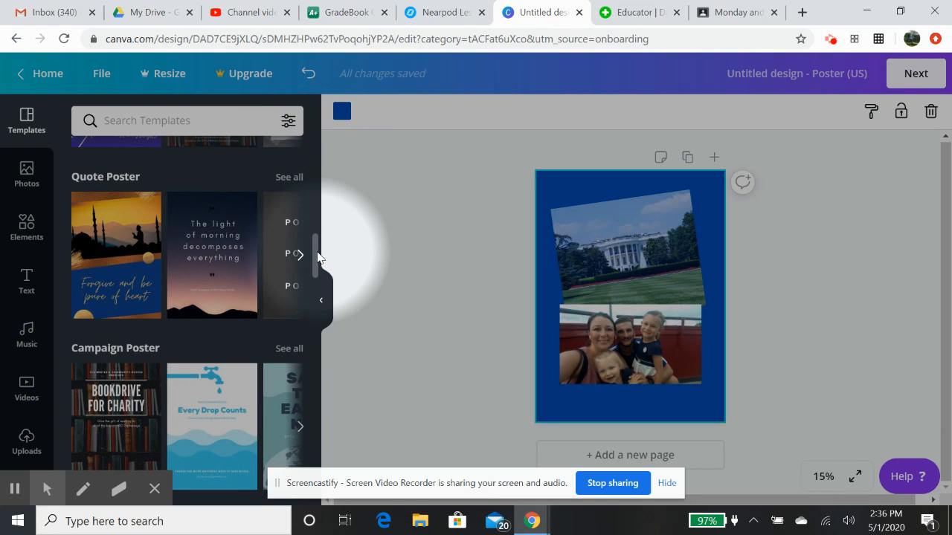
{"action": "scroll", "scroll_direction": "down", "scroll_amount": 3}
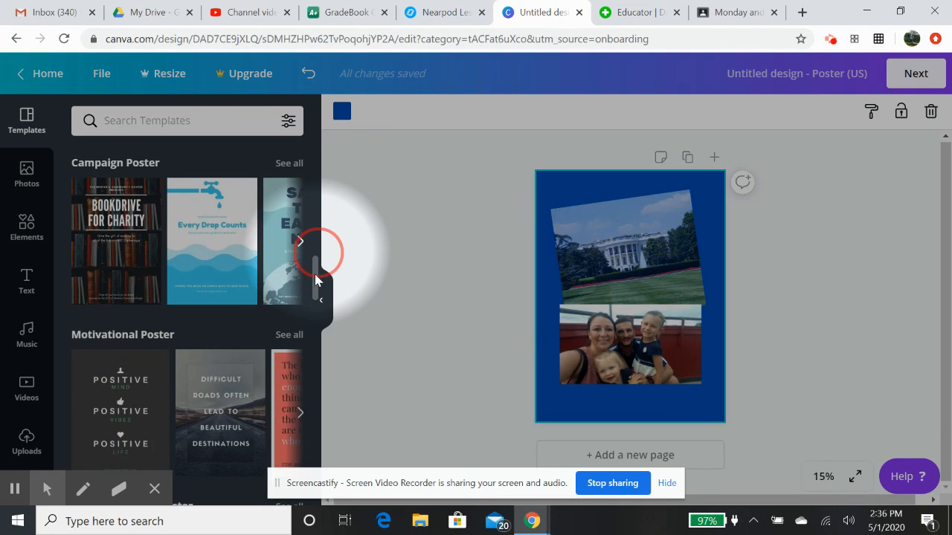
{"action": "scroll", "scroll_direction": "down", "scroll_amount": 3}
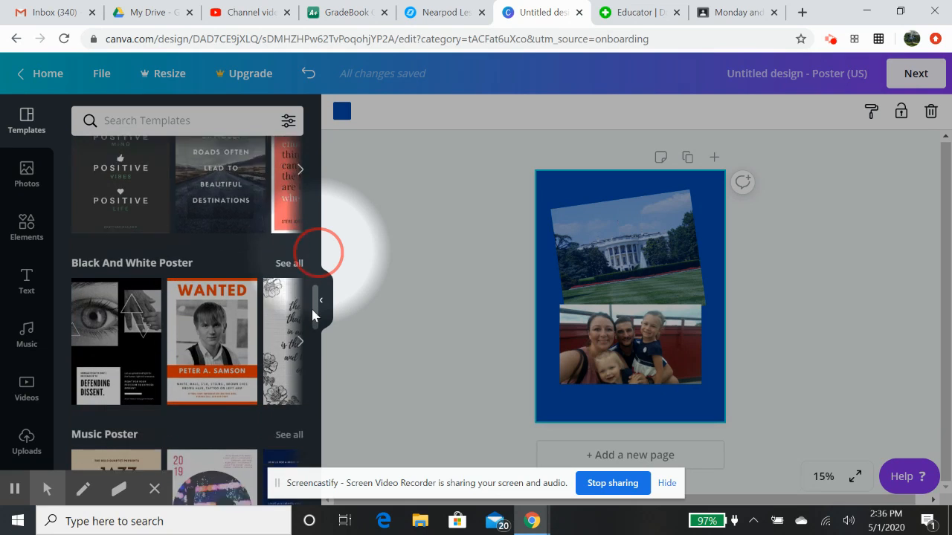
{"action": "scroll", "scroll_direction": "down", "scroll_amount": 3}
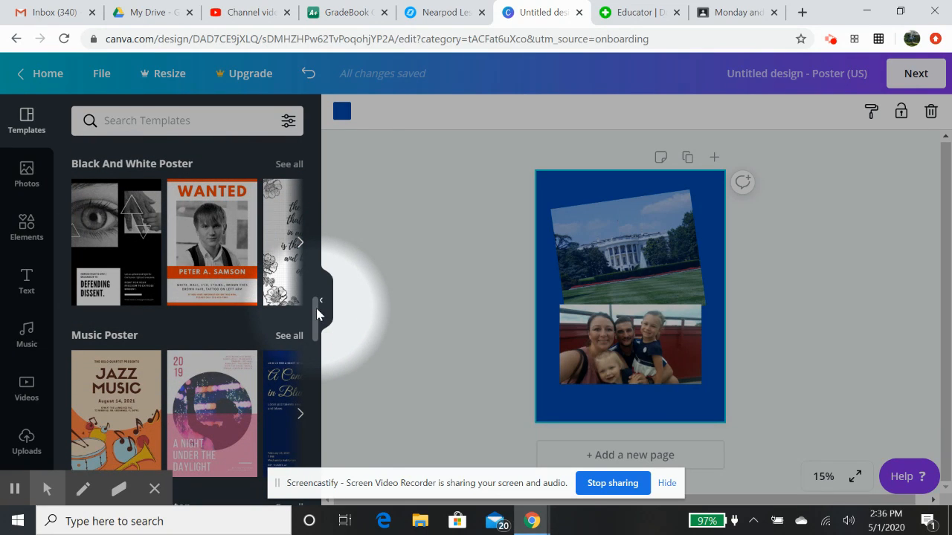
{"action": "mouse_move", "coordinate": [297, 322]}
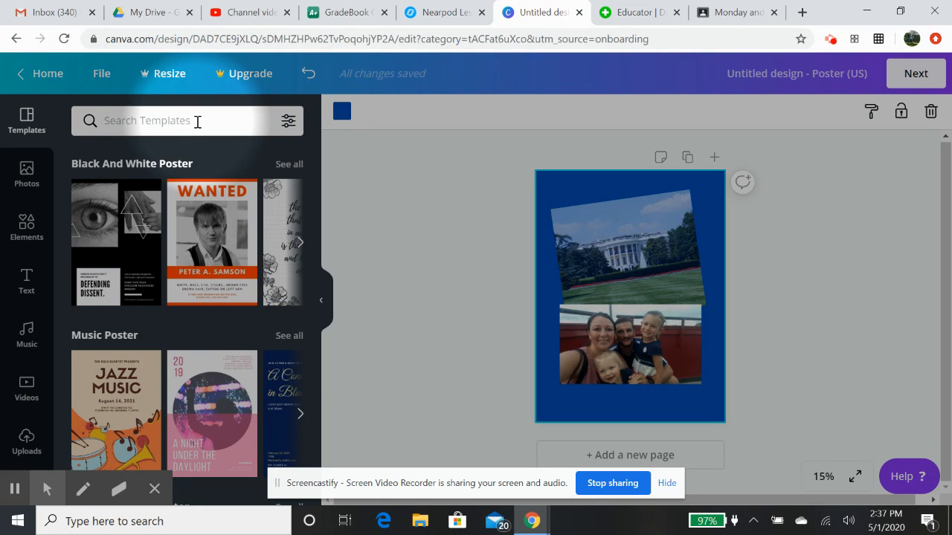
Step: Search templates for 'Campaign Poster' and scroll through the results
{"action": "type", "text": "camp"}
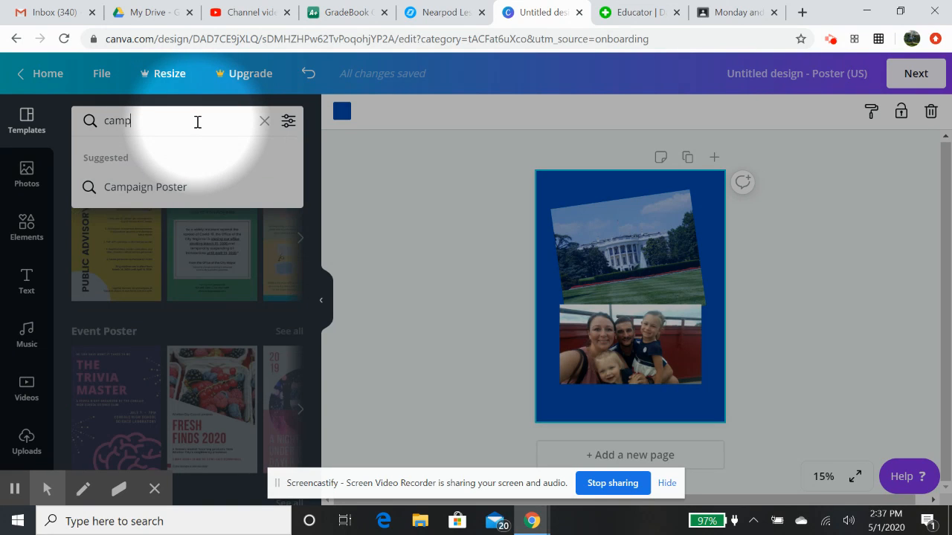
{"action": "left_click", "coordinate": [146, 187]}
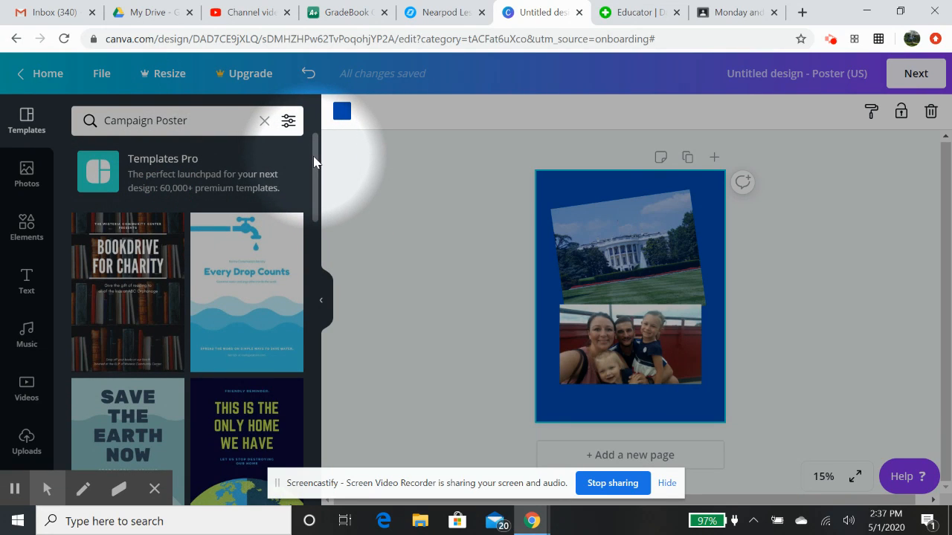
{"action": "scroll", "scroll_direction": "down", "scroll_amount": 3}
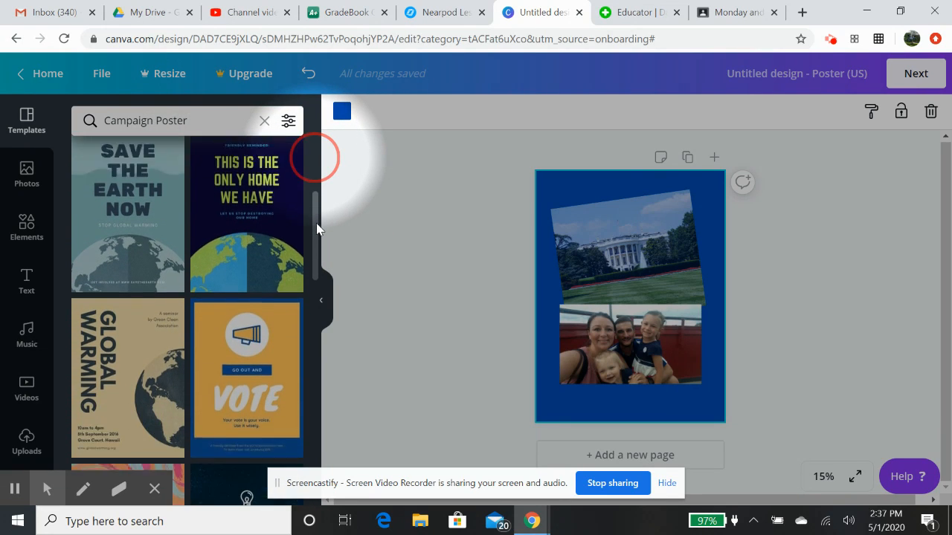
{"action": "scroll", "scroll_direction": "down", "scroll_amount": 3}
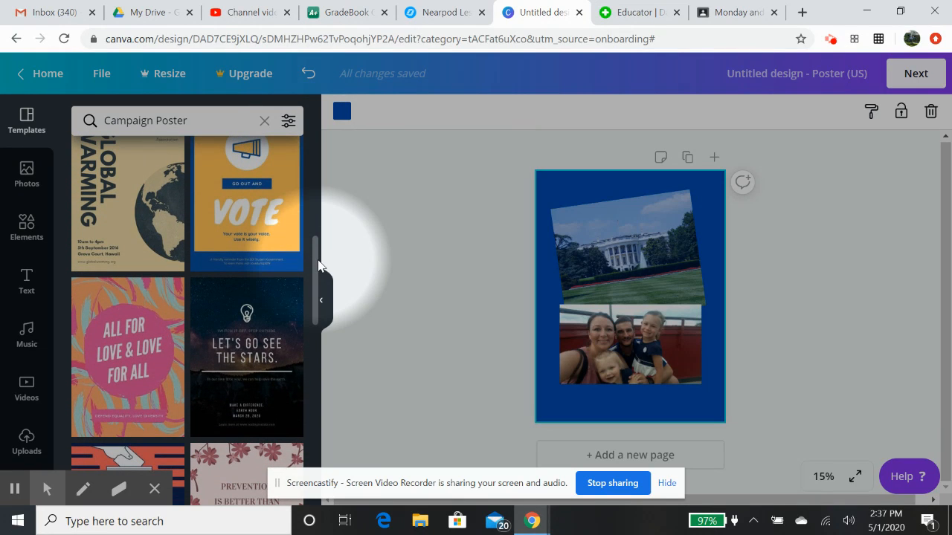
{"action": "scroll", "scroll_direction": "down", "scroll_amount": 3}
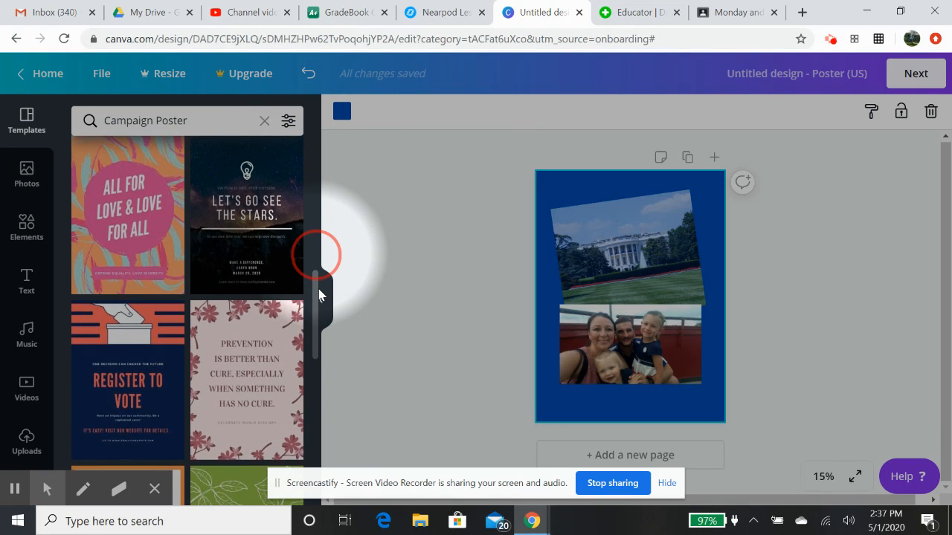
{"action": "scroll", "scroll_direction": "down", "scroll_amount": 3}
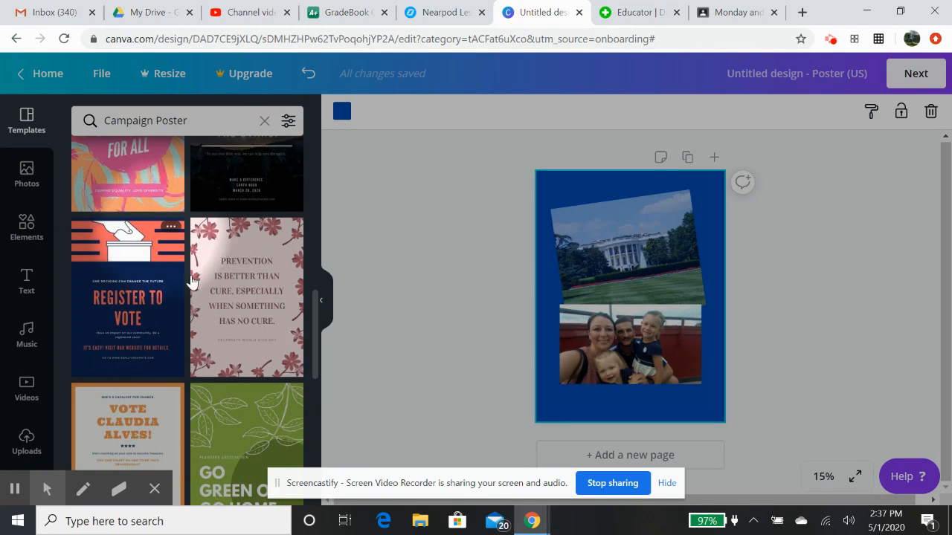
{"action": "scroll", "scroll_direction": "down", "scroll_amount": 3}
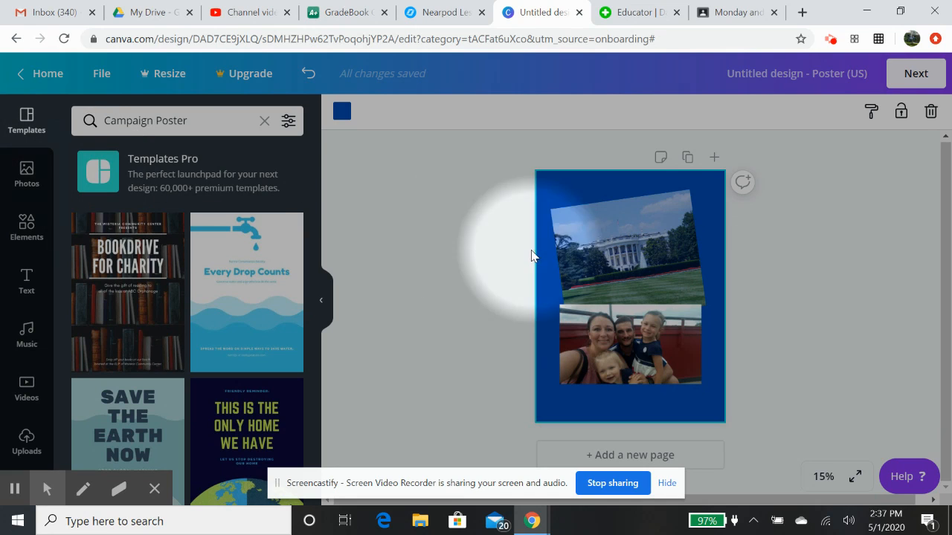
{"action": "left_click", "coordinate": [629, 343]}
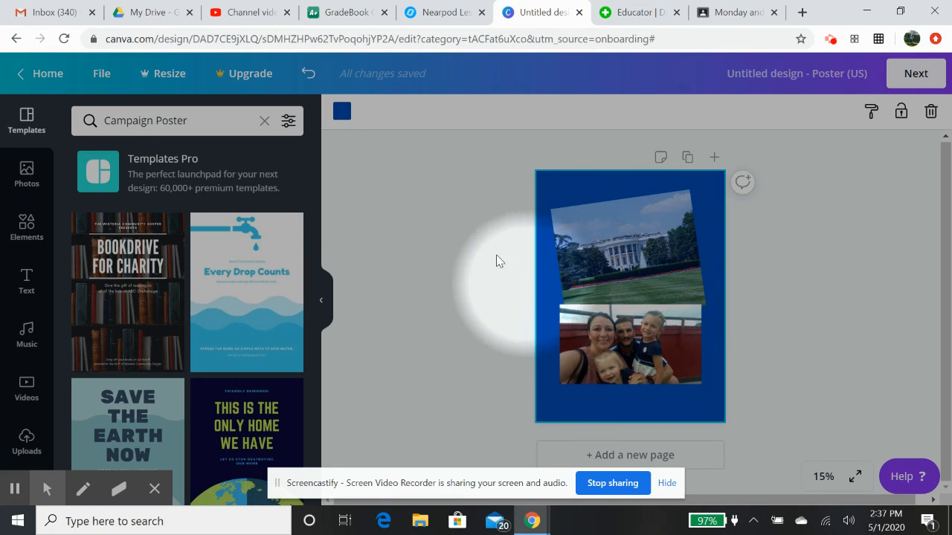
{"action": "mouse_move", "coordinate": [26, 169]}
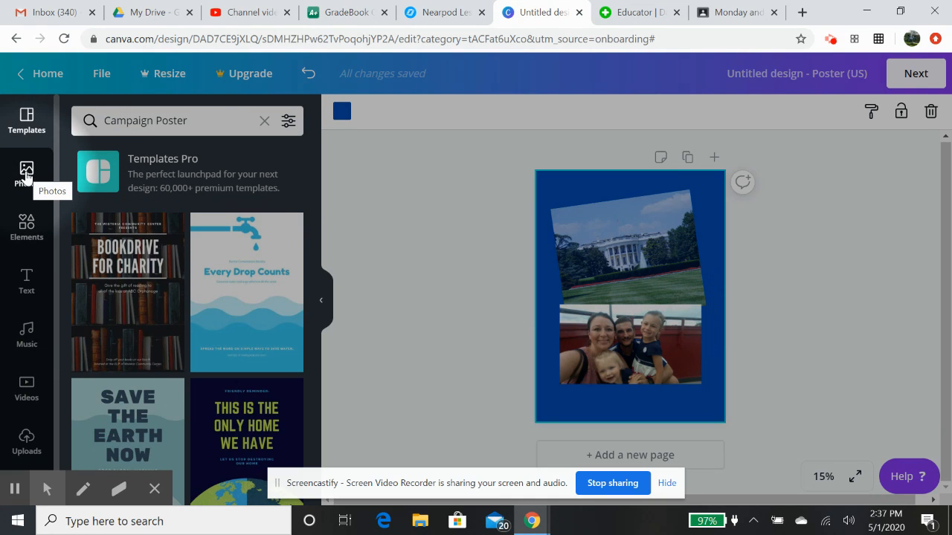
Step: Search photos for 'voting' then 'sports', browsing the results and suggested categories
{"action": "type", "text": "voting"}
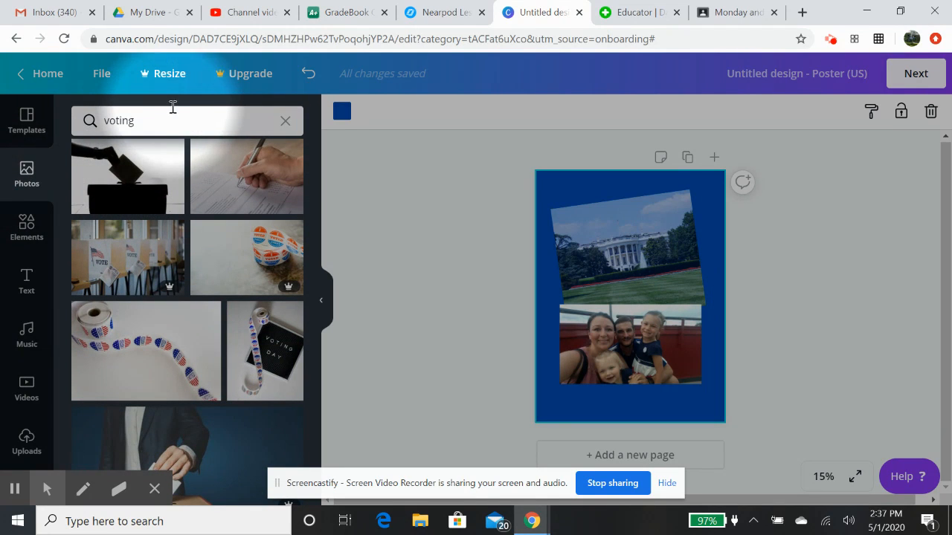
{"action": "type", "text": "vot"}
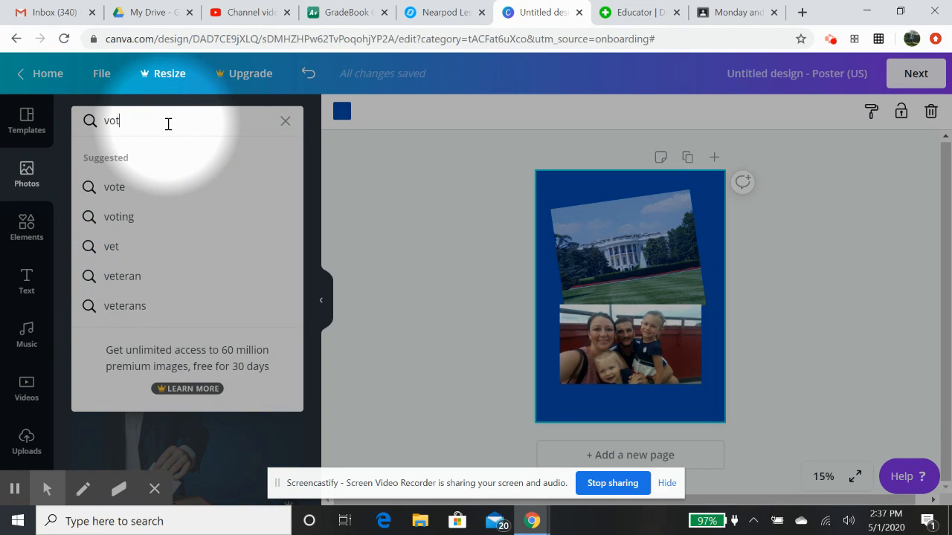
{"action": "left_click", "coordinate": [285, 120]}
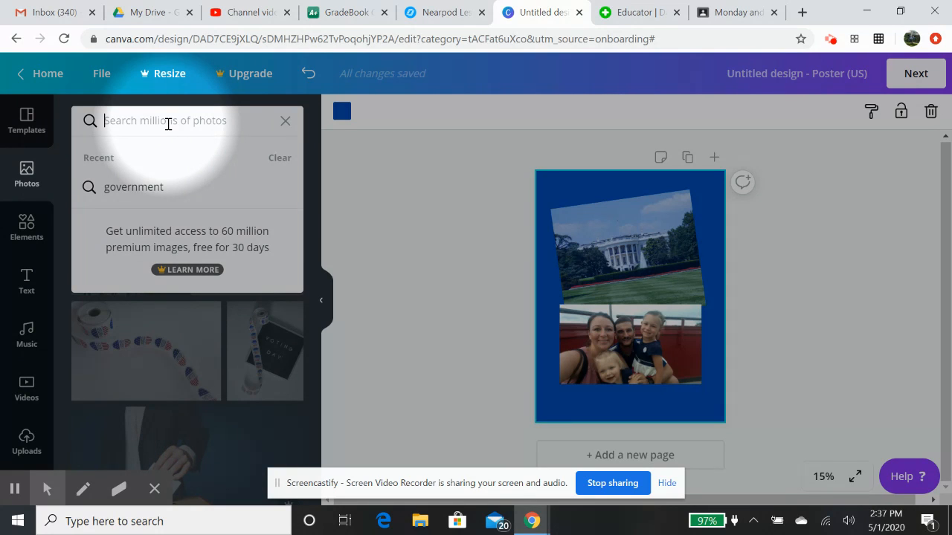
{"action": "type", "text": "s"}
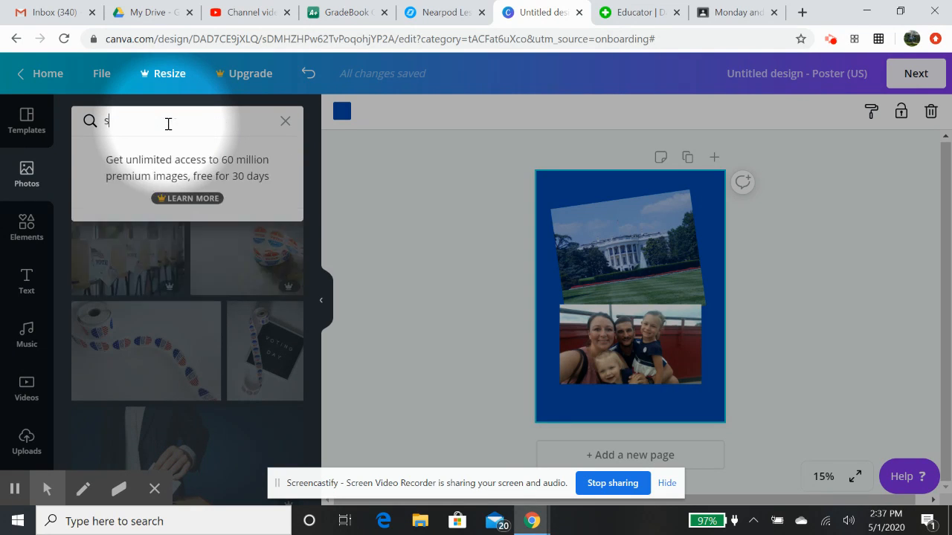
{"action": "type", "text": "ports"}
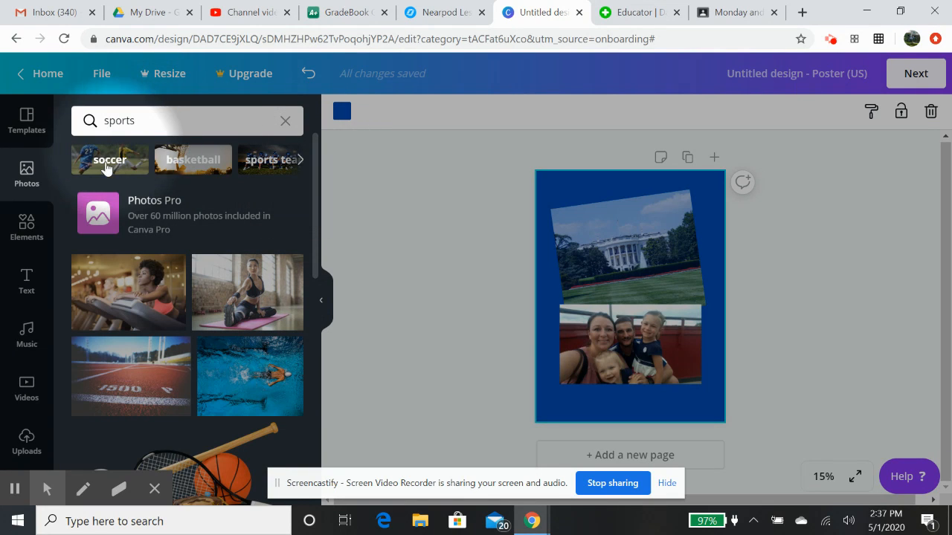
{"action": "mouse_move", "coordinate": [122, 379]}
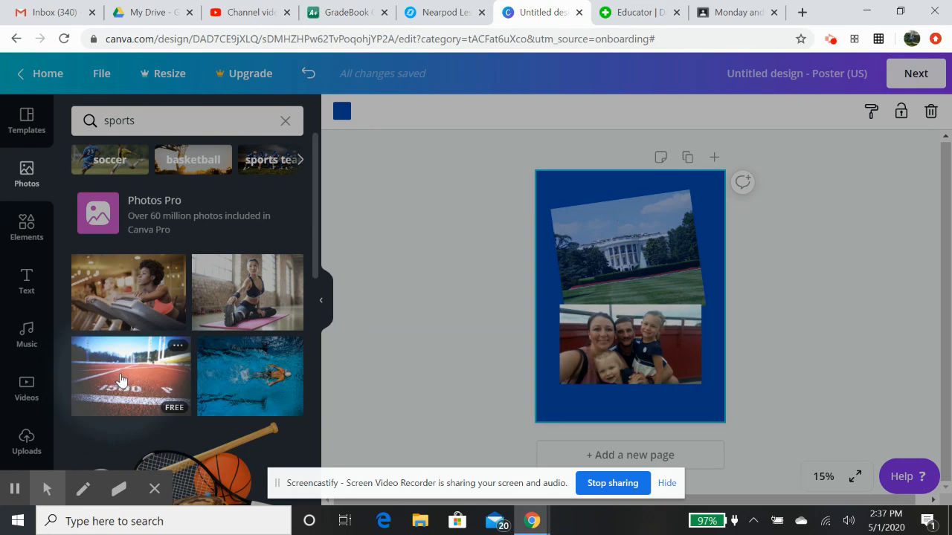
{"action": "scroll", "scroll_direction": "down", "scroll_amount": 3}
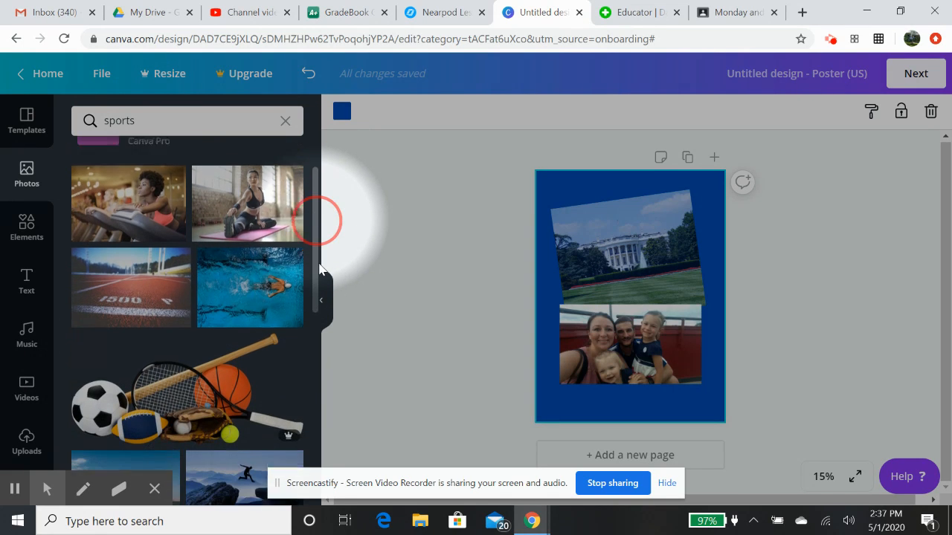
{"action": "scroll", "scroll_direction": "down", "scroll_amount": 3}
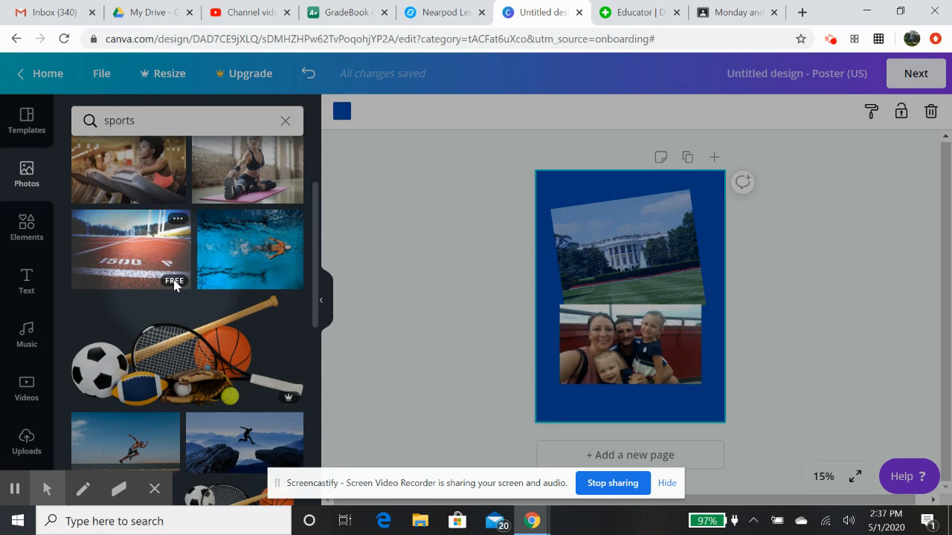
{"action": "mouse_move", "coordinate": [201, 300]}
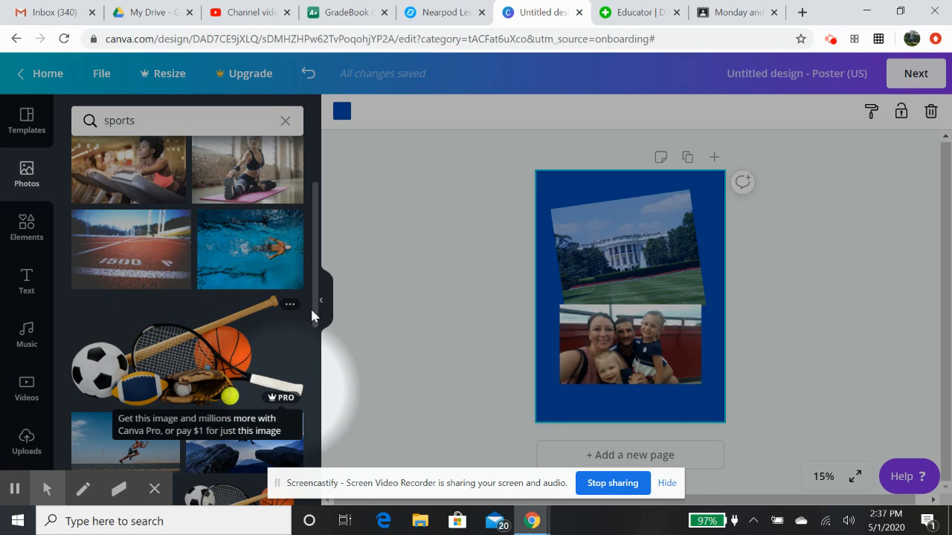
{"action": "scroll", "scroll_direction": "down", "scroll_amount": 3}
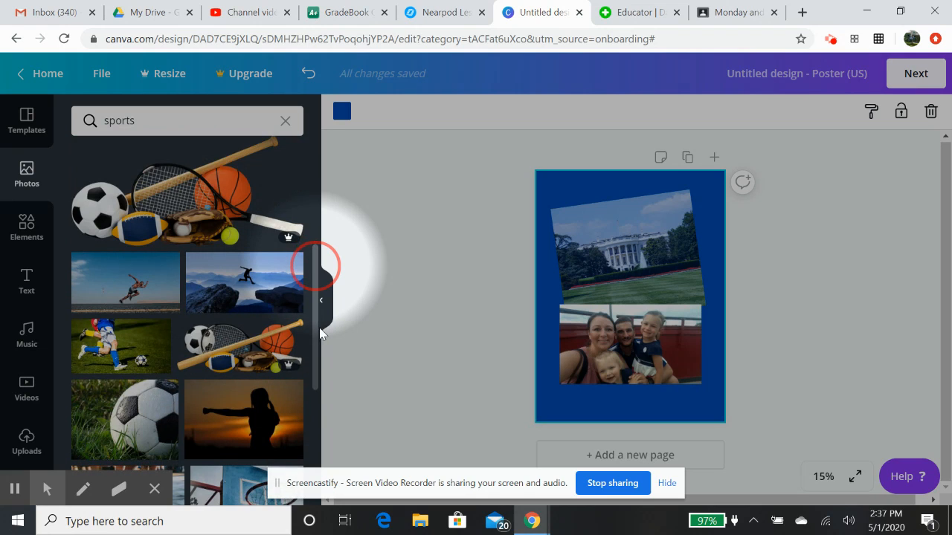
{"action": "scroll", "scroll_direction": "down", "scroll_amount": 3}
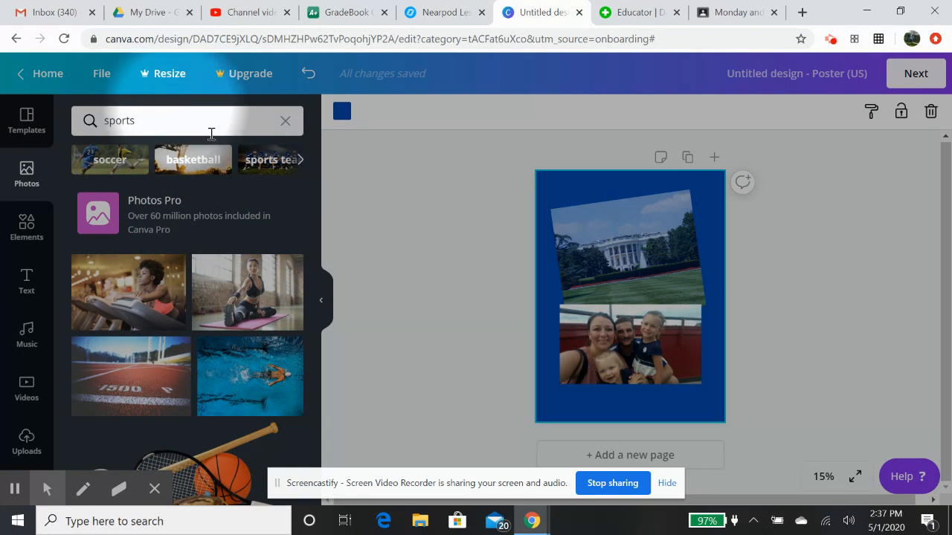
{"action": "left_click", "coordinate": [300, 159]}
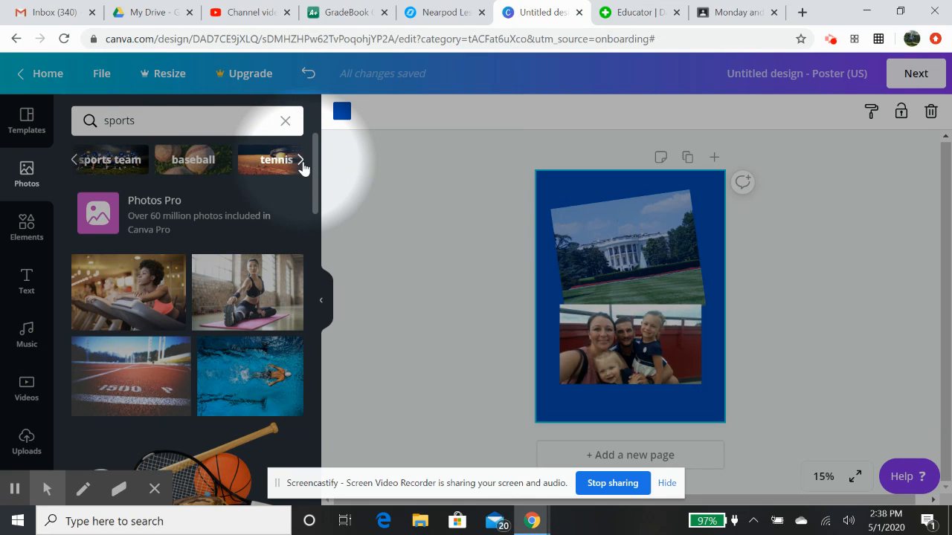
Step: Search photos for 'red white and blue', then select and delete the White House photo
{"action": "left_click", "coordinate": [193, 159]}
{"action": "type", "text": "bas"}
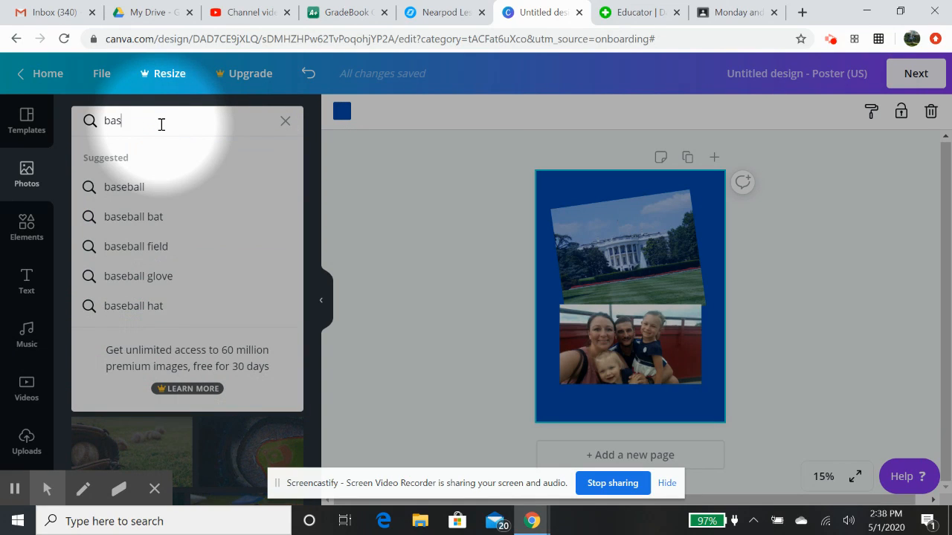
{"action": "type", "text": "p"}
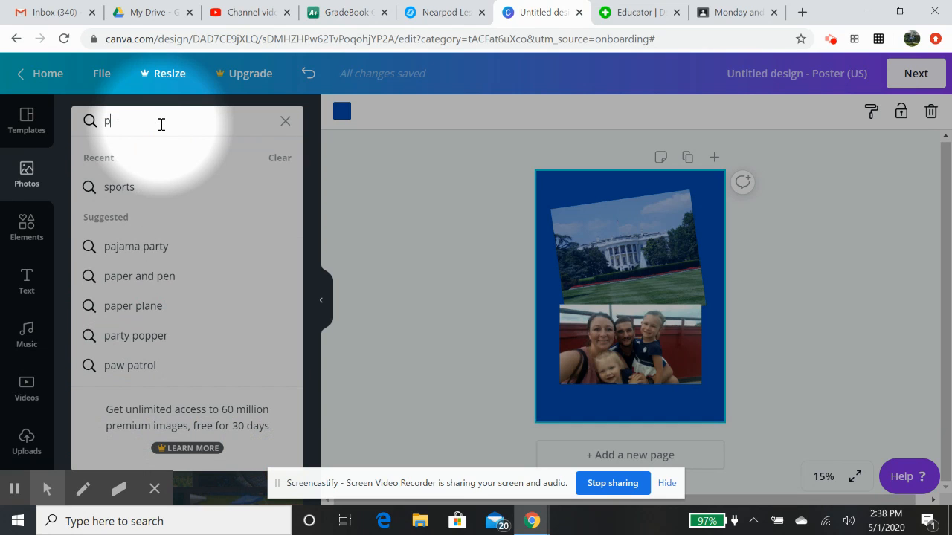
{"action": "type", "text": "red"}
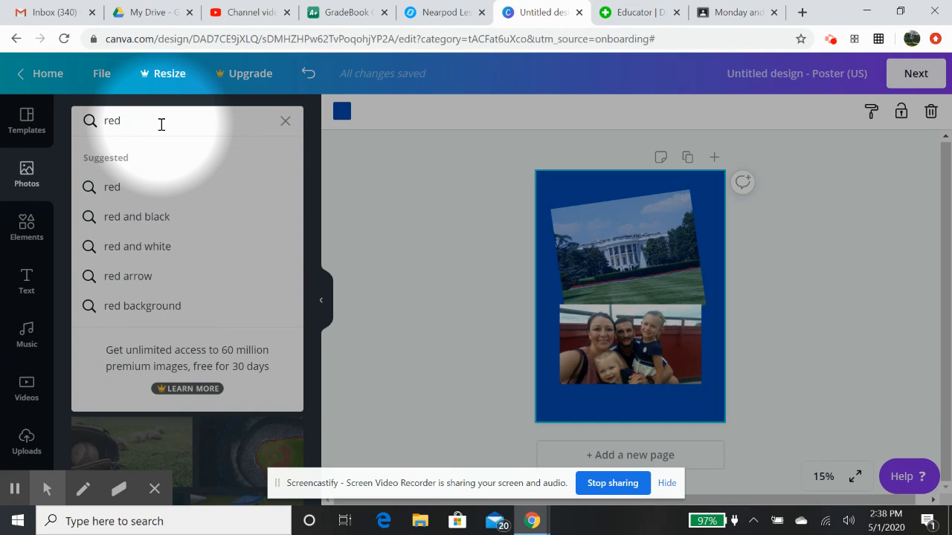
{"action": "type", "text": ","}
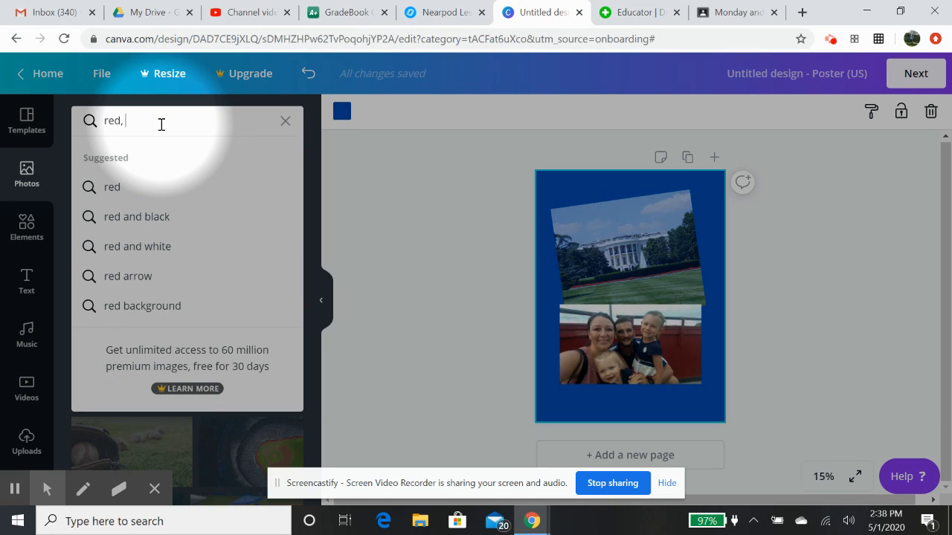
{"action": "type", "text": "w"}
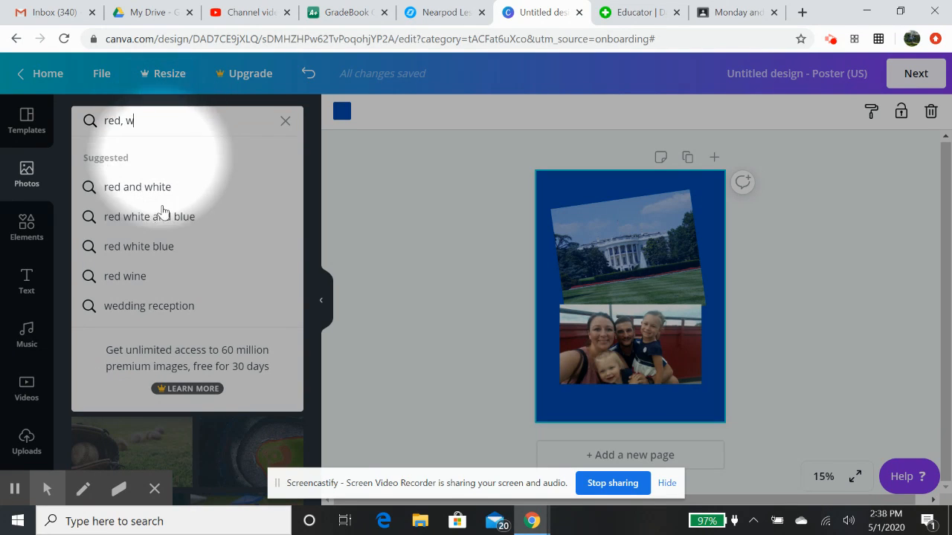
{"action": "left_click", "coordinate": [149, 217]}
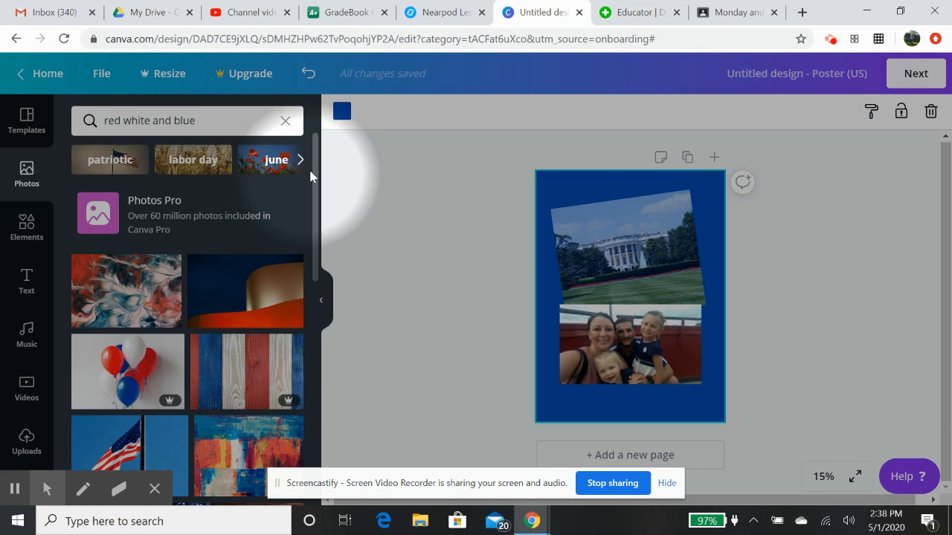
{"action": "scroll", "scroll_direction": "down", "scroll_amount": 3}
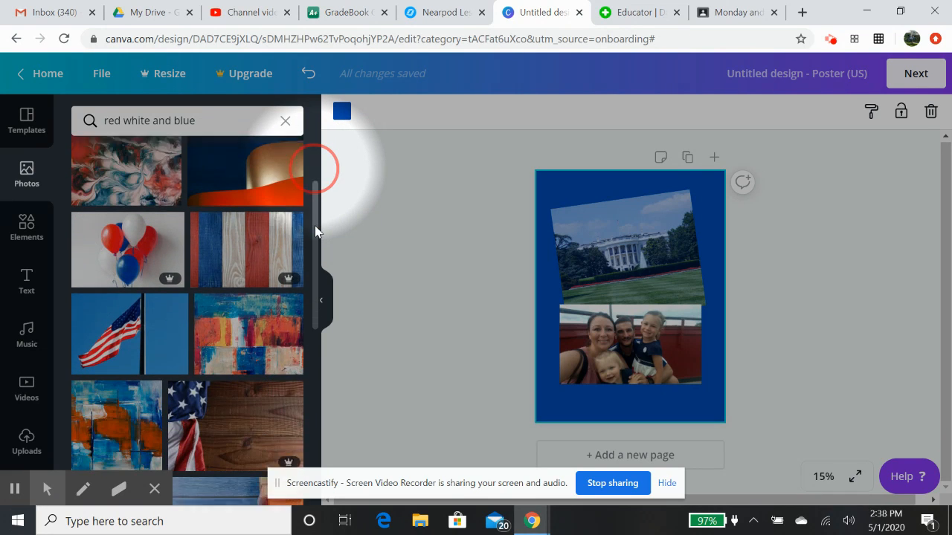
{"action": "scroll", "scroll_direction": "down", "scroll_amount": 3}
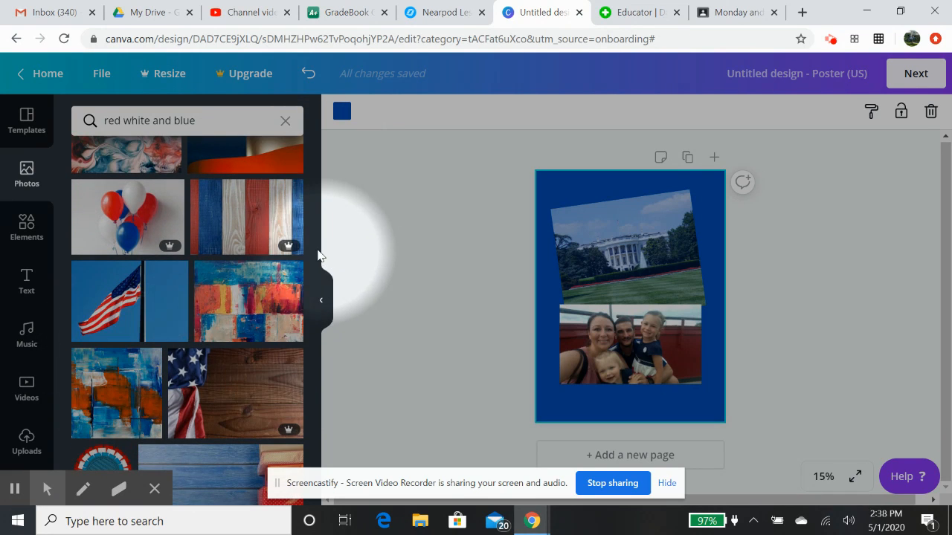
{"action": "scroll", "scroll_direction": "down", "scroll_amount": 3}
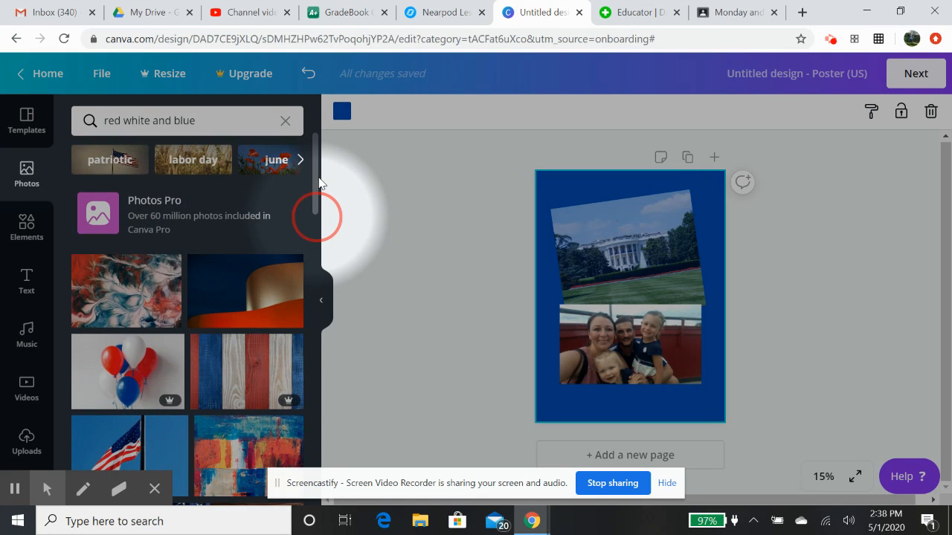
{"action": "mouse_move", "coordinate": [446, 134]}
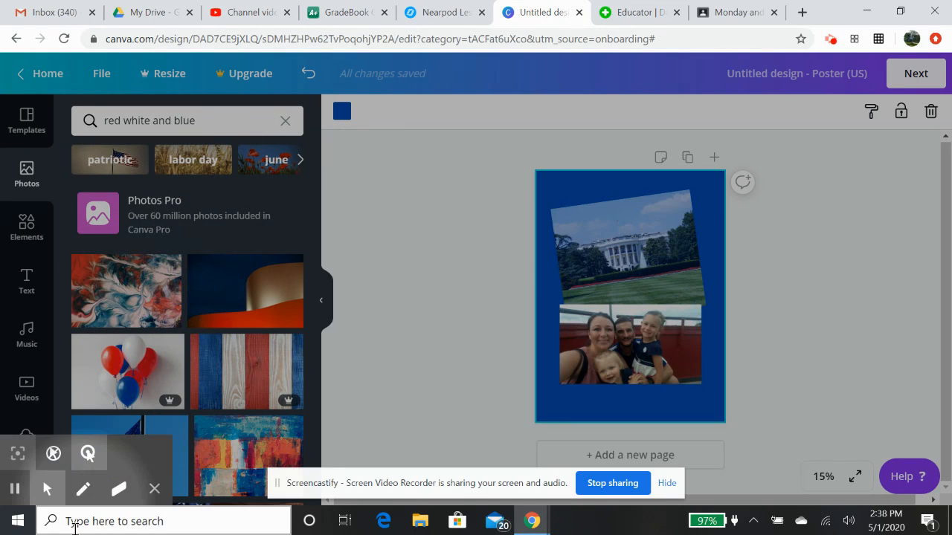
{"action": "scroll", "scroll_direction": "down", "scroll_amount": 3}
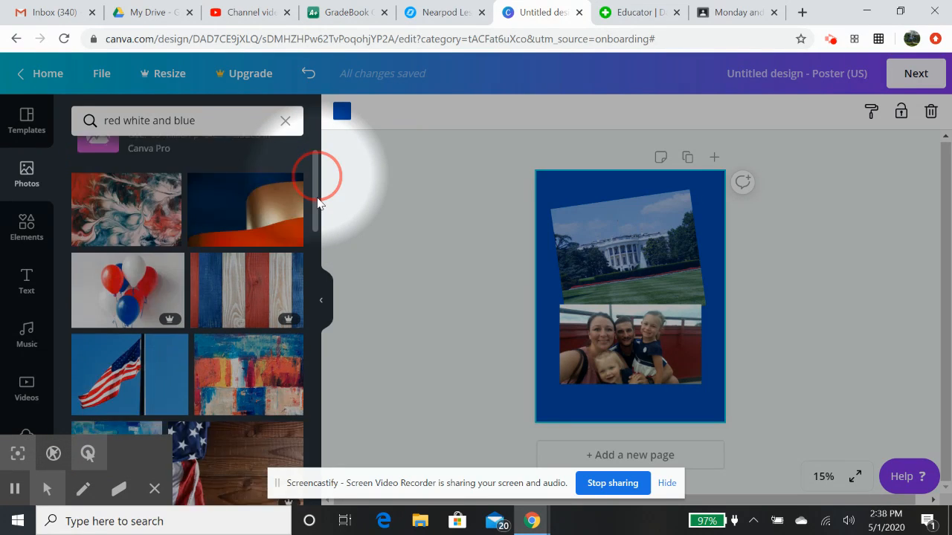
{"action": "left_click", "coordinate": [630, 246]}
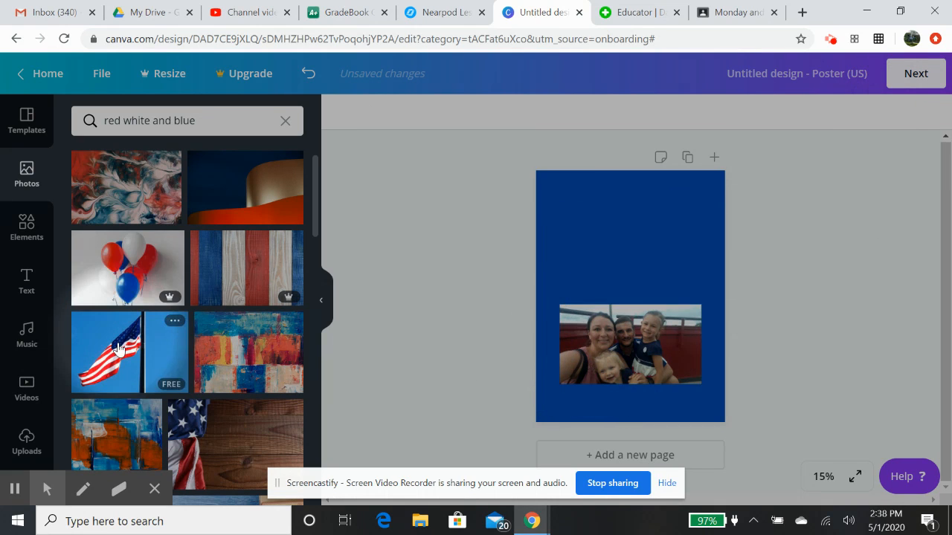
Step: Add the American flag photo and move it above the family photo
{"action": "left_click", "coordinate": [107, 351]}
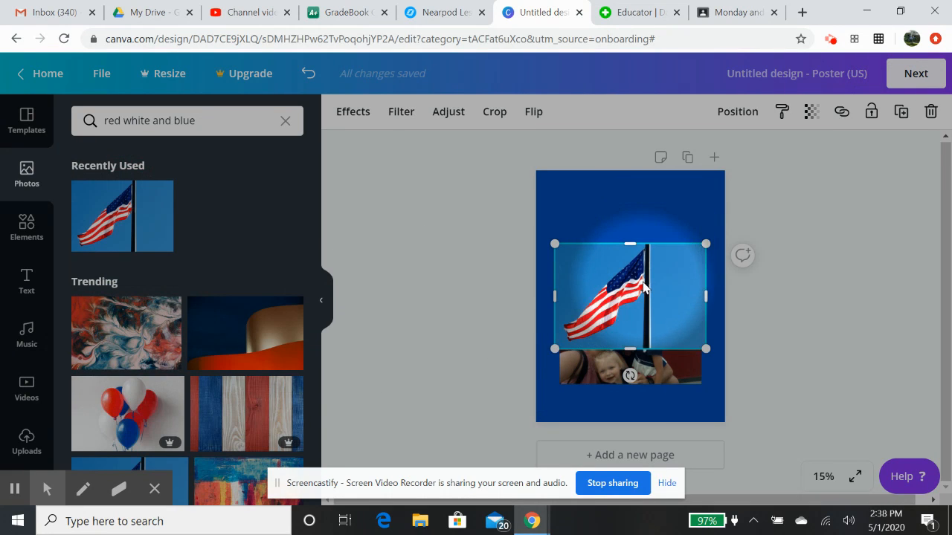
{"action": "left_click_drag", "start_coordinate": [629, 296], "coordinate": [629, 240]}
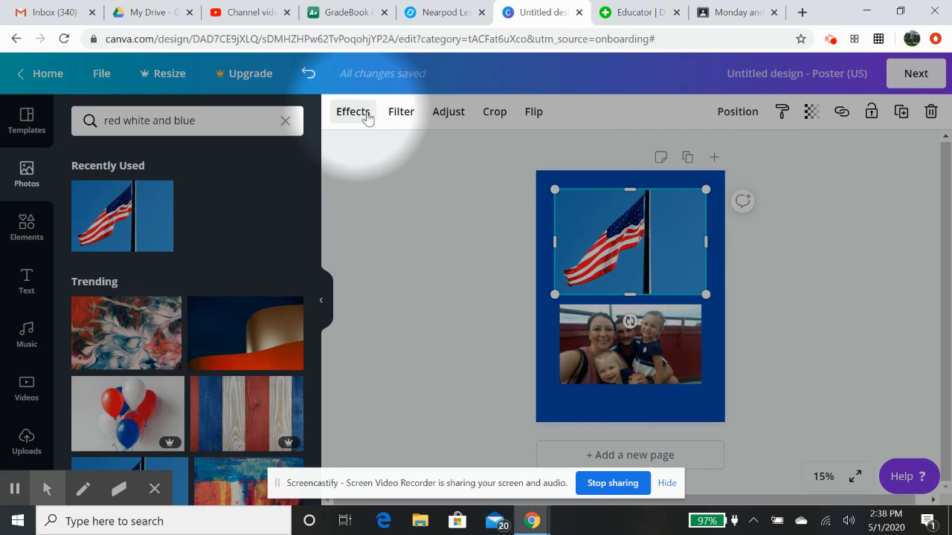
{"action": "mouse_move", "coordinate": [738, 111]}
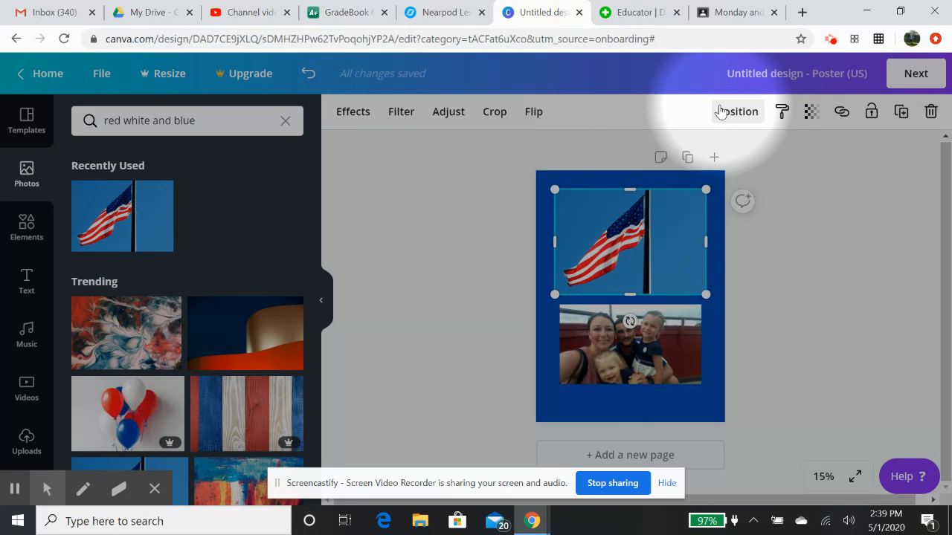
{"action": "left_click", "coordinate": [737, 111]}
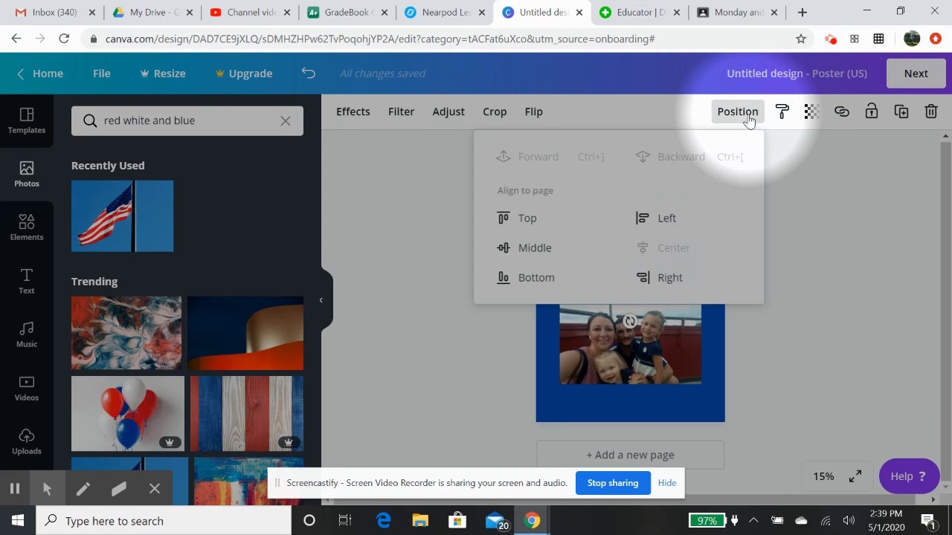
{"action": "mouse_move", "coordinate": [556, 277]}
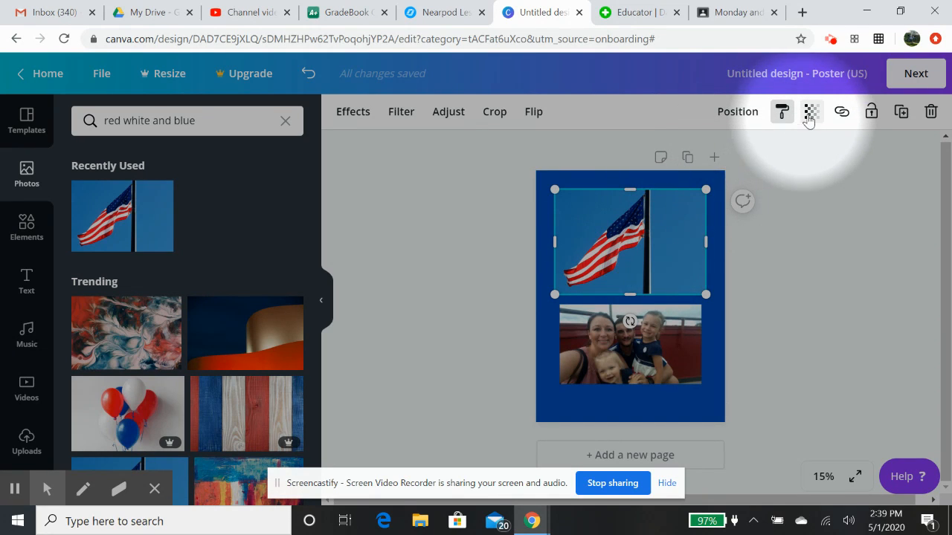
Step: Try the flag's transparency and restore full opacity, then widen and reposition it
{"action": "left_click", "coordinate": [811, 110]}
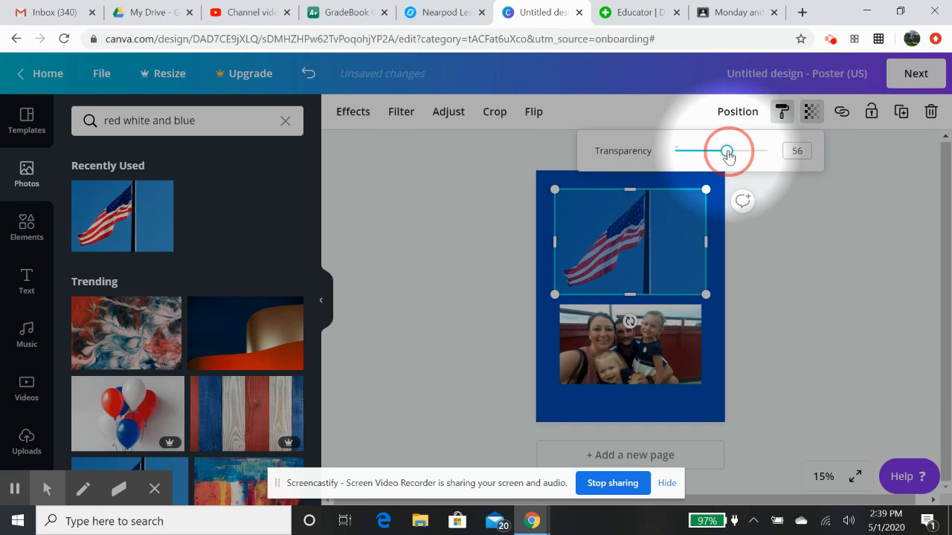
{"action": "left_click_drag", "start_coordinate": [728, 151], "coordinate": [691, 151]}
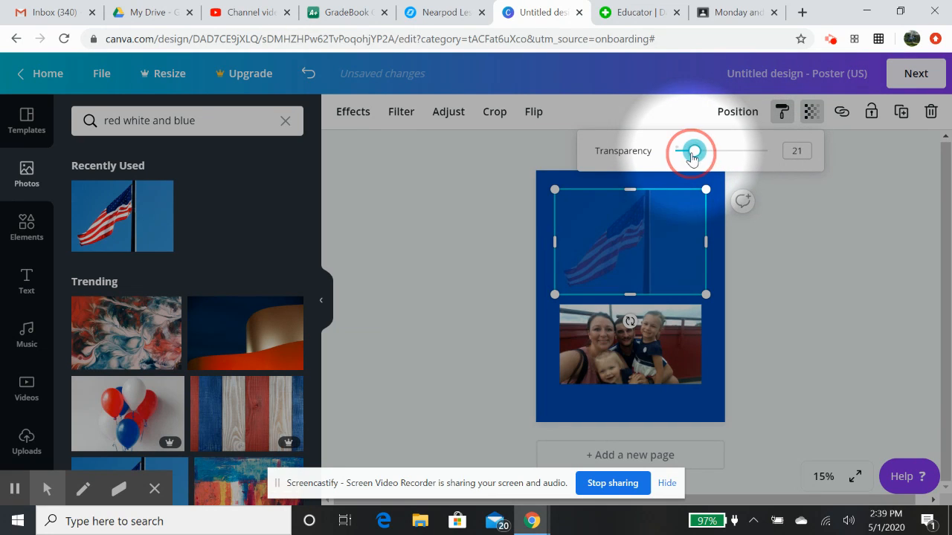
{"action": "left_click_drag", "start_coordinate": [692, 151], "coordinate": [725, 151]}
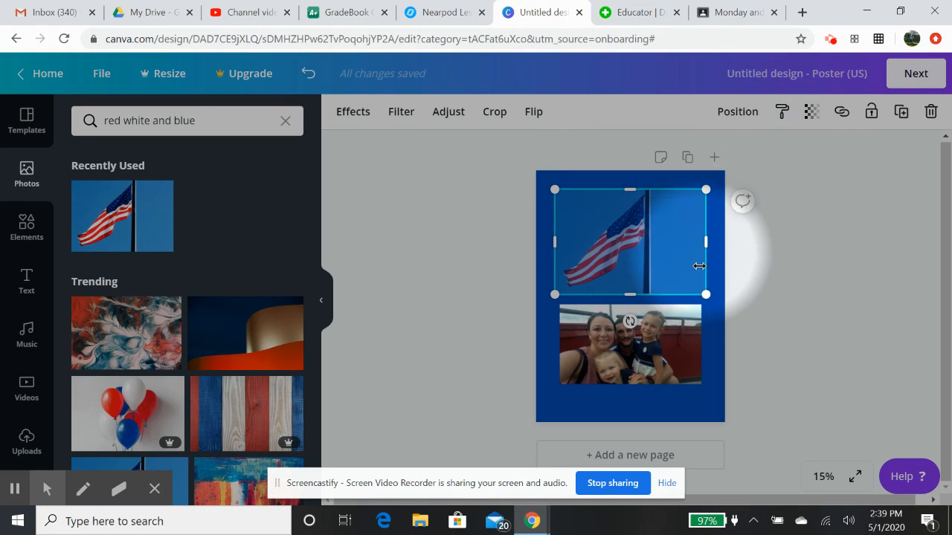
{"action": "left_click_drag", "start_coordinate": [705, 295], "coordinate": [705, 377]}
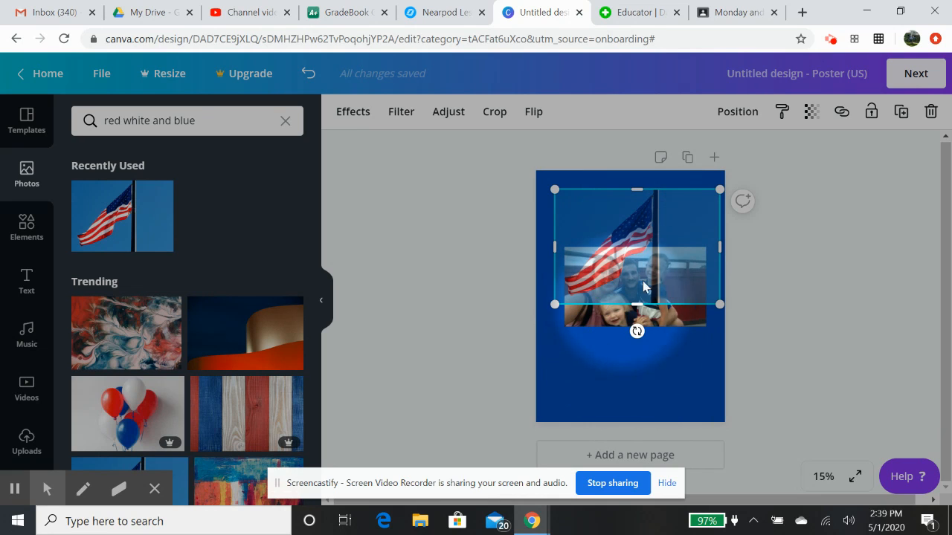
{"action": "left_click_drag", "start_coordinate": [639, 286], "coordinate": [641, 276]}
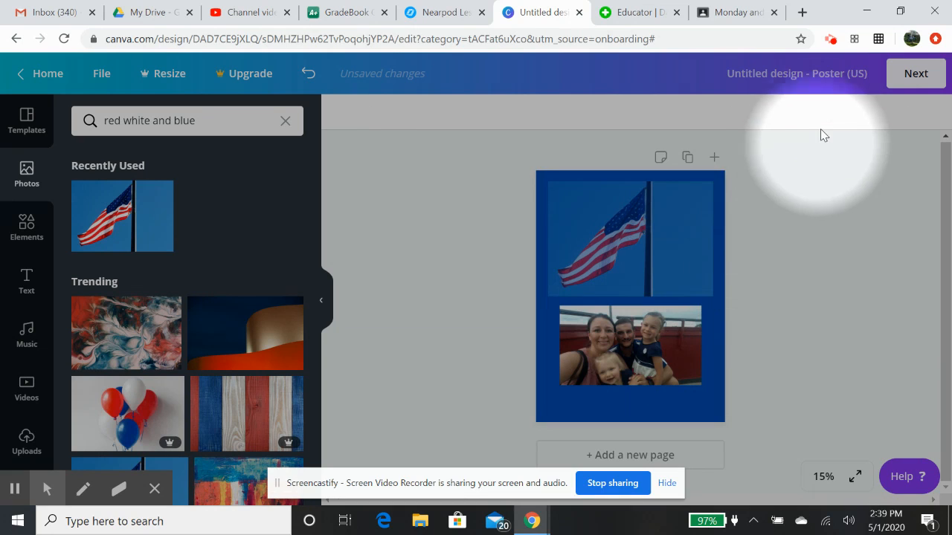
Step: Apply the Epic filter to the flag photo with intensity around 42
{"action": "left_click", "coordinate": [630, 238]}
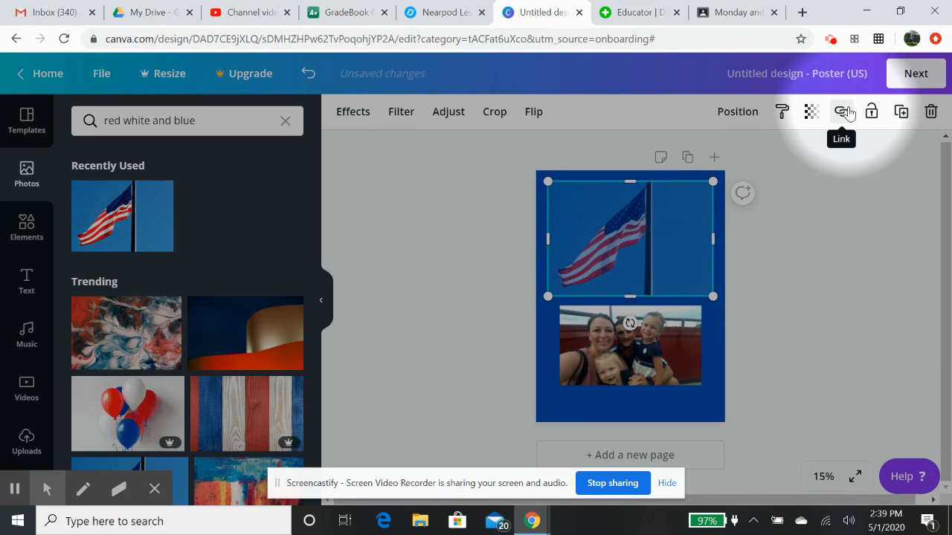
{"action": "mouse_move", "coordinate": [871, 112]}
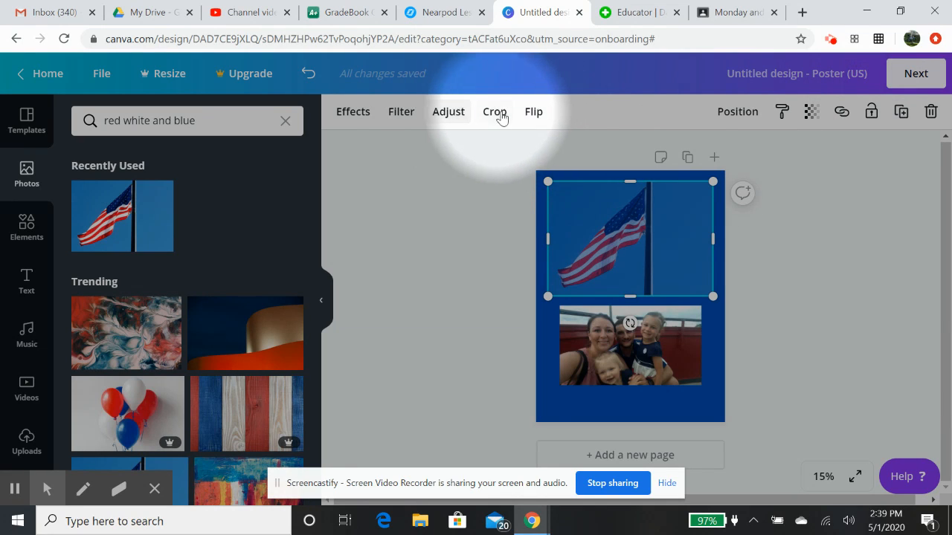
{"action": "left_click", "coordinate": [401, 111]}
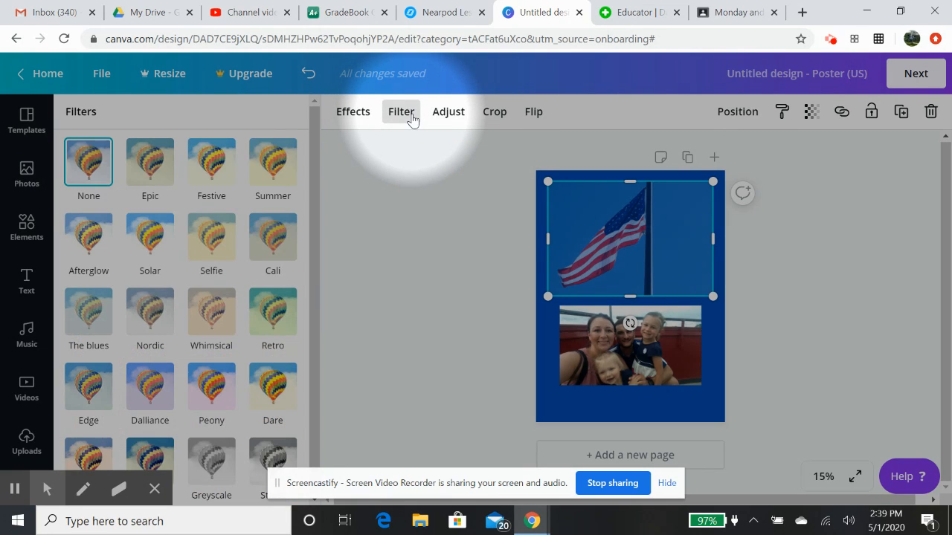
{"action": "left_click", "coordinate": [150, 161]}
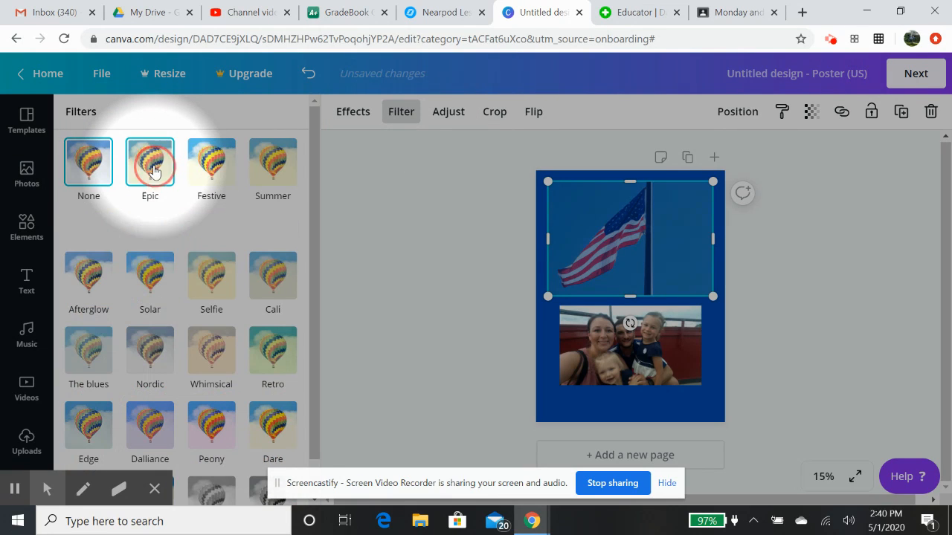
{"action": "left_click", "coordinate": [149, 162]}
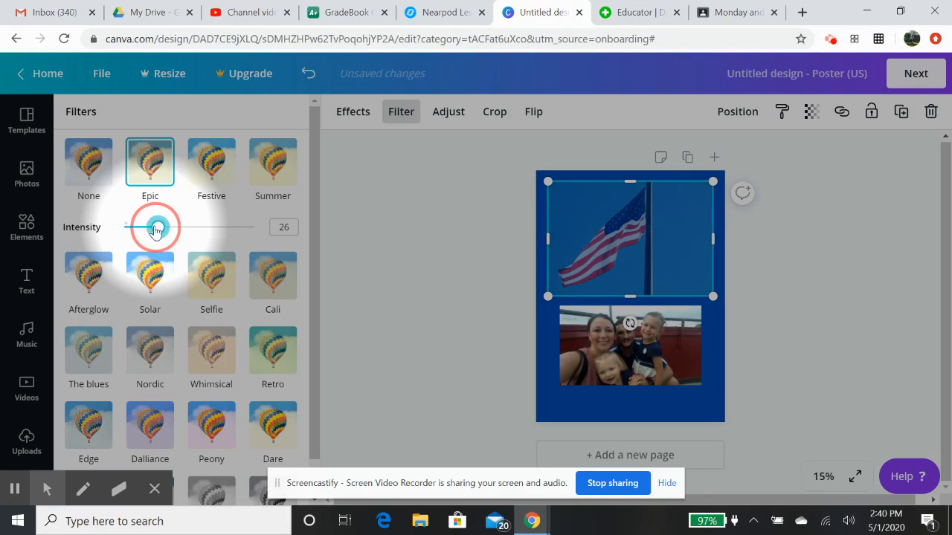
{"action": "left_click_drag", "start_coordinate": [154, 226], "coordinate": [178, 226]}
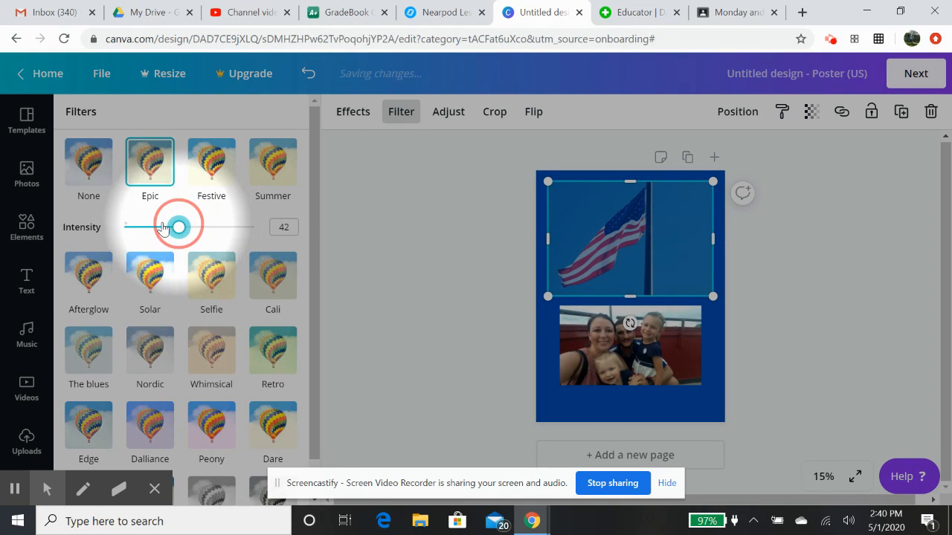
{"action": "left_click_drag", "start_coordinate": [177, 227], "coordinate": [163, 227]}
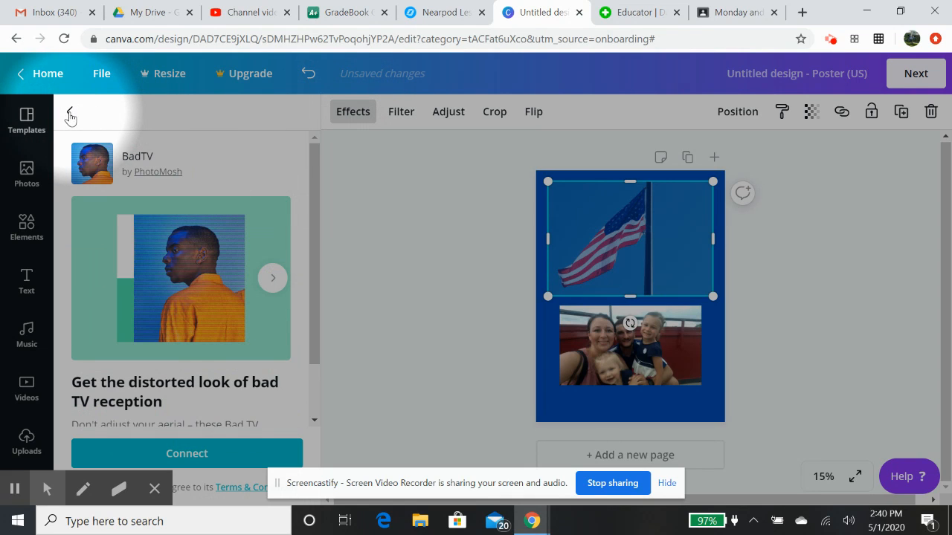
Step: Browse the effects list and Color Mix details without applying anything
{"action": "left_click", "coordinate": [70, 111]}
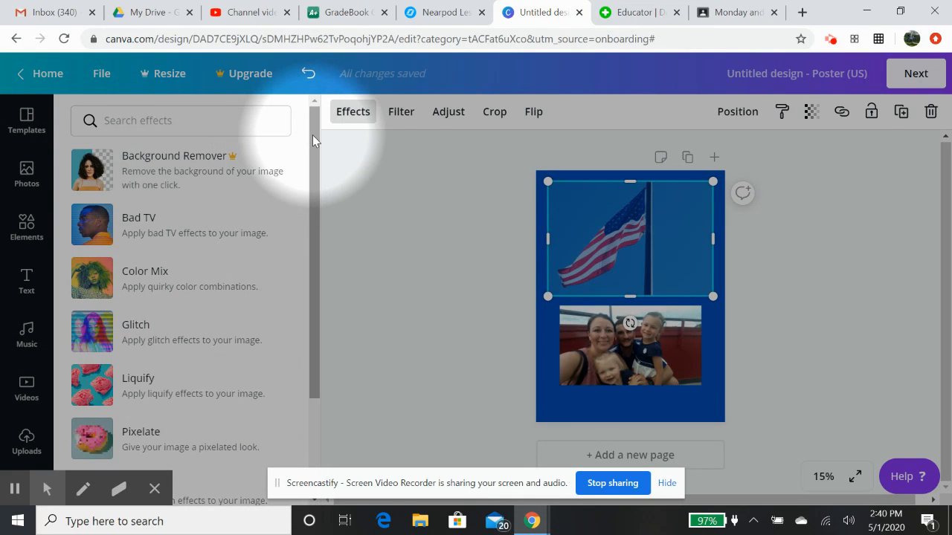
{"action": "scroll", "scroll_direction": "down", "scroll_amount": 3}
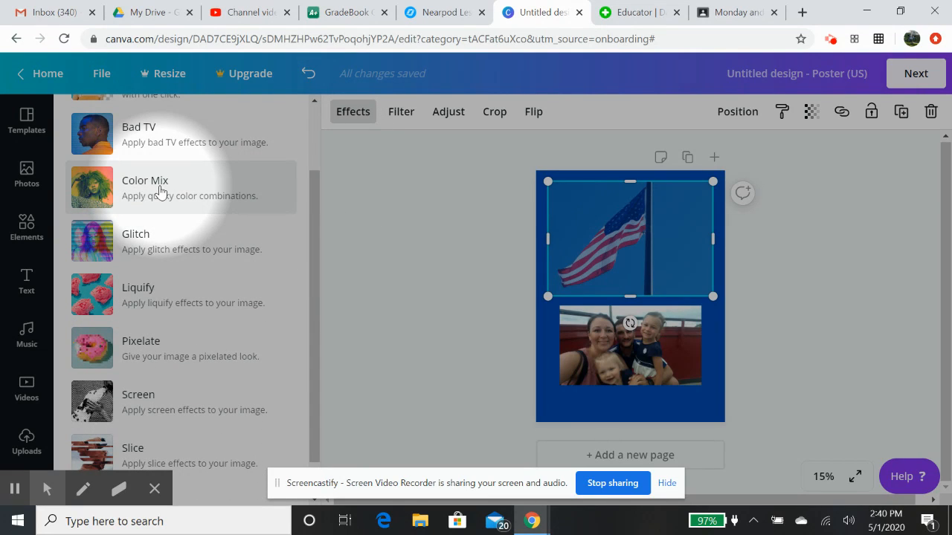
{"action": "left_click", "coordinate": [145, 186]}
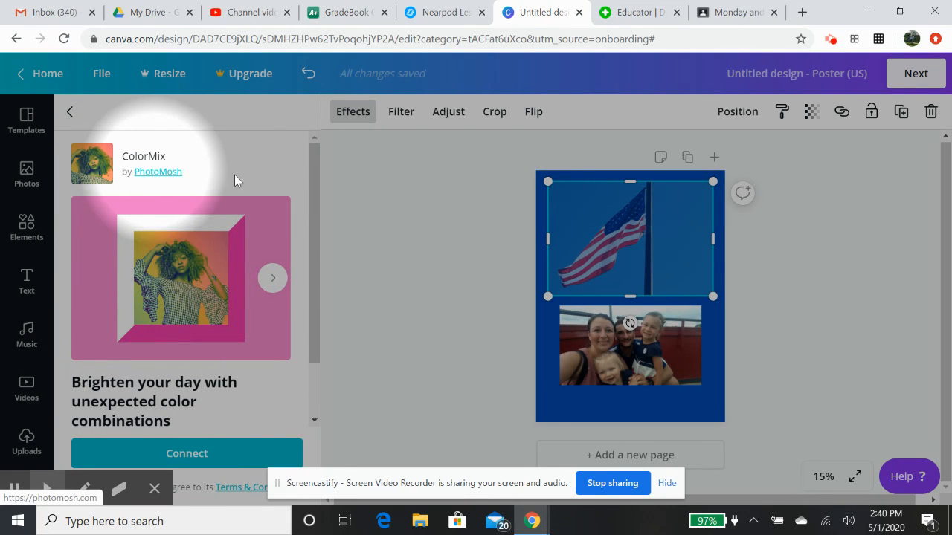
{"action": "left_click", "coordinate": [70, 111]}
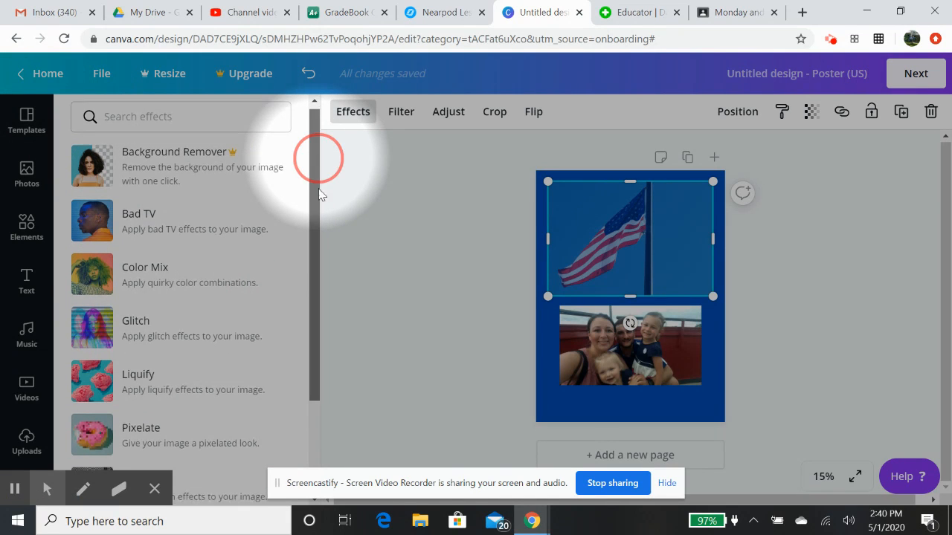
{"action": "scroll", "scroll_direction": "down", "scroll_amount": 3}
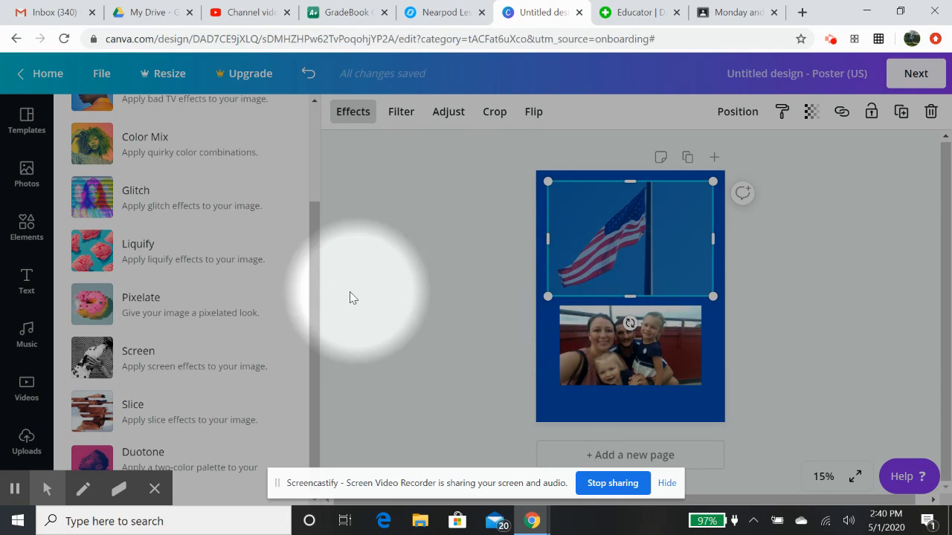
{"action": "mouse_move", "coordinate": [316, 278]}
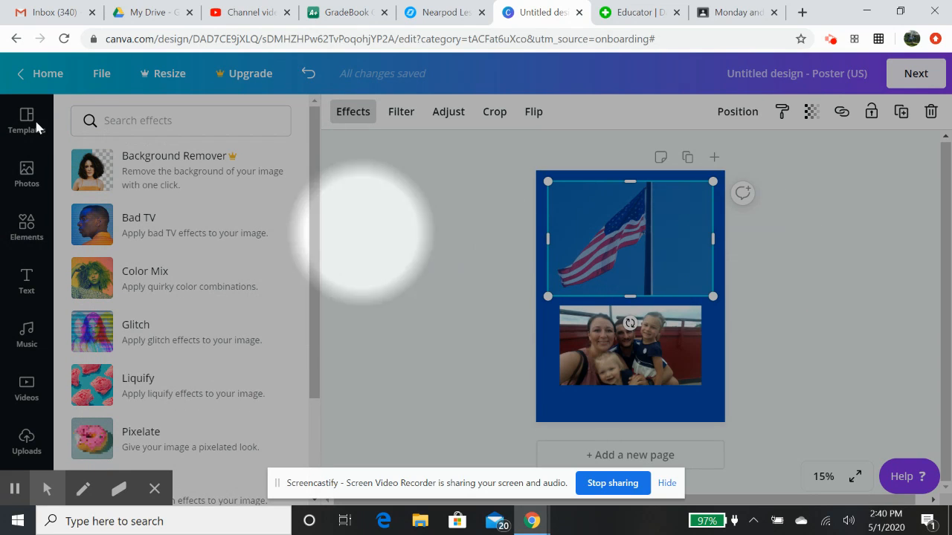
Step: Open the Photos library and scroll through recent and trending photos
{"action": "left_click", "coordinate": [27, 175]}
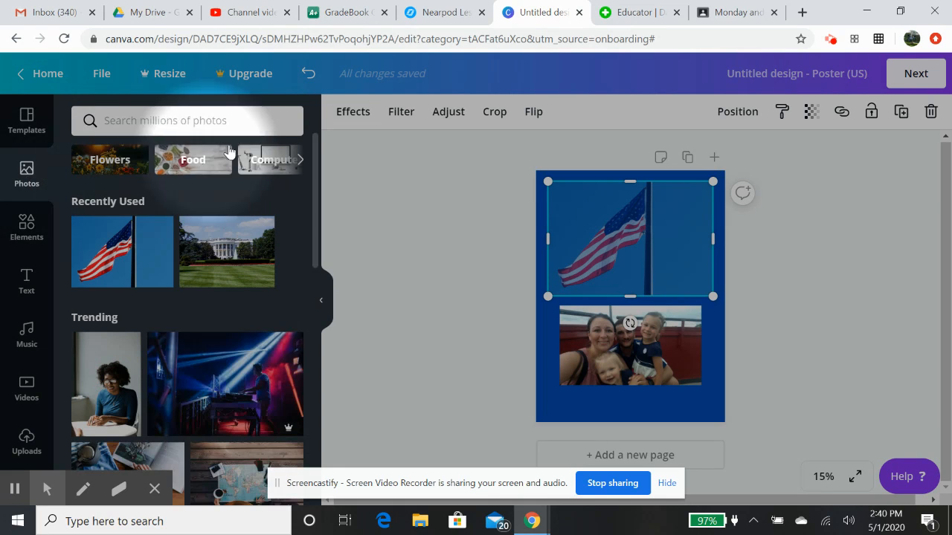
{"action": "mouse_move", "coordinate": [203, 288]}
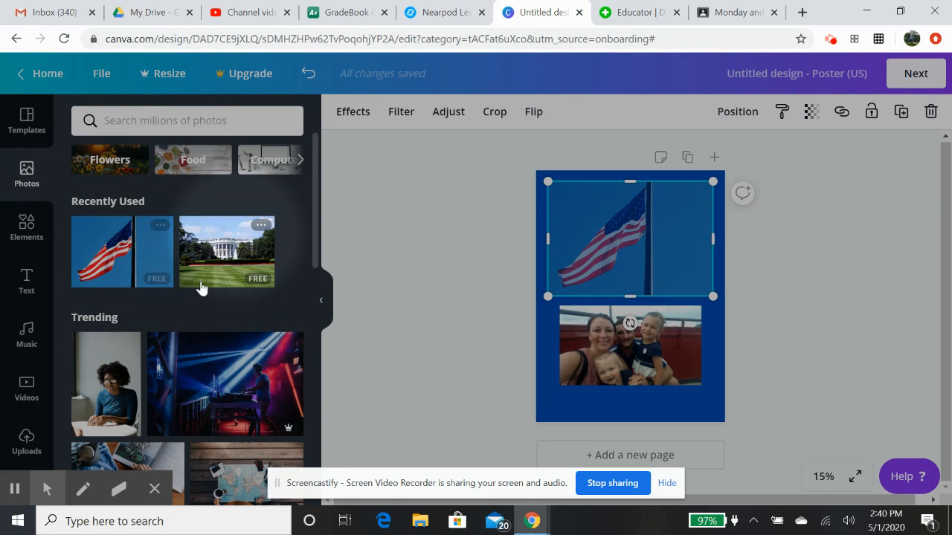
{"action": "scroll", "scroll_direction": "down", "scroll_amount": 3}
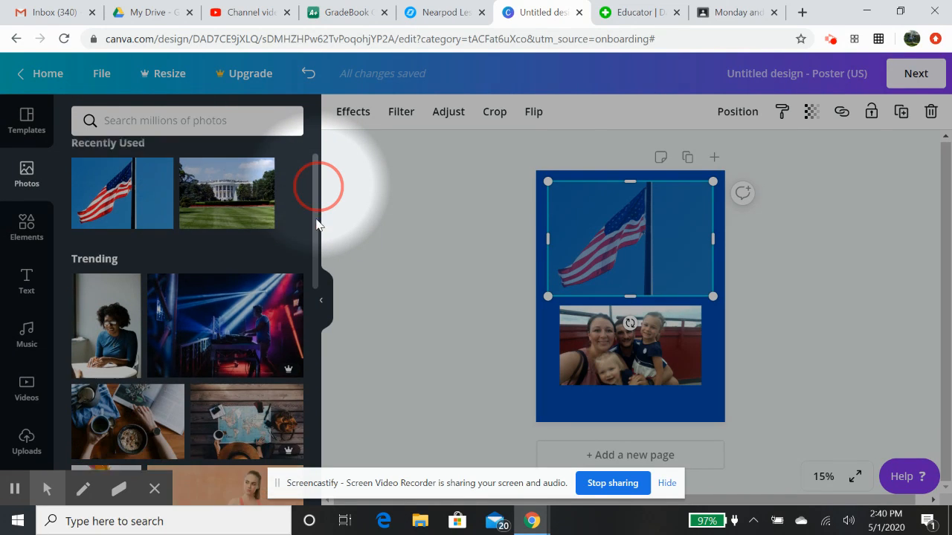
{"action": "scroll", "scroll_direction": "down", "scroll_amount": 3}
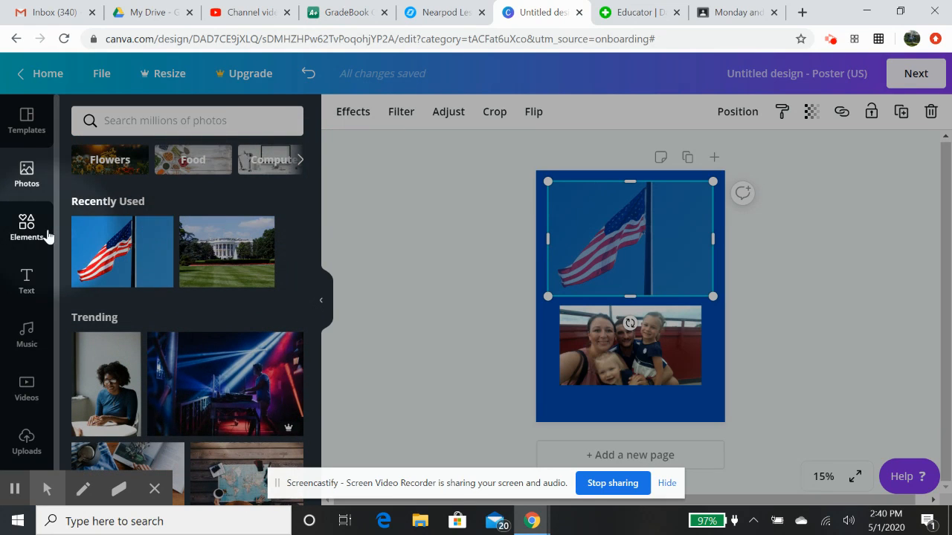
Step: Search Elements for 'america' and scroll through the flag, map and globe graphics
{"action": "left_click", "coordinate": [27, 226]}
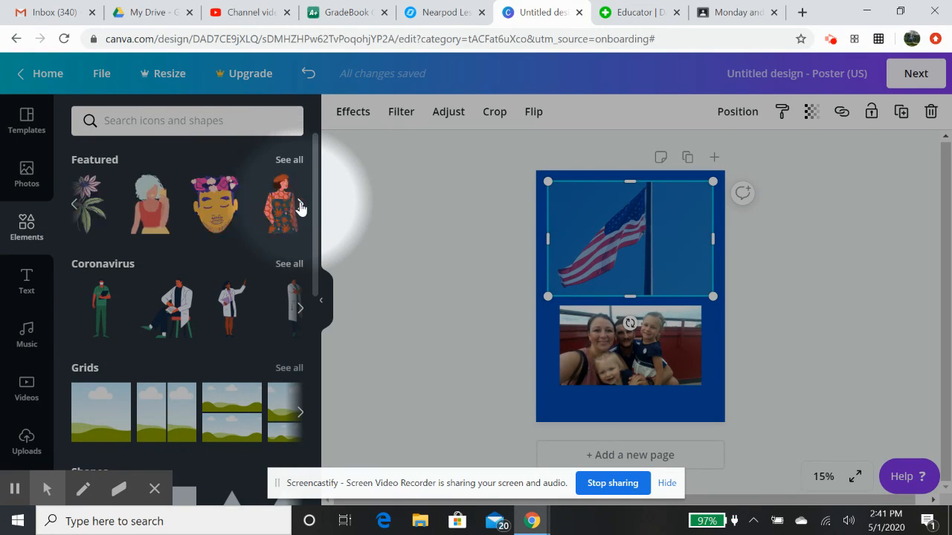
{"action": "left_click", "coordinate": [187, 120]}
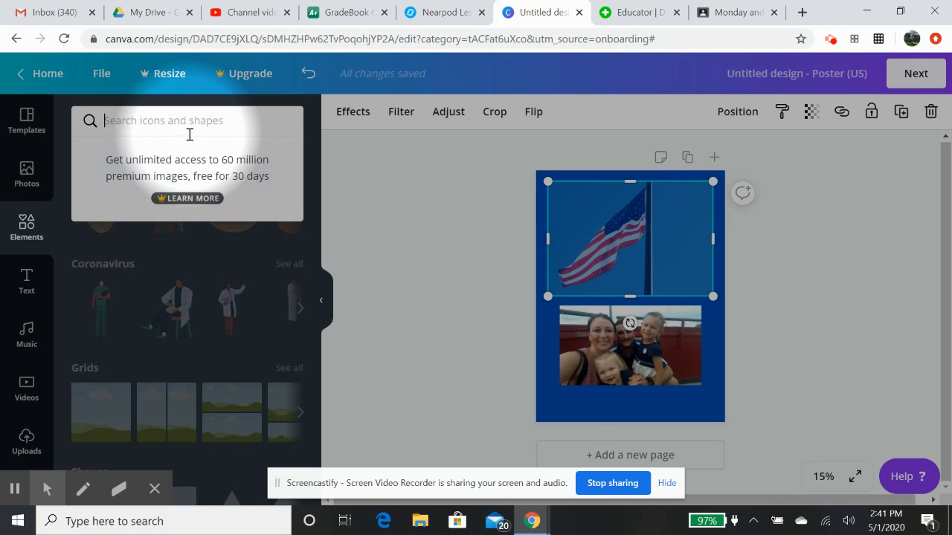
{"action": "type", "text": "a"}
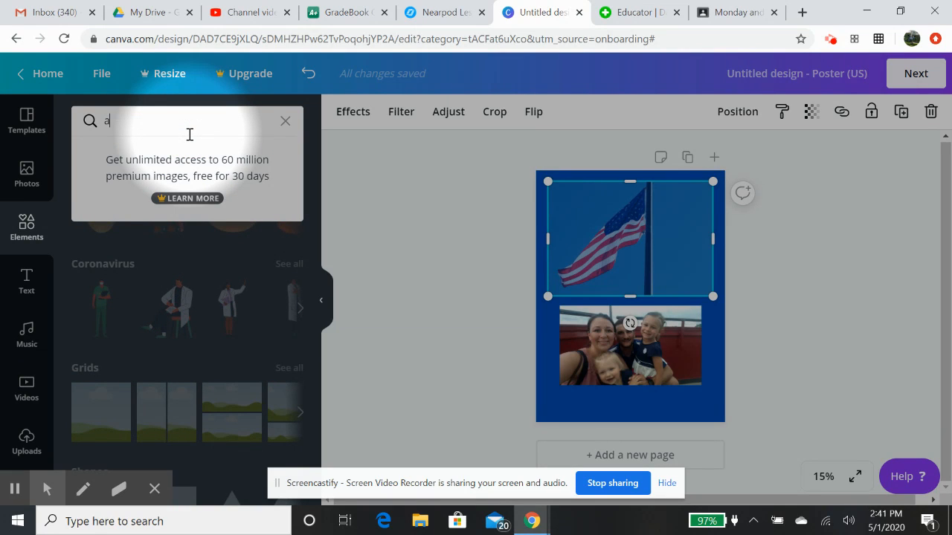
{"action": "type", "text": "merica"}
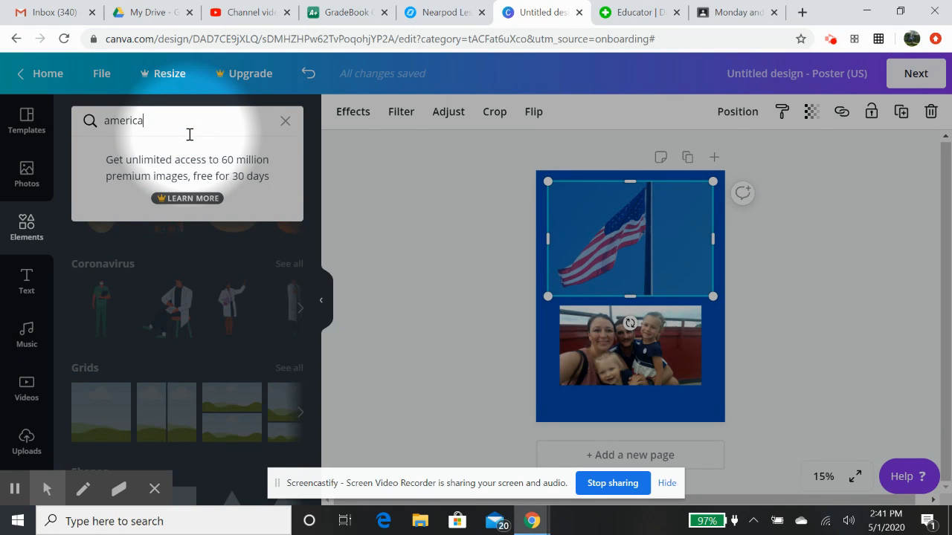
{"action": "key", "text": "enter"}
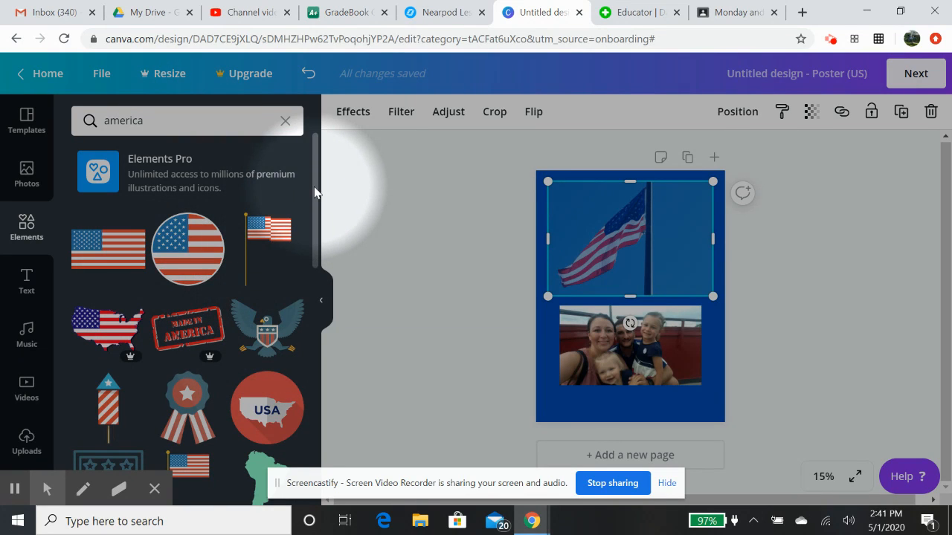
{"action": "scroll", "scroll_direction": "down", "scroll_amount": 3}
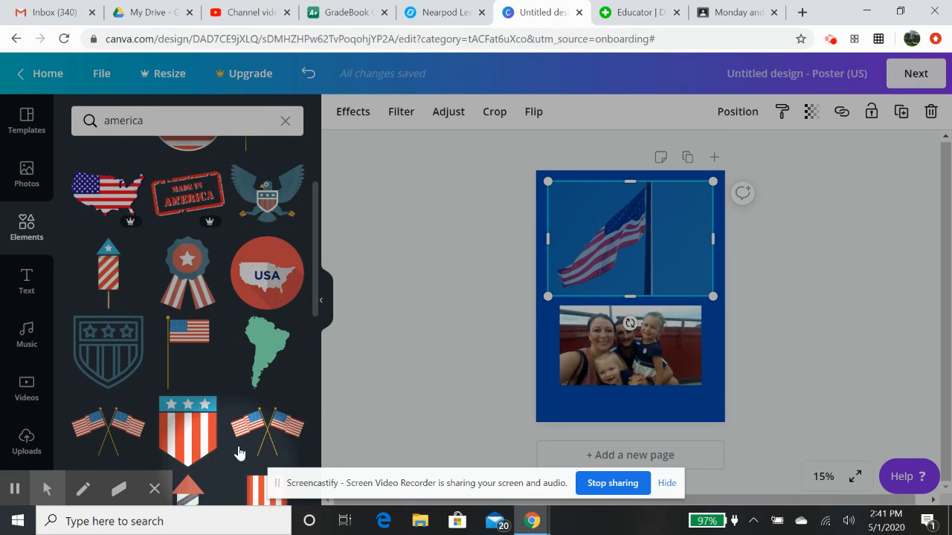
{"action": "mouse_move", "coordinate": [268, 349]}
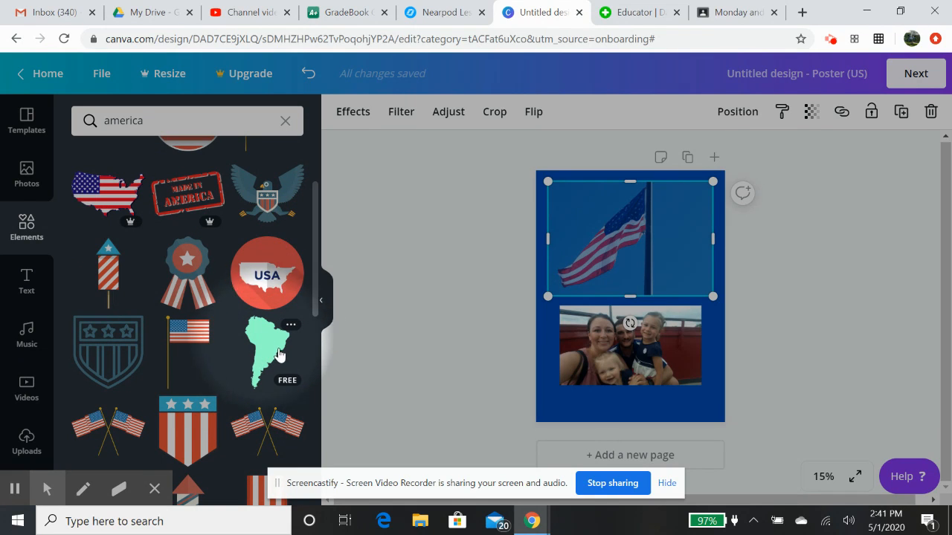
{"action": "scroll", "scroll_direction": "down", "scroll_amount": 3}
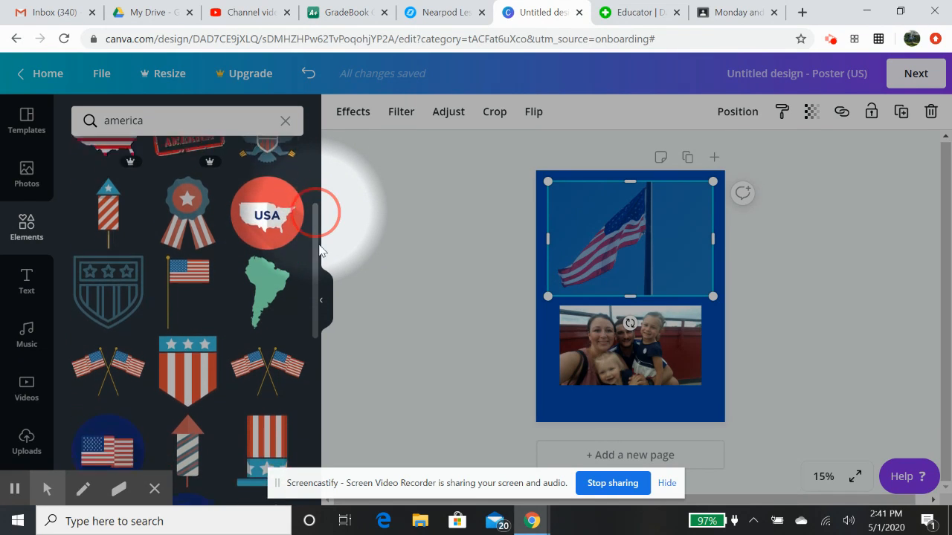
{"action": "scroll", "scroll_direction": "down", "scroll_amount": 3}
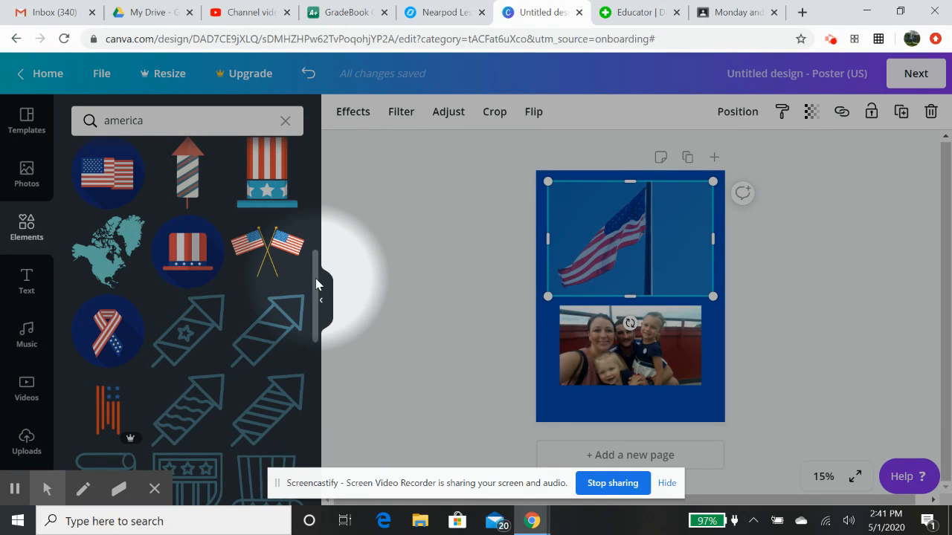
{"action": "scroll", "scroll_direction": "down", "scroll_amount": 3}
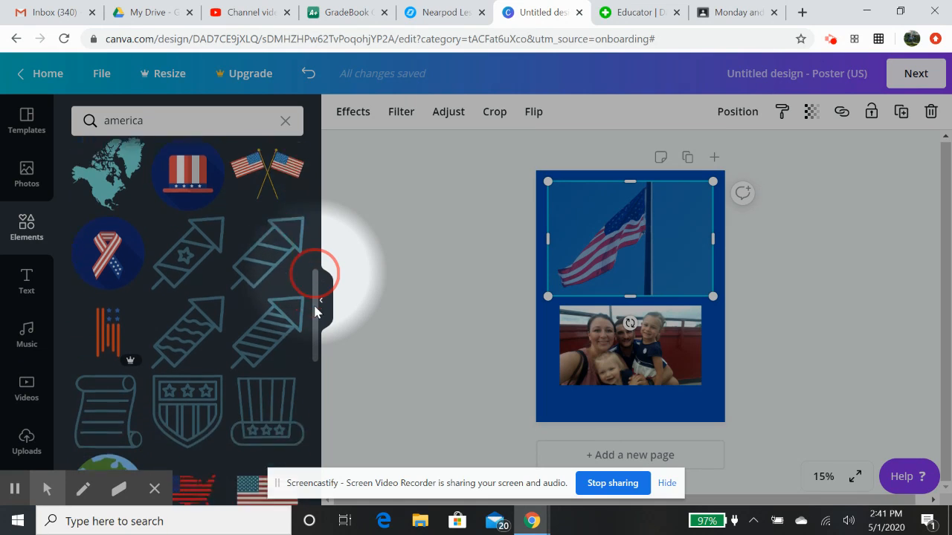
{"action": "scroll", "scroll_direction": "down", "scroll_amount": 3}
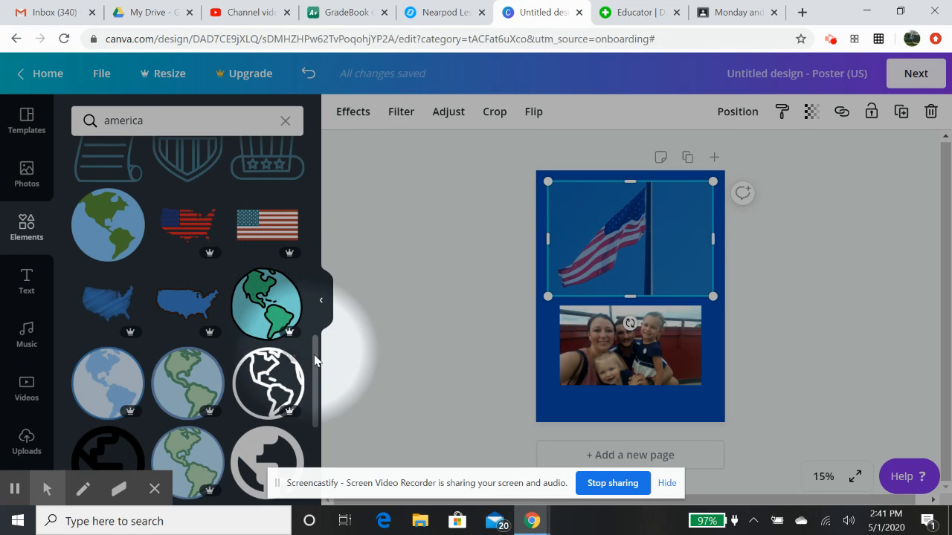
{"action": "scroll", "scroll_direction": "down", "scroll_amount": 3}
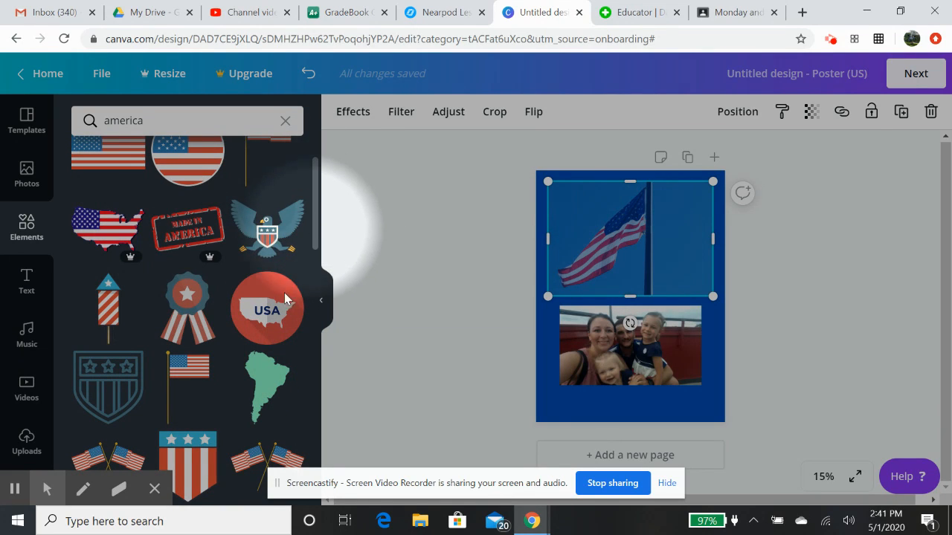
{"action": "mouse_move", "coordinate": [266, 308]}
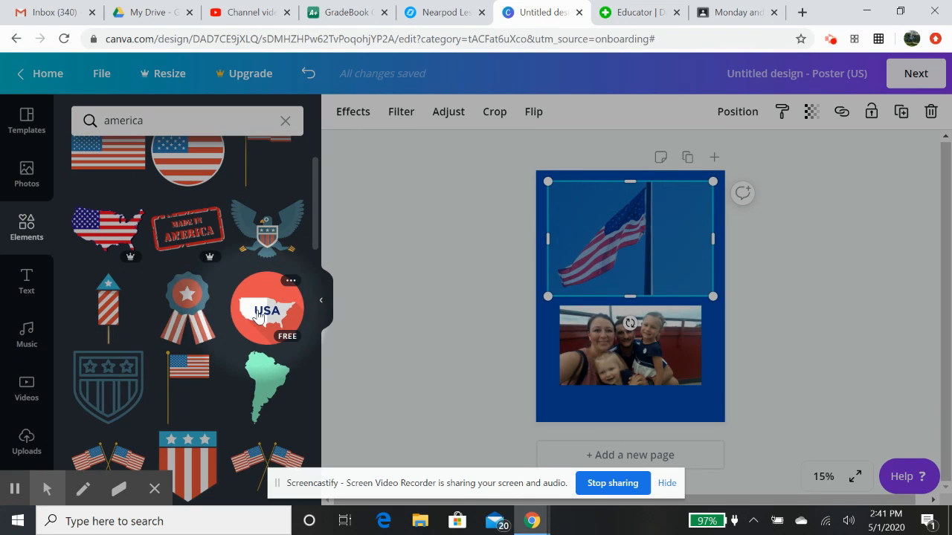
Step: Add the red USA map badge, move the family photo to the top and centre the badge below
{"action": "left_click", "coordinate": [267, 309]}
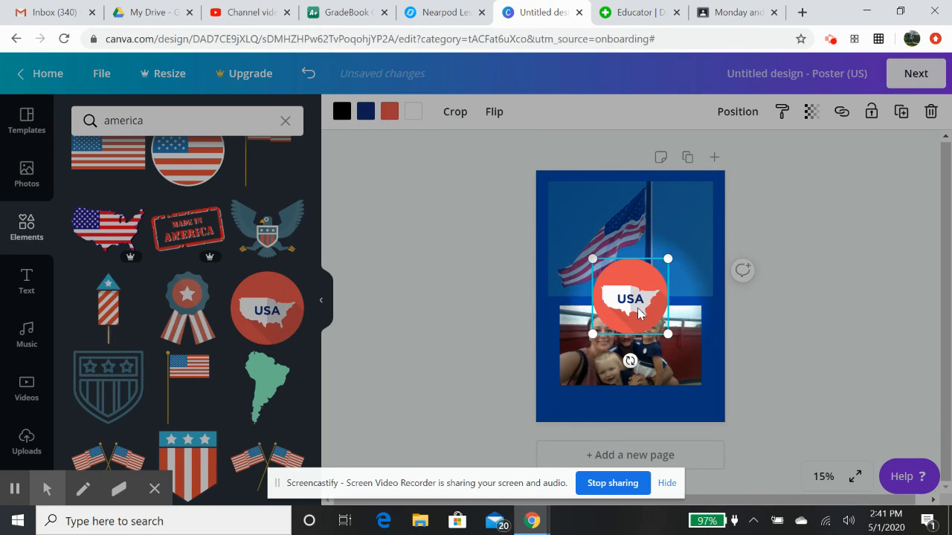
{"action": "left_click_drag", "start_coordinate": [630, 298], "coordinate": [572, 240]}
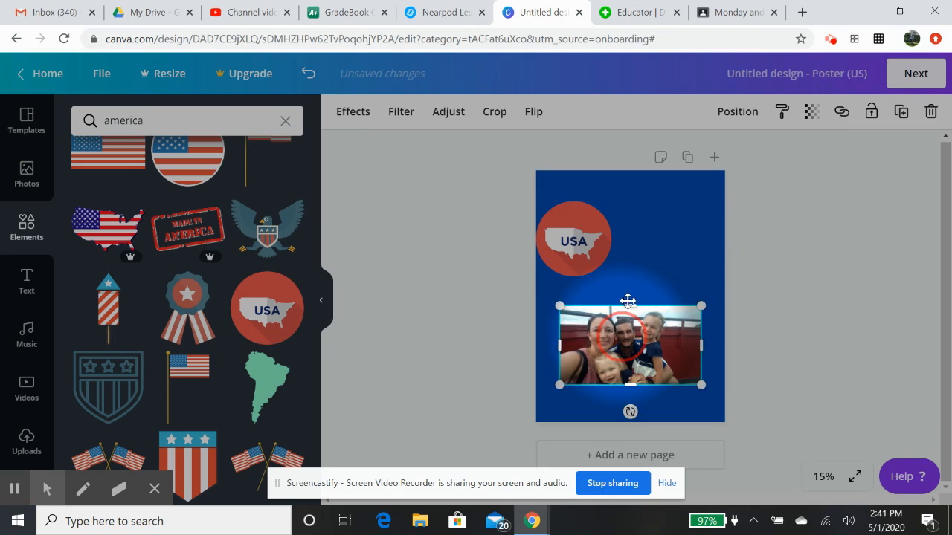
{"action": "left_click_drag", "start_coordinate": [629, 344], "coordinate": [634, 241]}
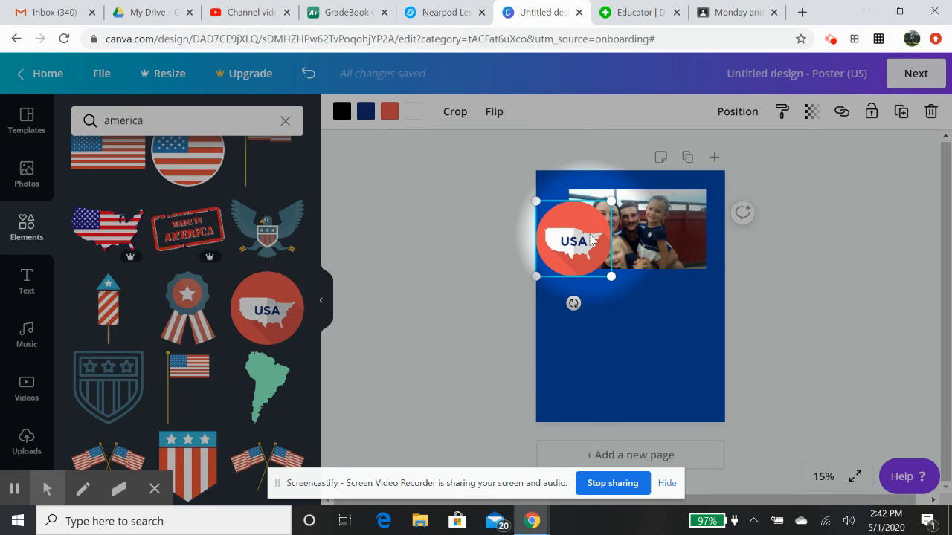
{"action": "left_click_drag", "start_coordinate": [572, 238], "coordinate": [637, 335]}
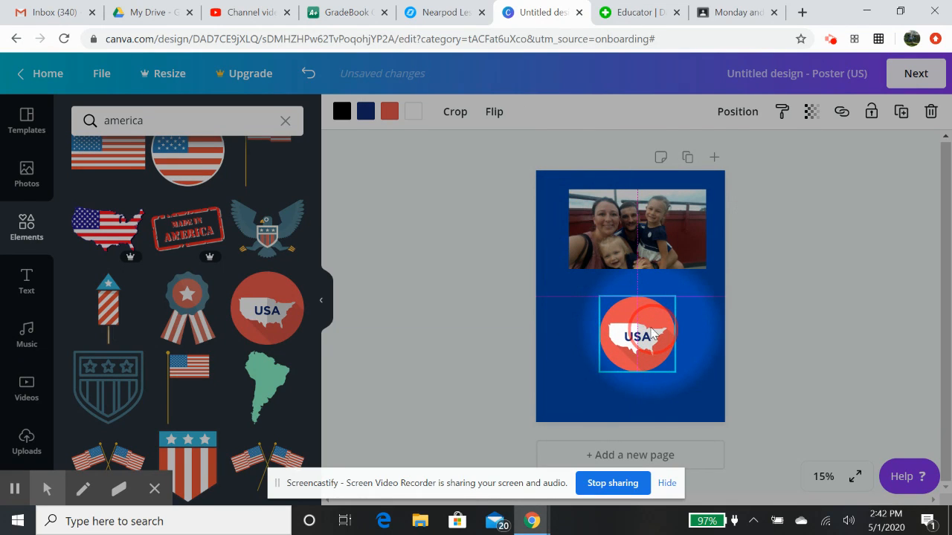
{"action": "left_click", "coordinate": [636, 242]}
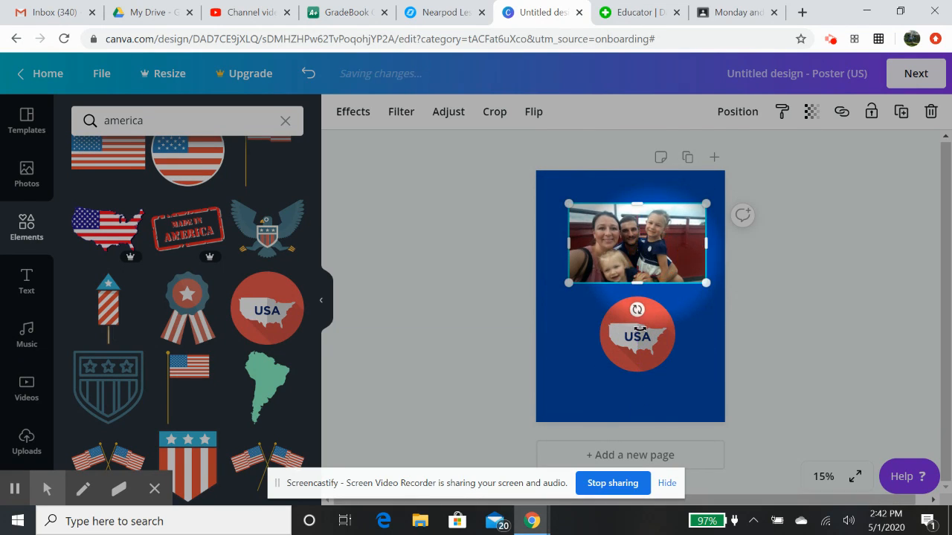
{"action": "left_click", "coordinate": [630, 334]}
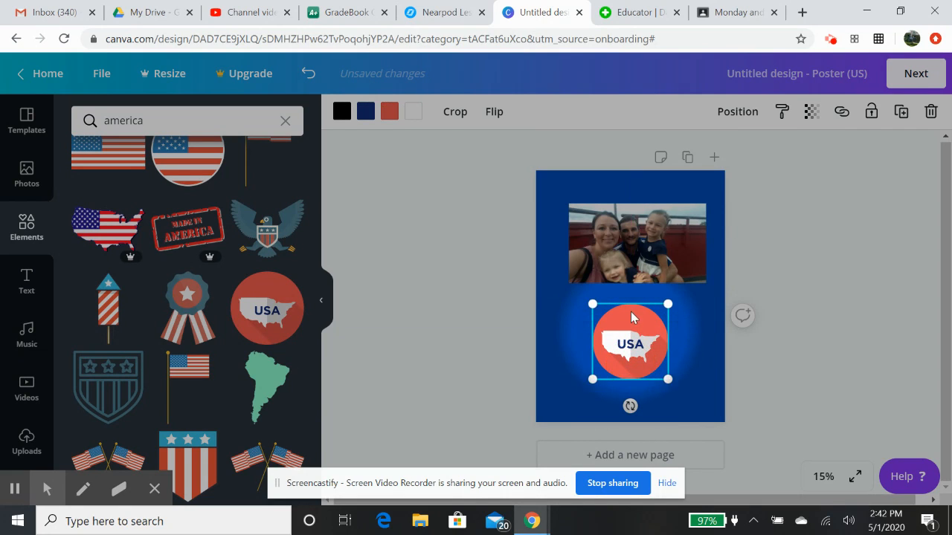
{"action": "left_click", "coordinate": [637, 243]}
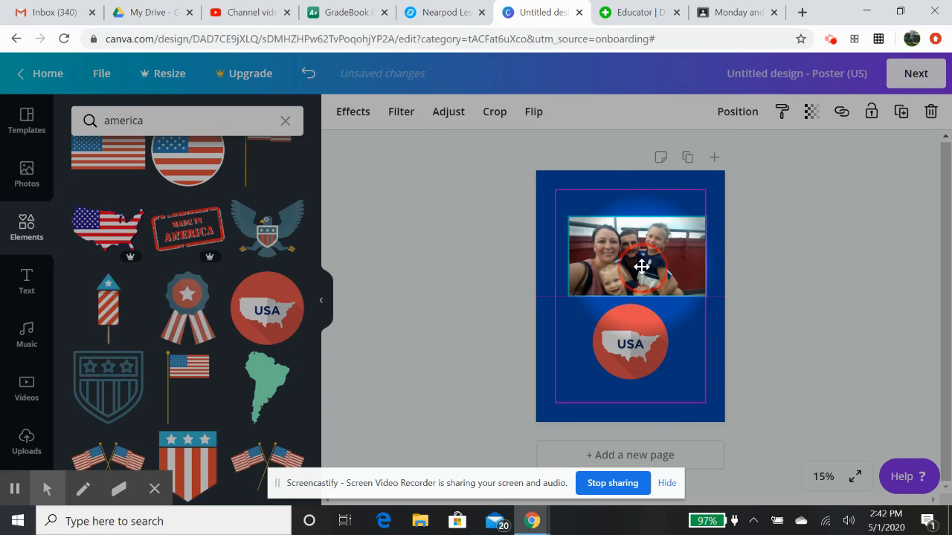
{"action": "left_click", "coordinate": [630, 343]}
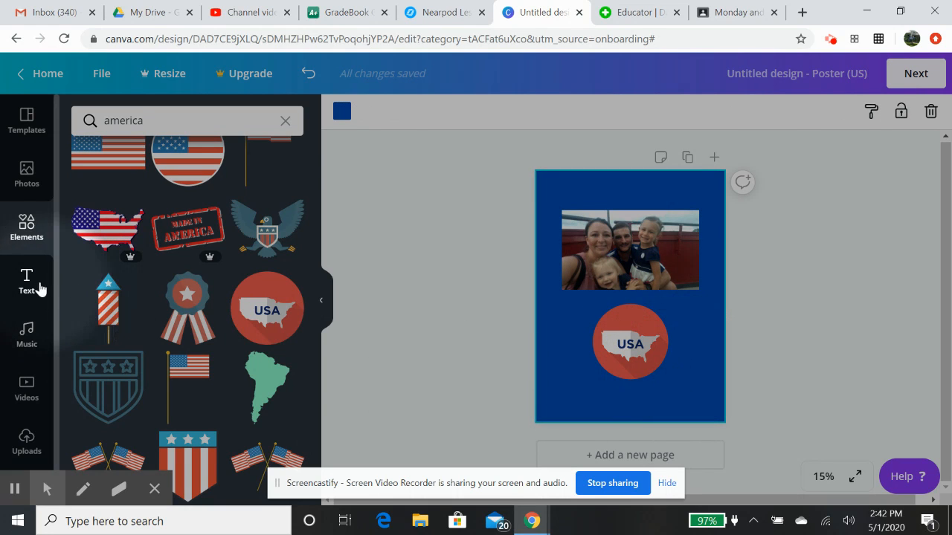
Step: Add a heading reading 'What America Needs Now Is Family!' from the Text panel
{"action": "left_click", "coordinate": [27, 282]}
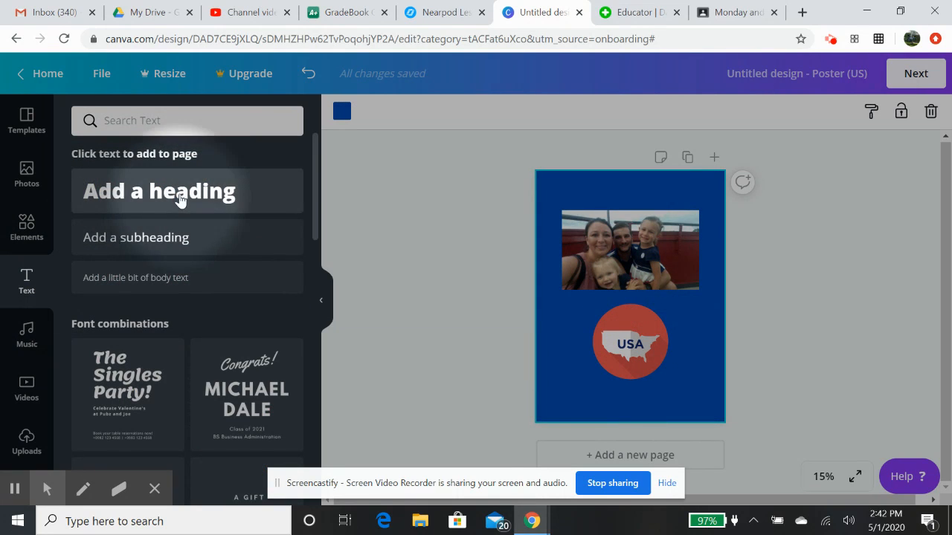
{"action": "mouse_move", "coordinate": [197, 346]}
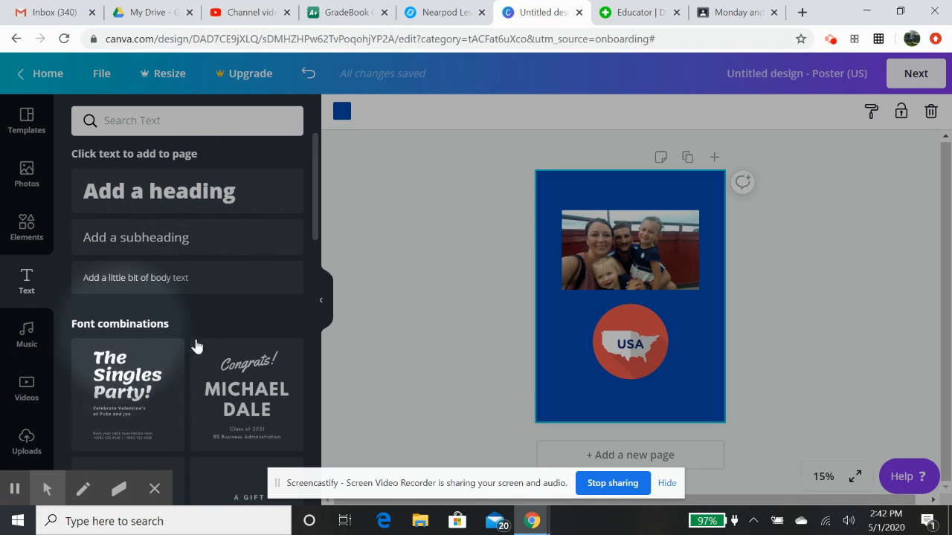
{"action": "scroll", "scroll_direction": "down", "scroll_amount": 3}
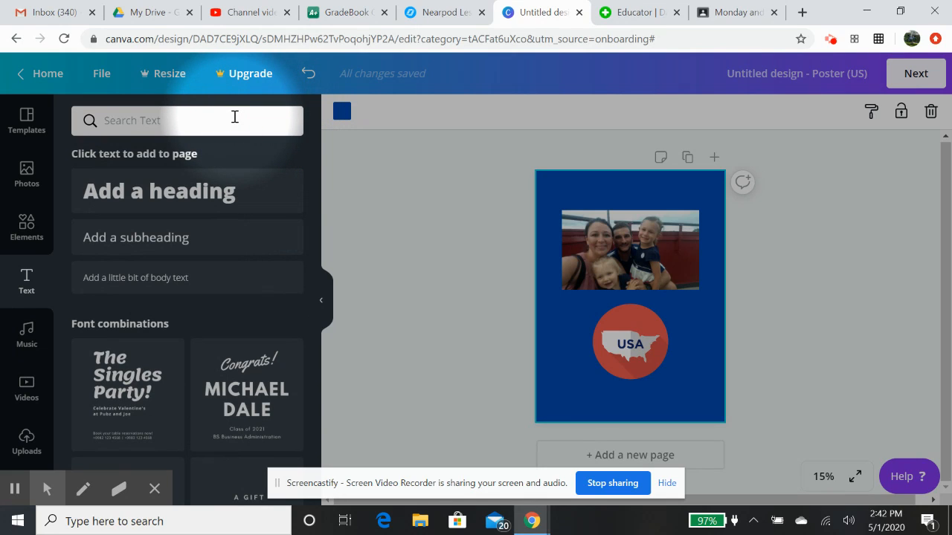
{"action": "type", "text": "What"}
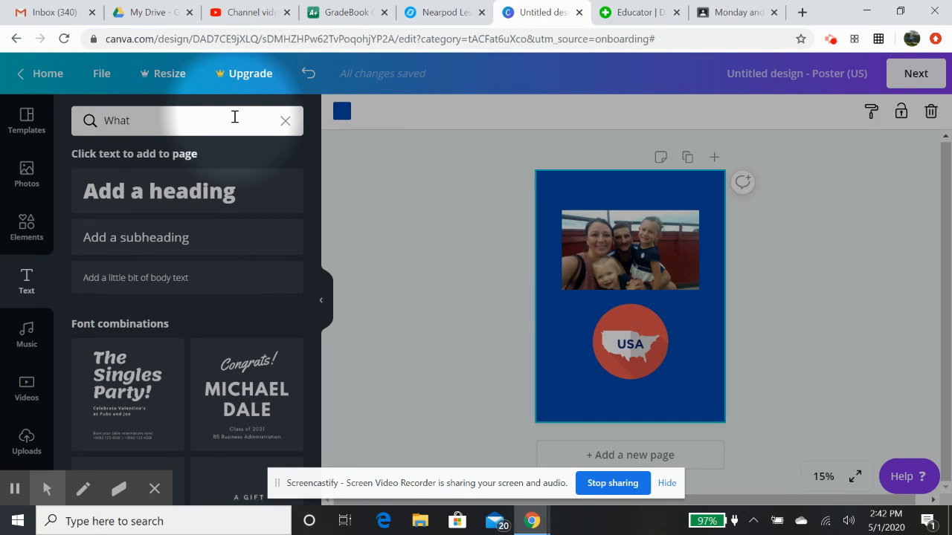
{"action": "type", "text": "America Needs Now Is Family!"}
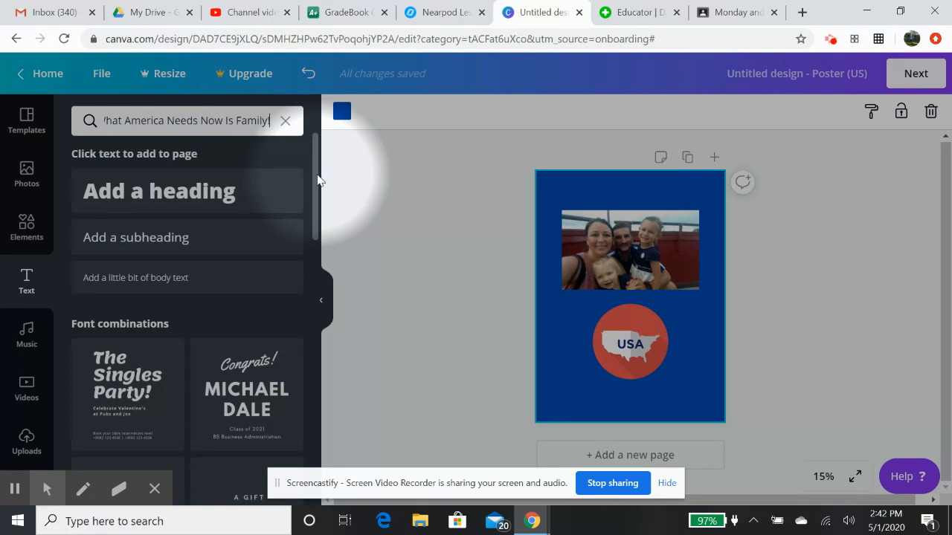
{"action": "mouse_move", "coordinate": [185, 190]}
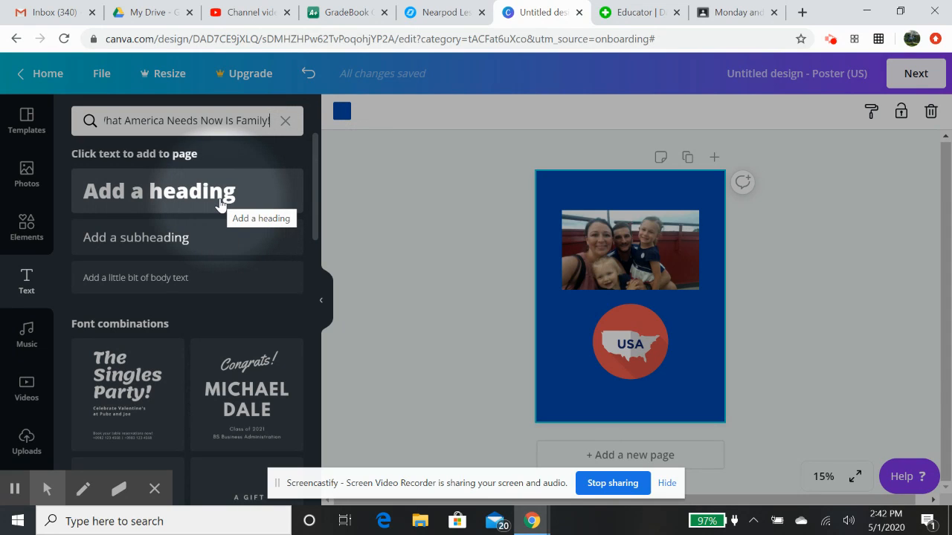
{"action": "left_click", "coordinate": [159, 191]}
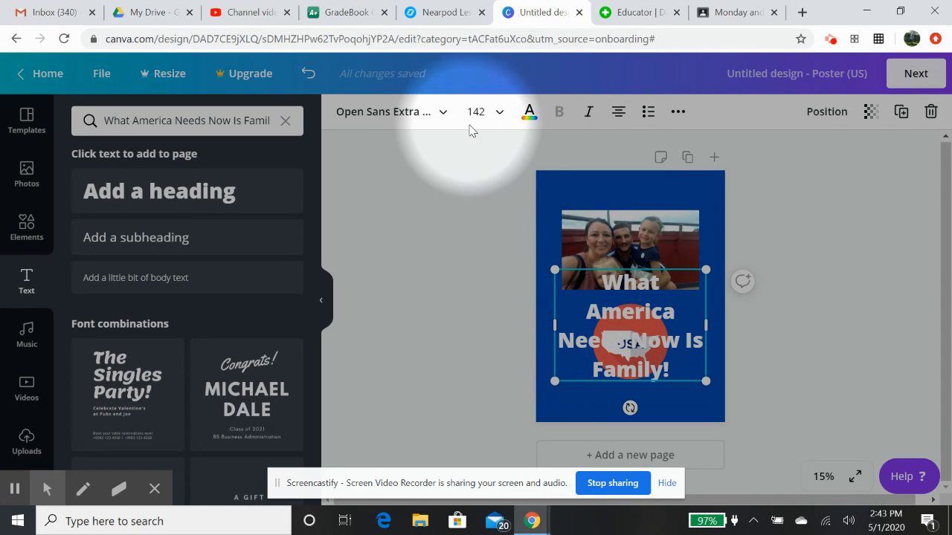
Step: Set the heading's font size to 28, then to 64
{"action": "left_click", "coordinate": [499, 112]}
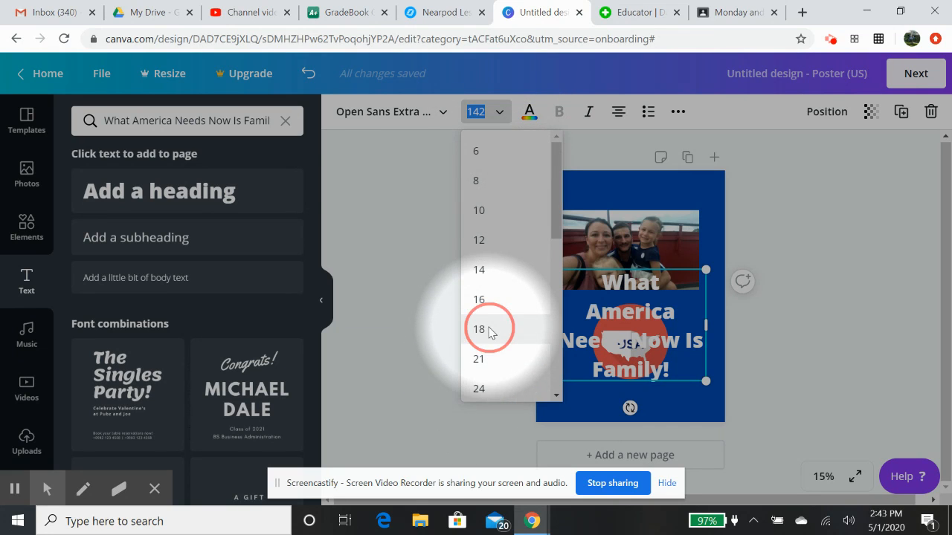
{"action": "left_click", "coordinate": [478, 329]}
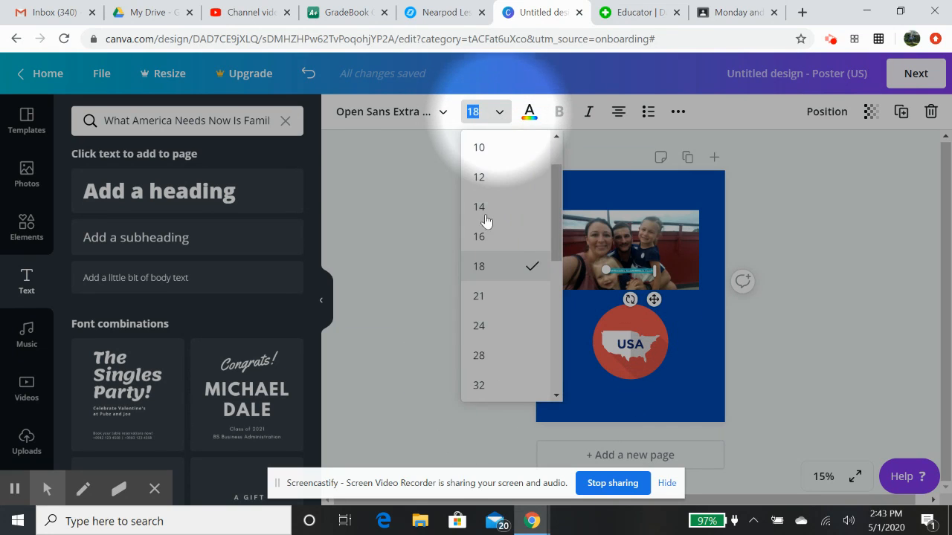
{"action": "left_click", "coordinate": [478, 356]}
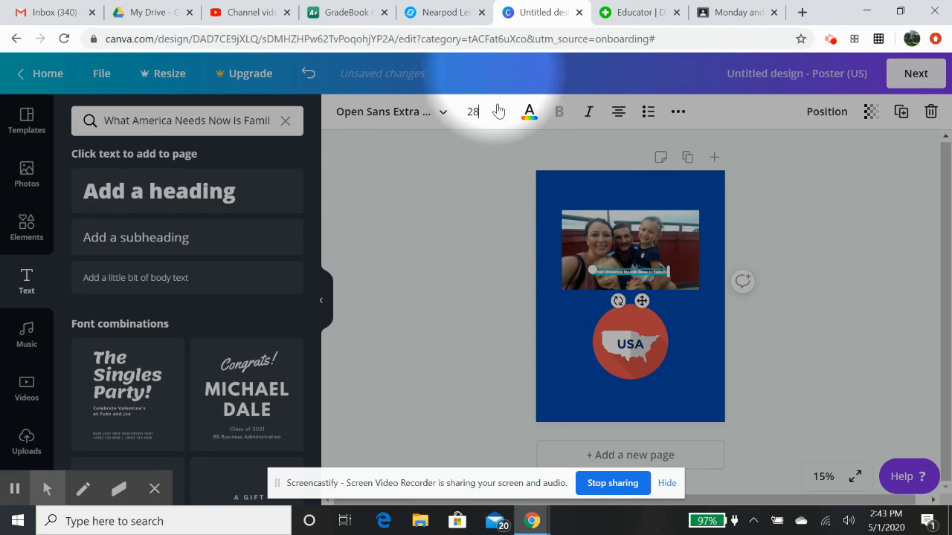
{"action": "left_click", "coordinate": [499, 112]}
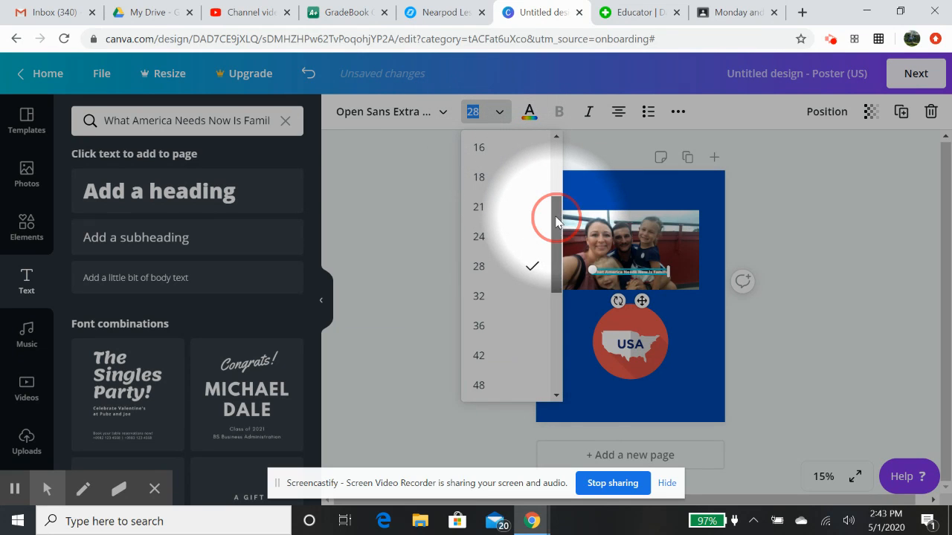
{"action": "type", "text": "64"}
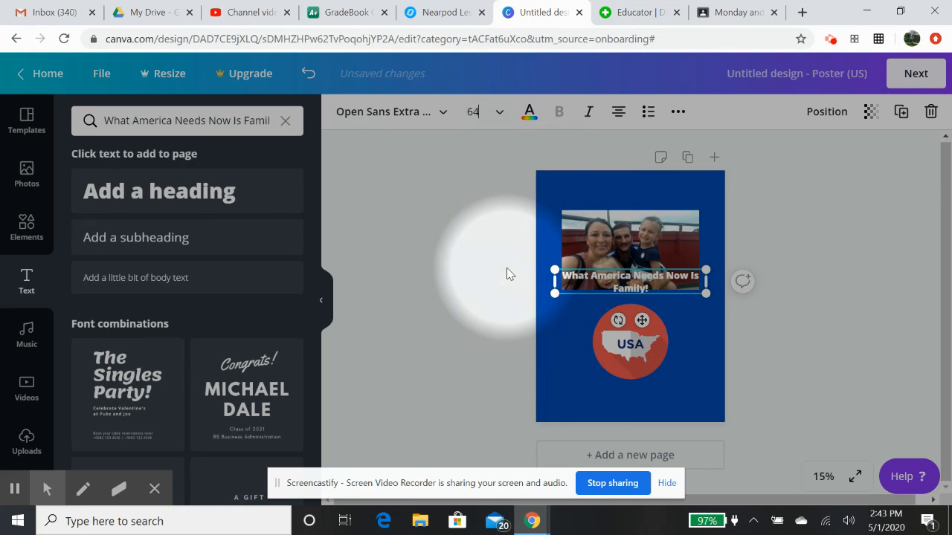
{"action": "left_click", "coordinate": [529, 111]}
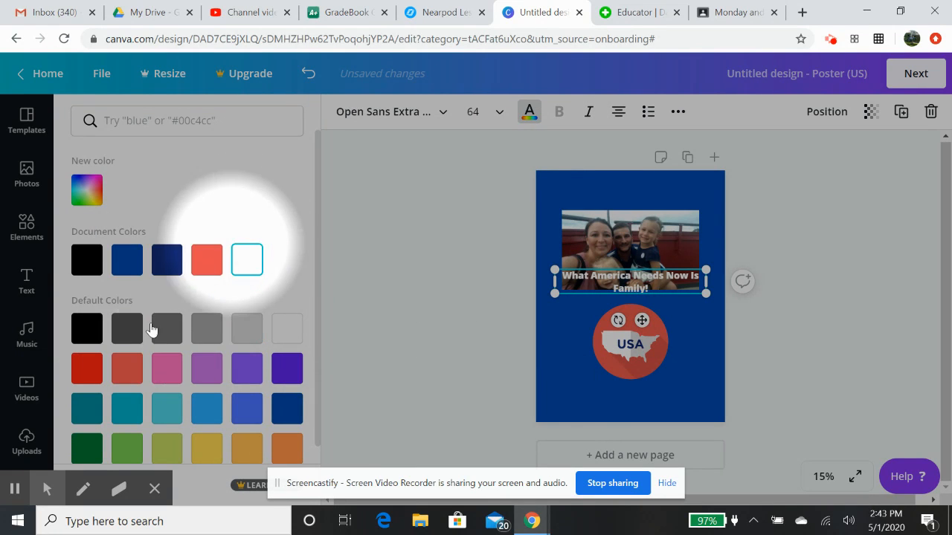
Step: Colour the heading text red, apply italic, and reselect the heading box
{"action": "left_click", "coordinate": [87, 369]}
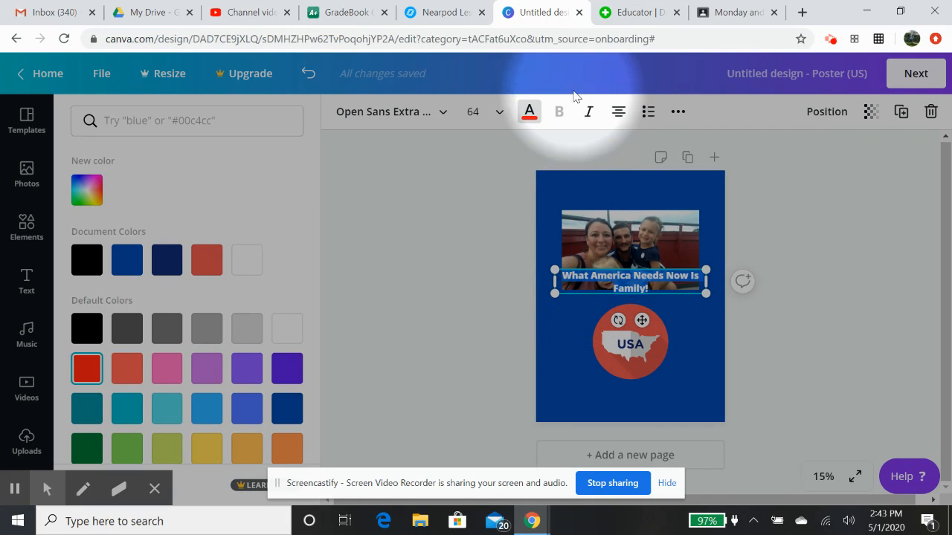
{"action": "left_click", "coordinate": [589, 112]}
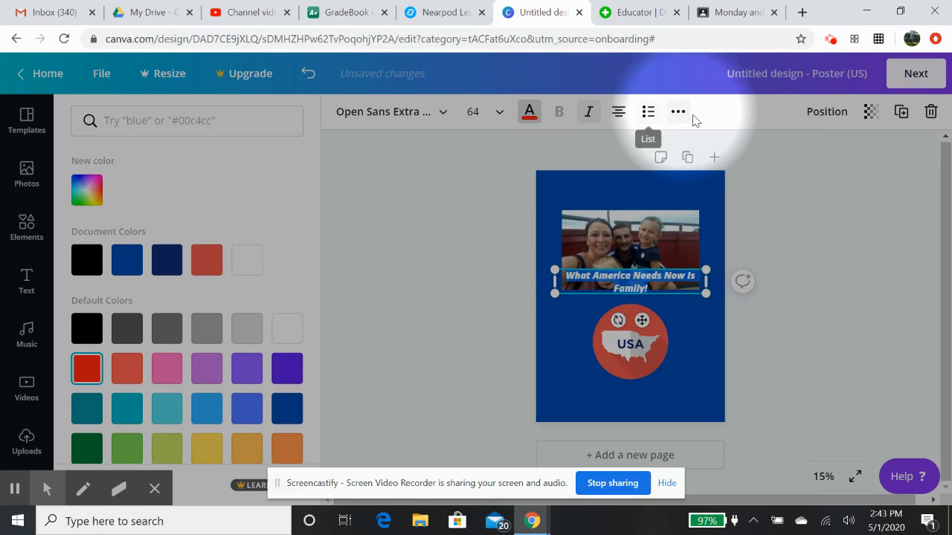
{"action": "mouse_move", "coordinate": [688, 181]}
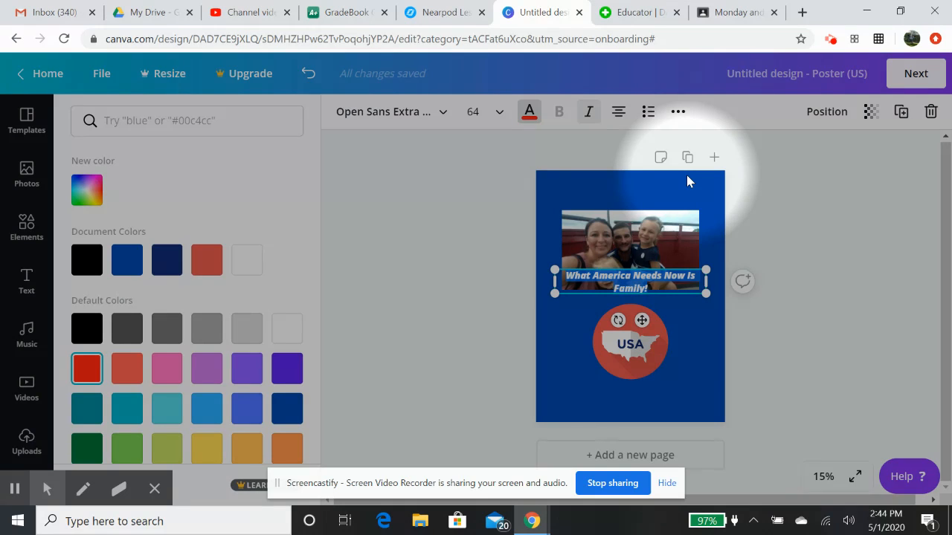
{"action": "mouse_move", "coordinate": [573, 194]}
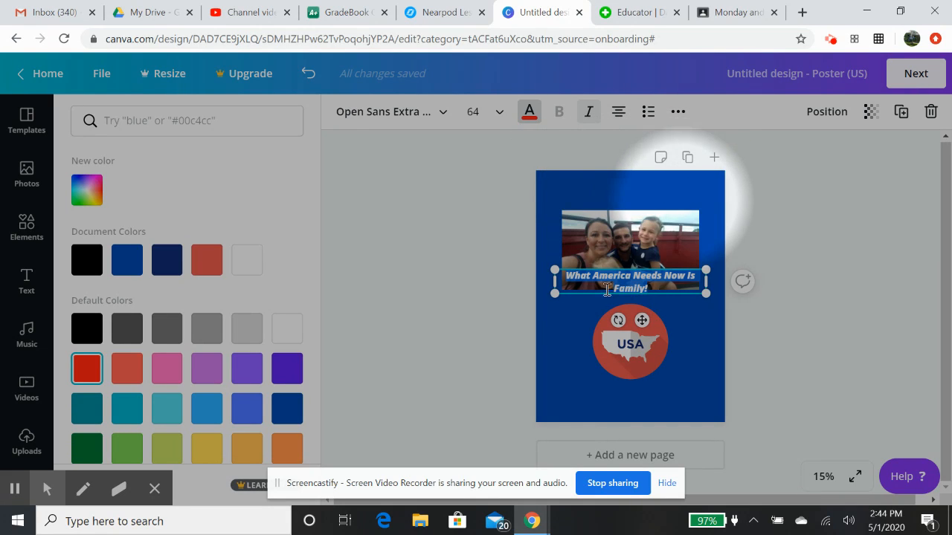
{"action": "left_click", "coordinate": [629, 249]}
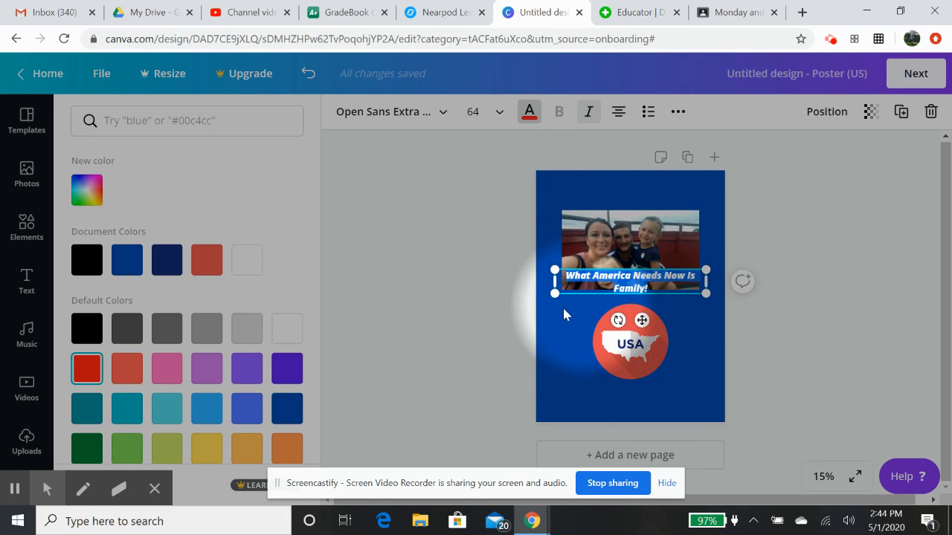
{"action": "mouse_move", "coordinate": [584, 320]}
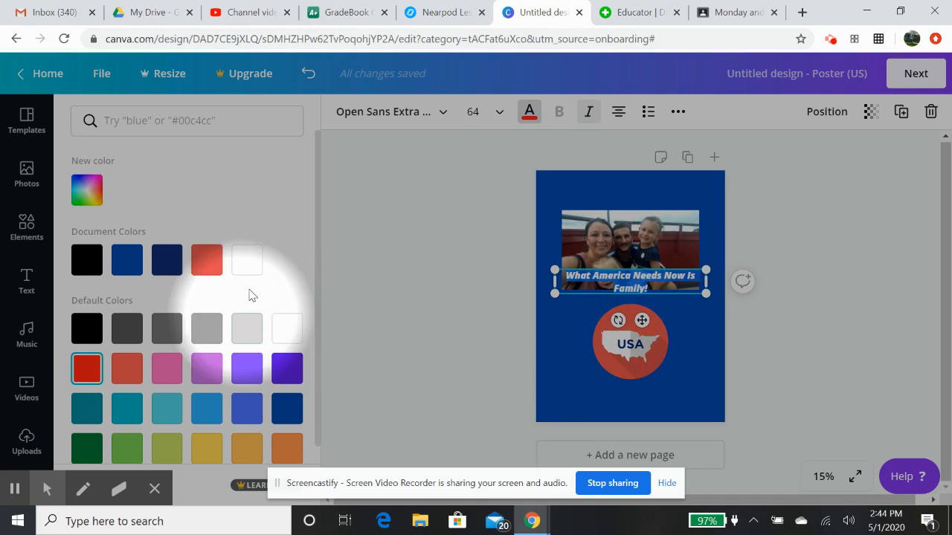
Step: Switch the heading font to Anton from the font list
{"action": "left_click", "coordinate": [390, 112]}
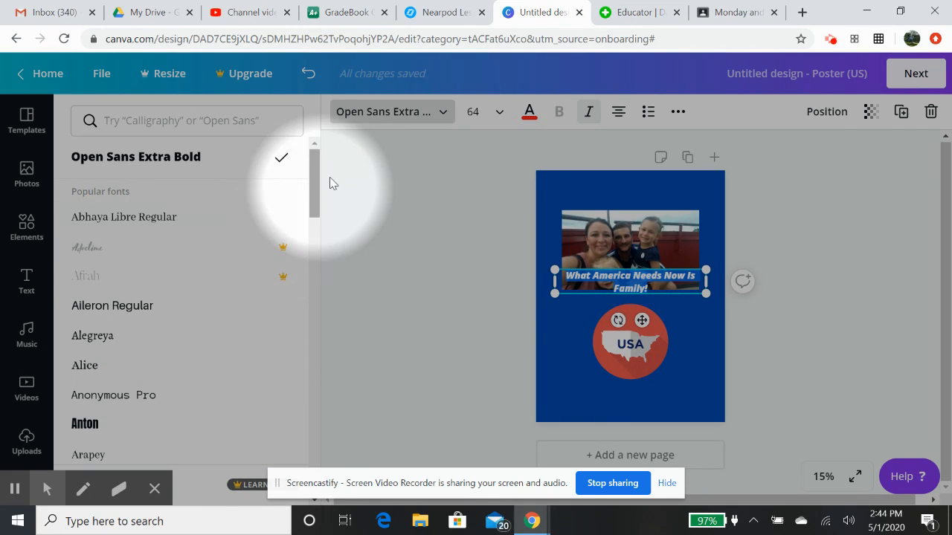
{"action": "scroll", "scroll_direction": "down", "scroll_amount": 3}
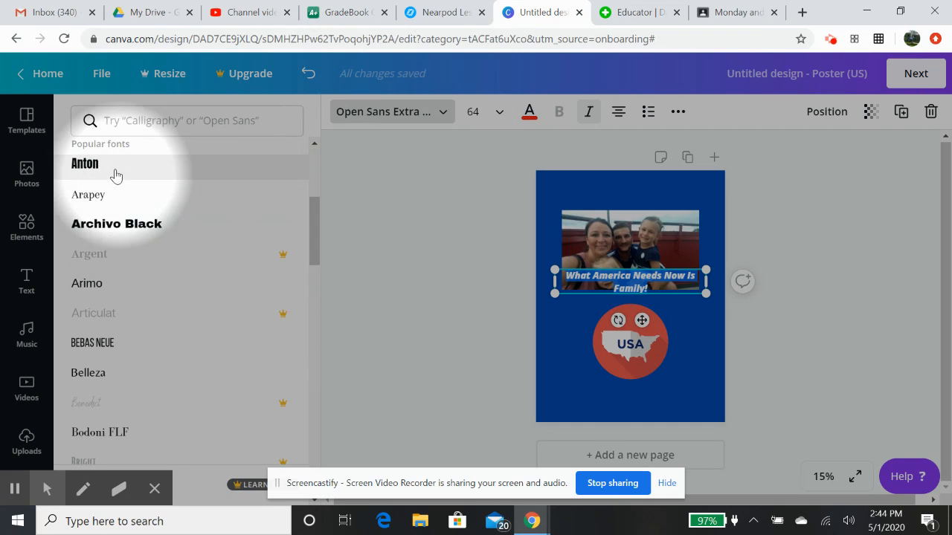
{"action": "left_click", "coordinate": [84, 163]}
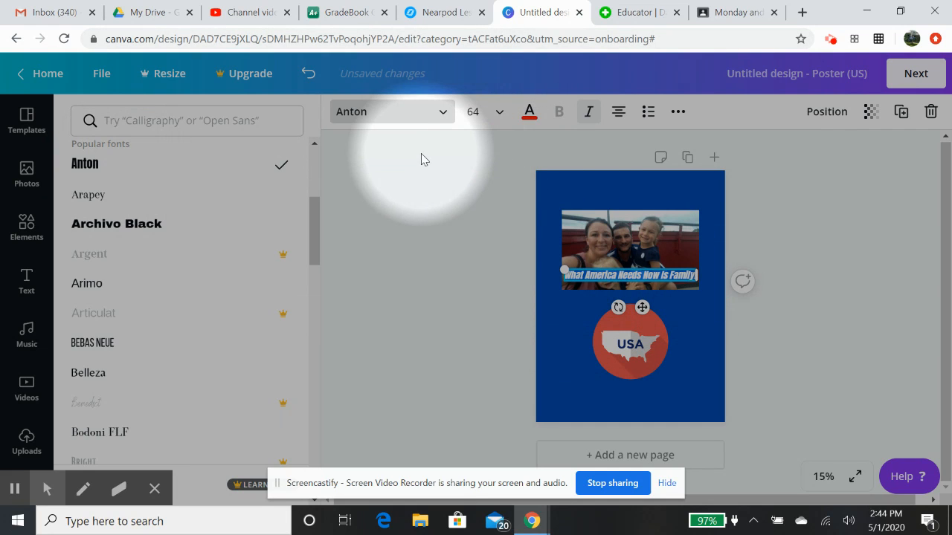
{"action": "left_click", "coordinate": [630, 249]}
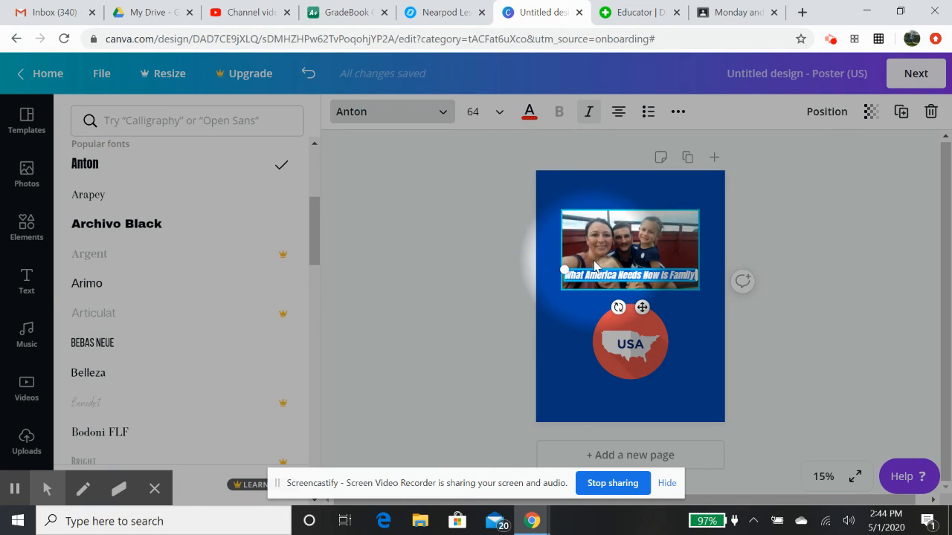
{"action": "left_click", "coordinate": [26, 282]}
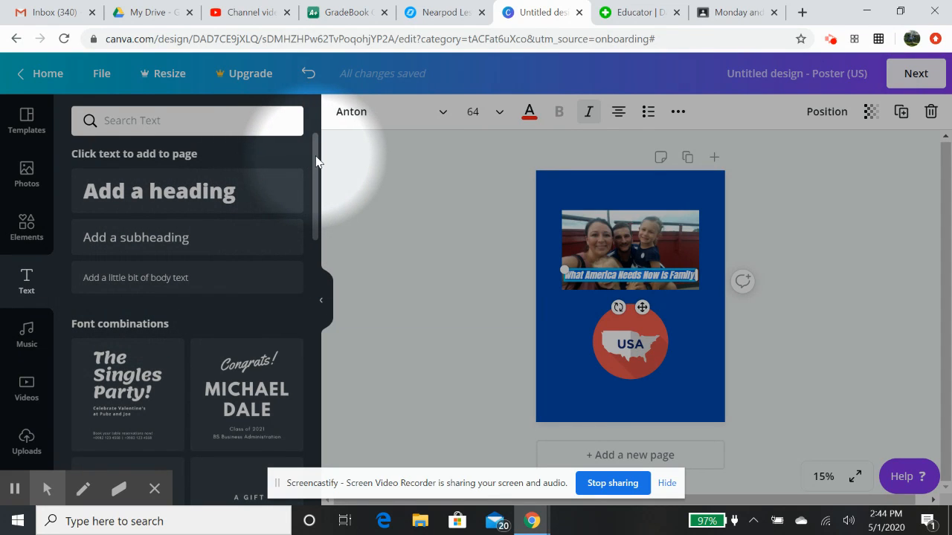
{"action": "scroll", "scroll_direction": "down", "scroll_amount": 3}
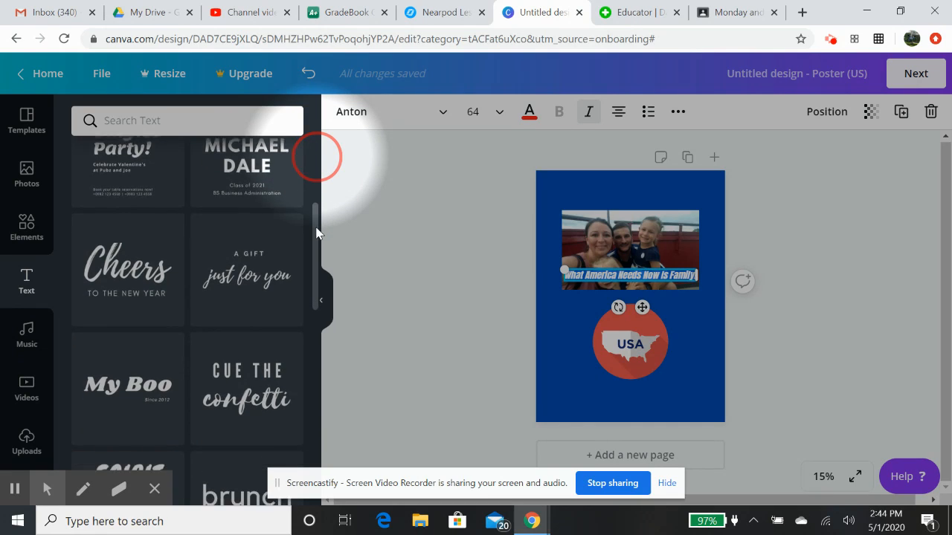
{"action": "scroll", "scroll_direction": "down", "scroll_amount": 3}
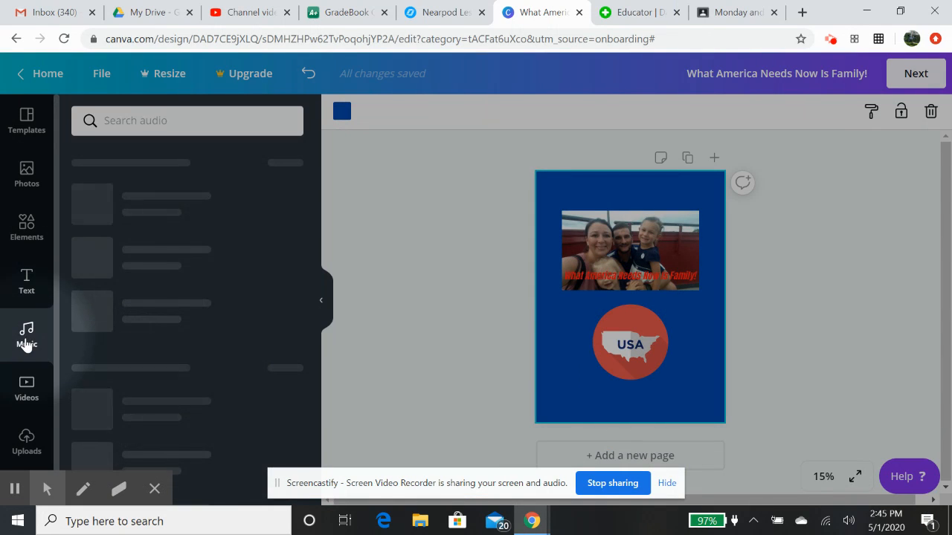
Step: Browse the Music, Videos and Photos libraries, then show uploaded images with the family photo
{"action": "left_click", "coordinate": [27, 335]}
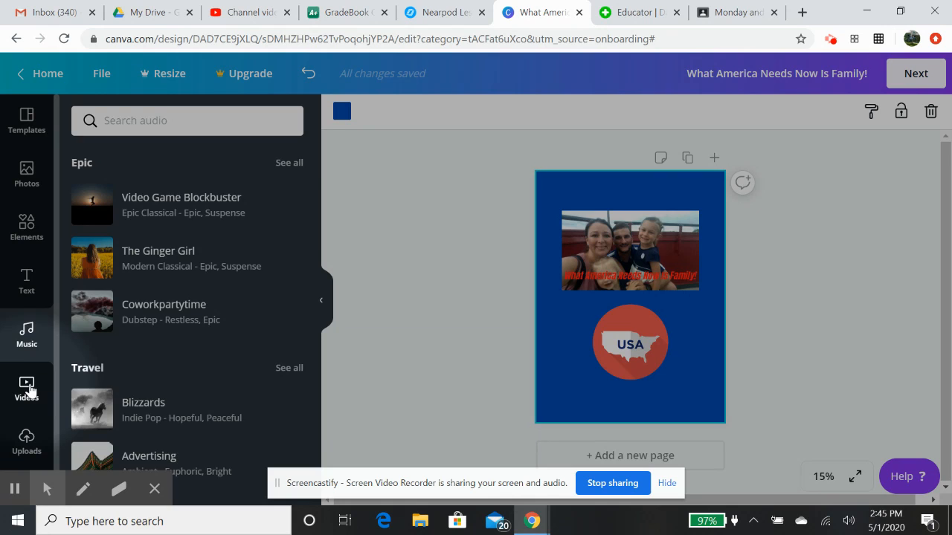
{"action": "left_click", "coordinate": [26, 386]}
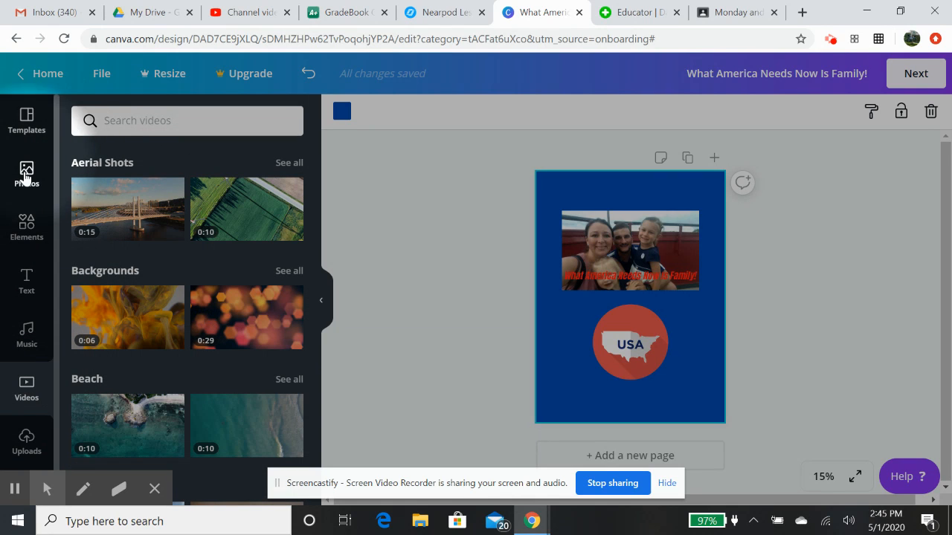
{"action": "left_click", "coordinate": [26, 174]}
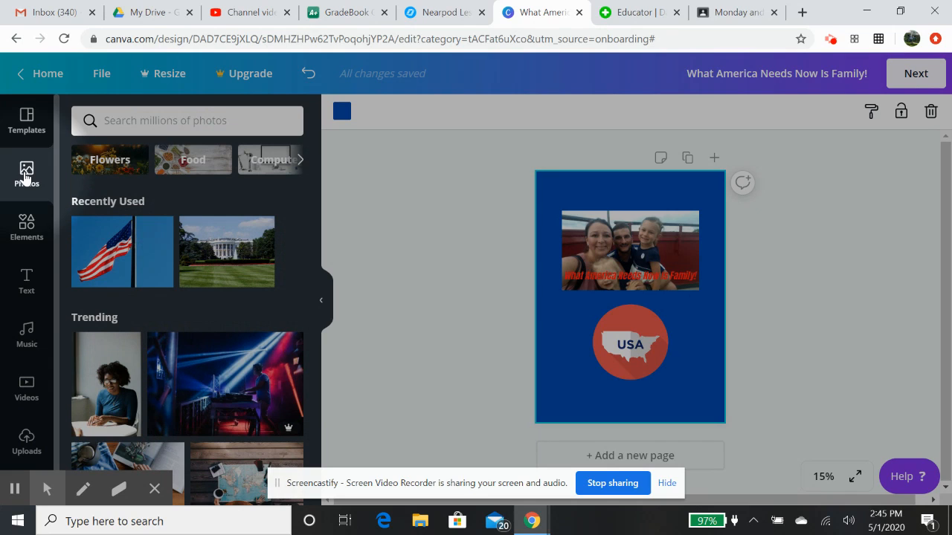
{"action": "mouse_move", "coordinate": [27, 442]}
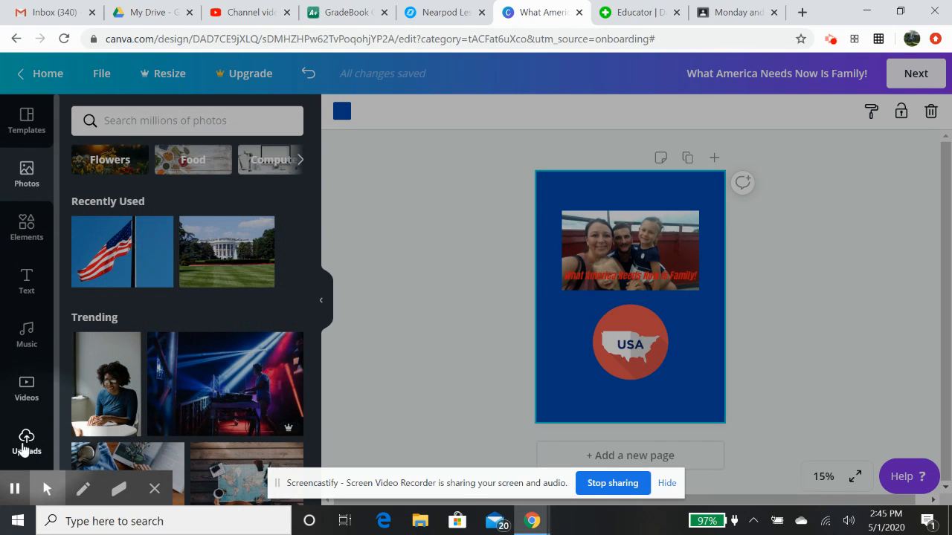
{"action": "mouse_move", "coordinate": [26, 446]}
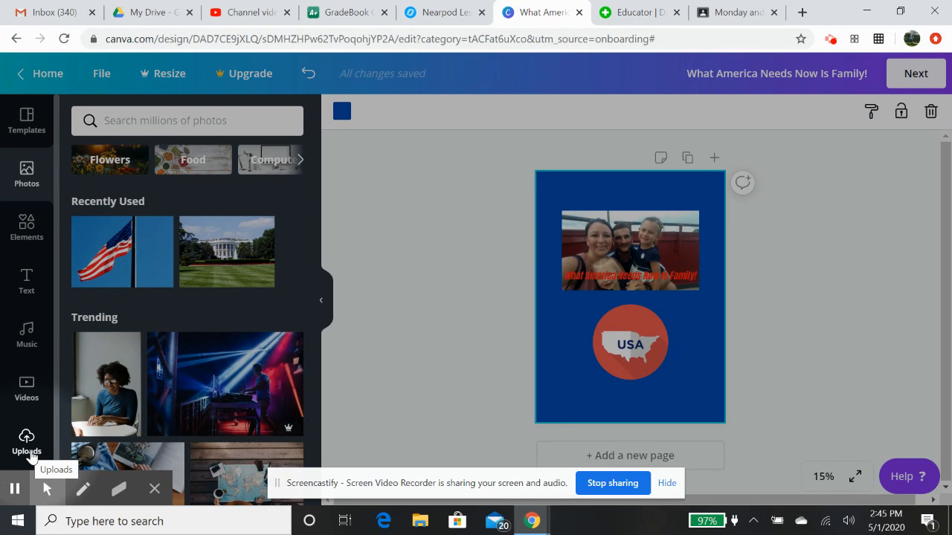
{"action": "left_click", "coordinate": [26, 442]}
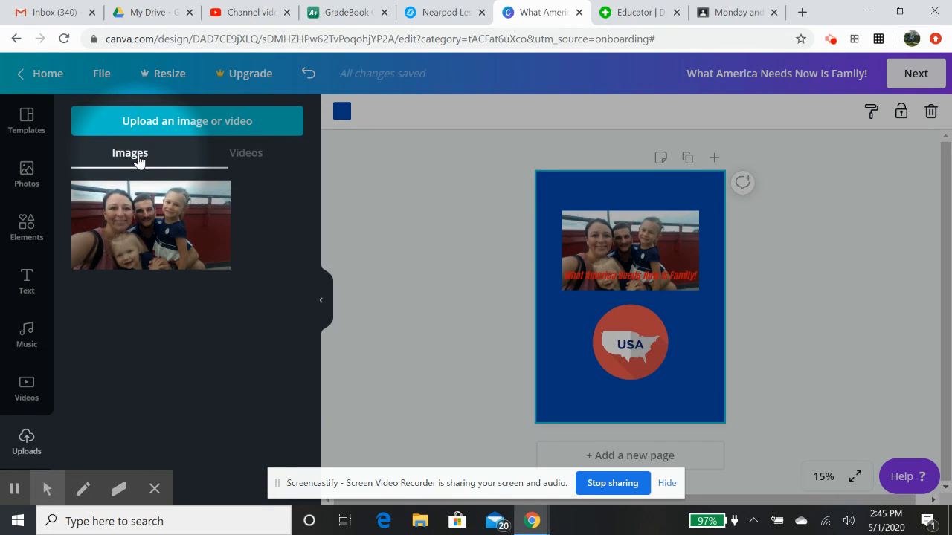
Step: Browse the computer's Documents folder for another image without uploading anything
{"action": "left_click", "coordinate": [187, 121]}
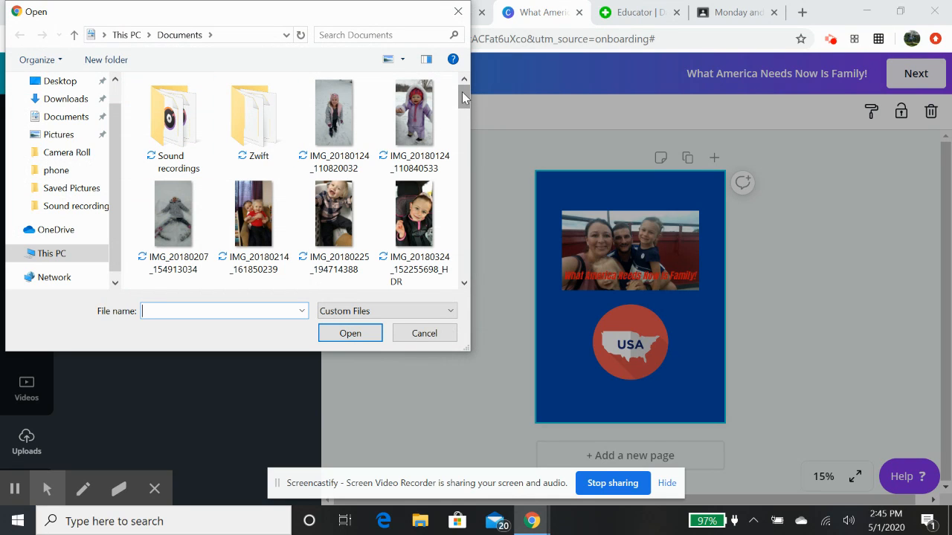
{"action": "scroll", "scroll_direction": "down", "scroll_amount": 3}
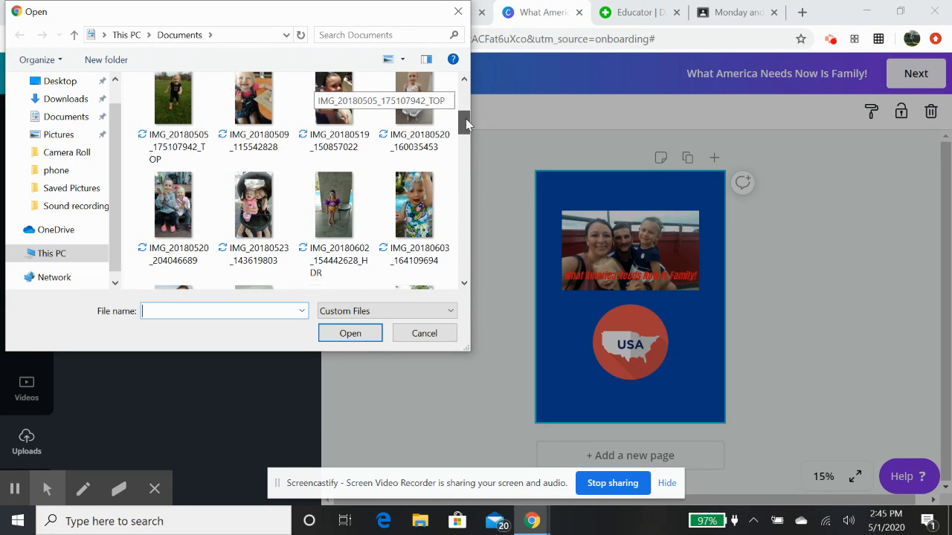
{"action": "scroll", "scroll_direction": "down", "scroll_amount": 3}
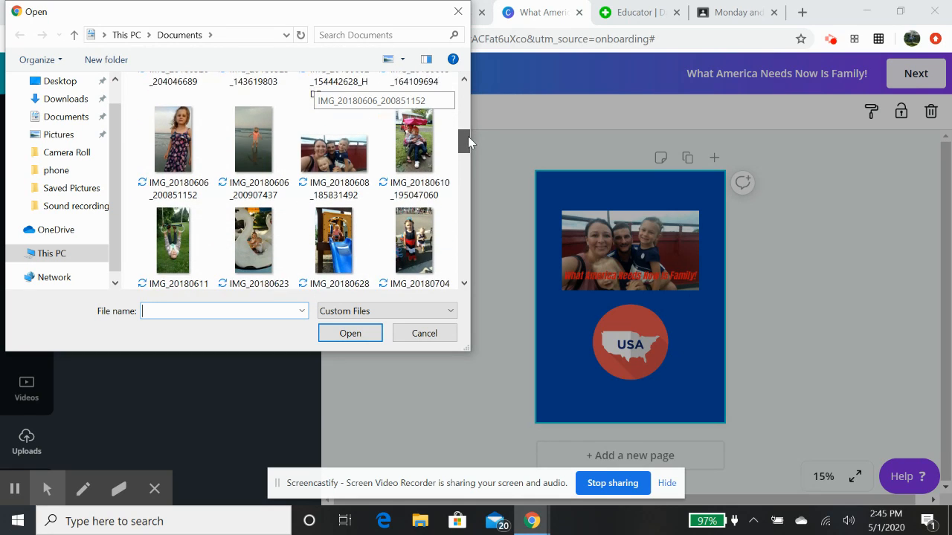
{"action": "scroll", "scroll_direction": "down", "scroll_amount": 3}
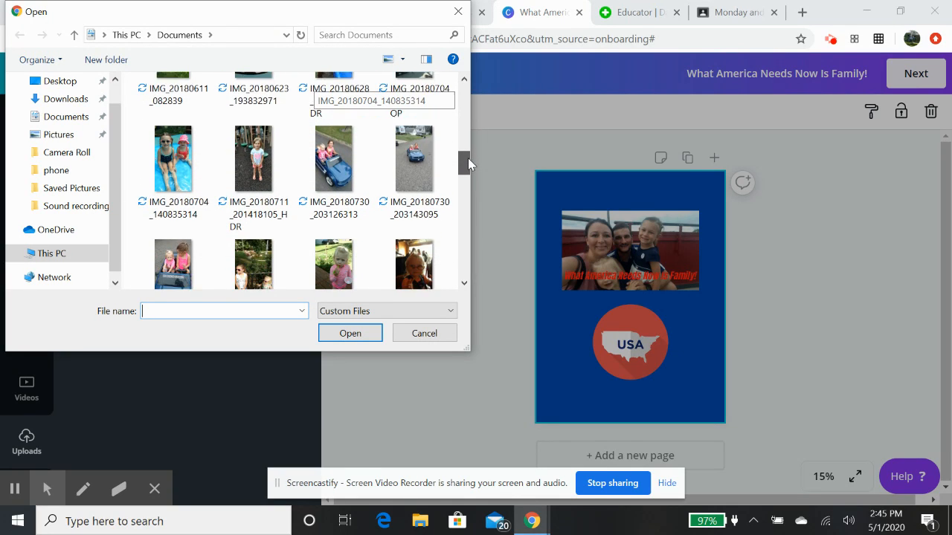
{"action": "scroll", "scroll_direction": "down", "scroll_amount": 3}
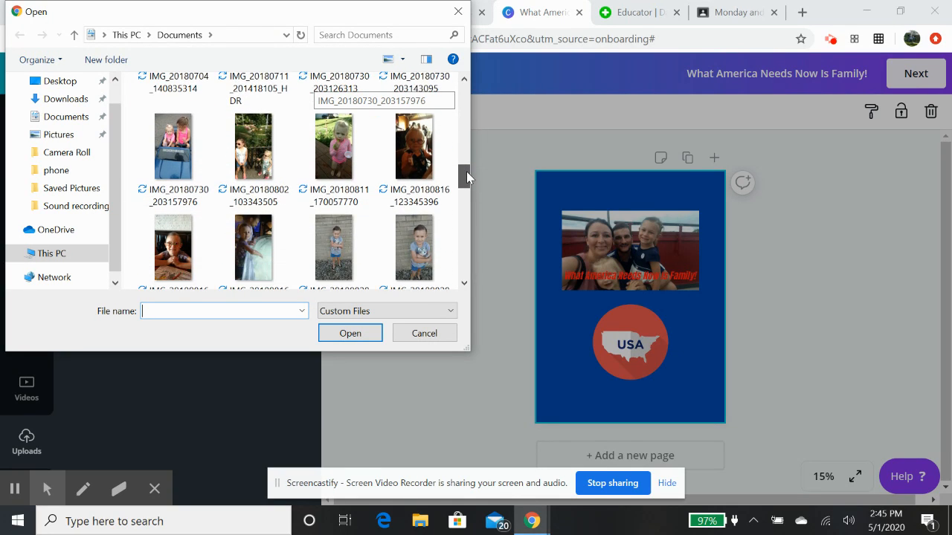
{"action": "scroll", "scroll_direction": "down", "scroll_amount": 3}
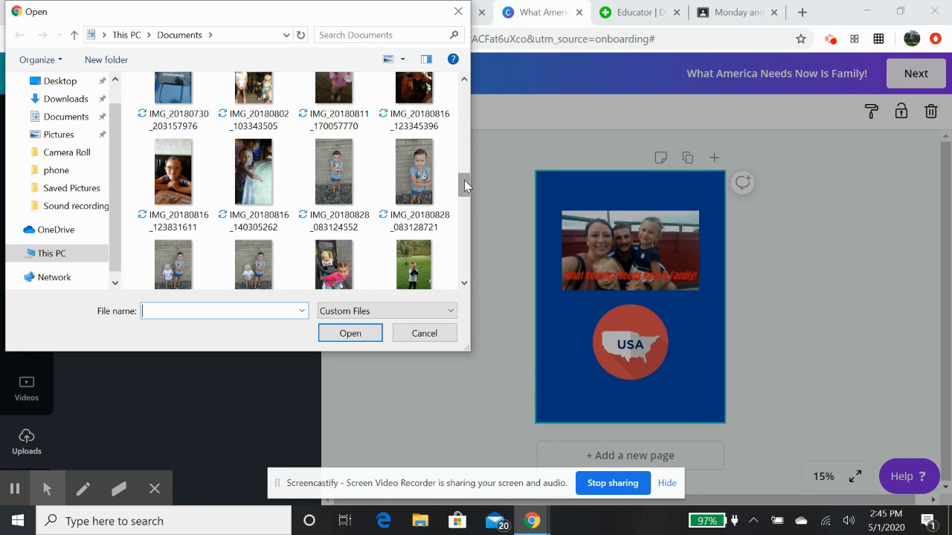
{"action": "scroll", "scroll_direction": "down", "scroll_amount": 3}
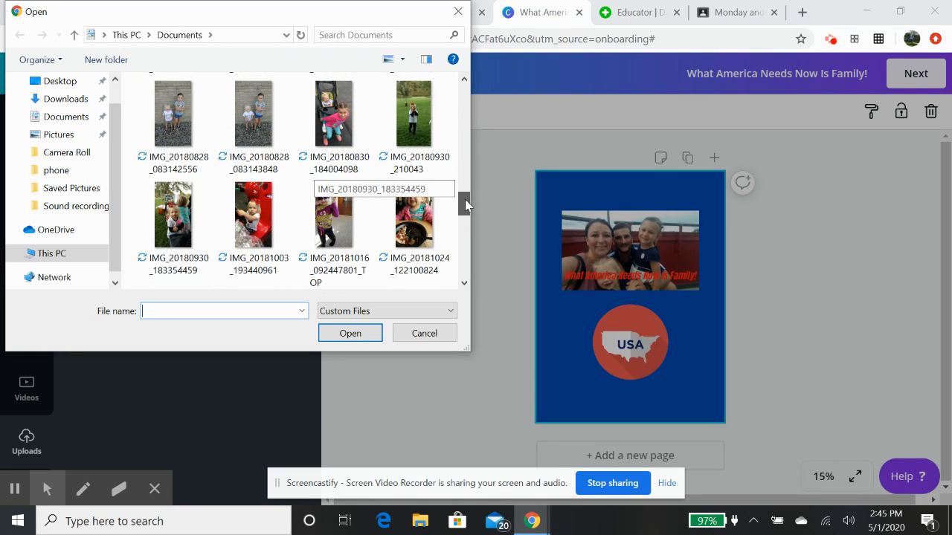
{"action": "scroll", "scroll_direction": "down", "scroll_amount": 3}
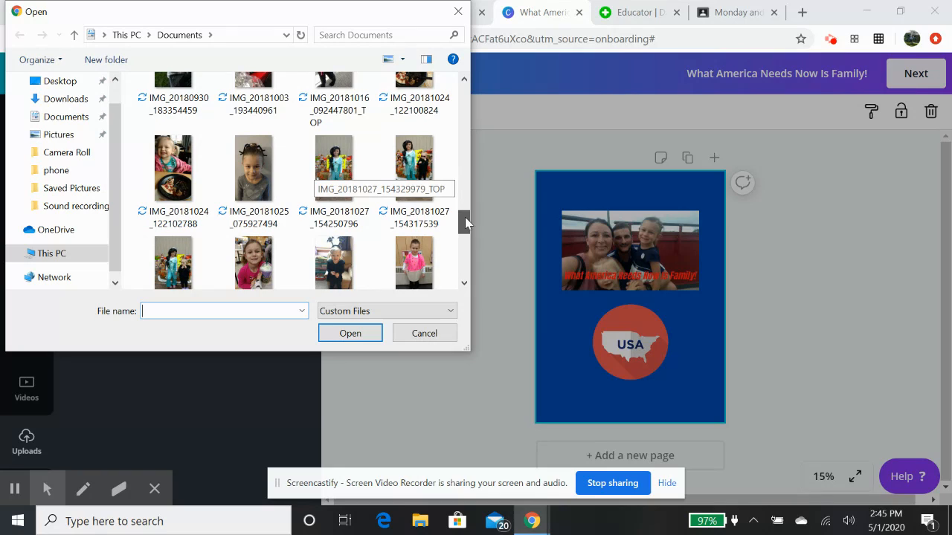
{"action": "scroll", "scroll_direction": "down", "scroll_amount": 3}
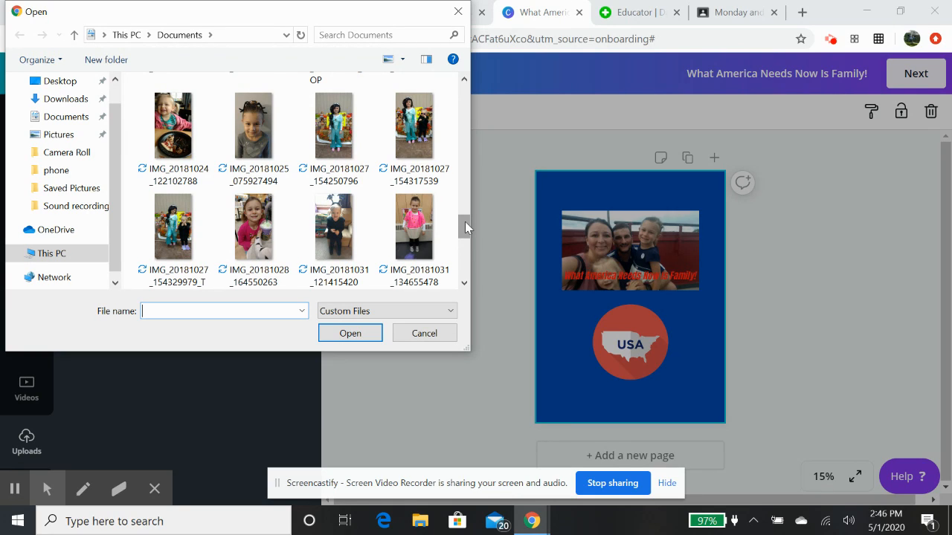
{"action": "scroll", "scroll_direction": "down", "scroll_amount": 3}
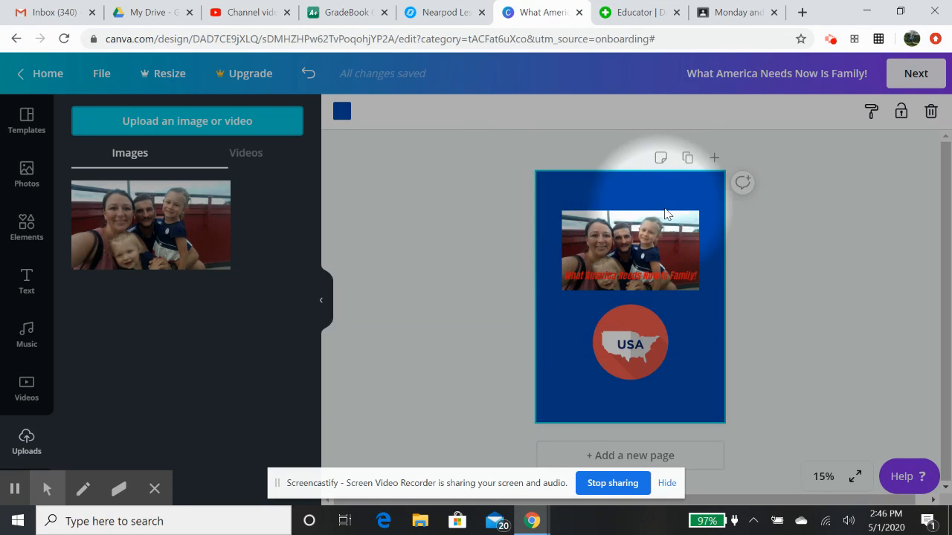
{"action": "mouse_move", "coordinate": [584, 316]}
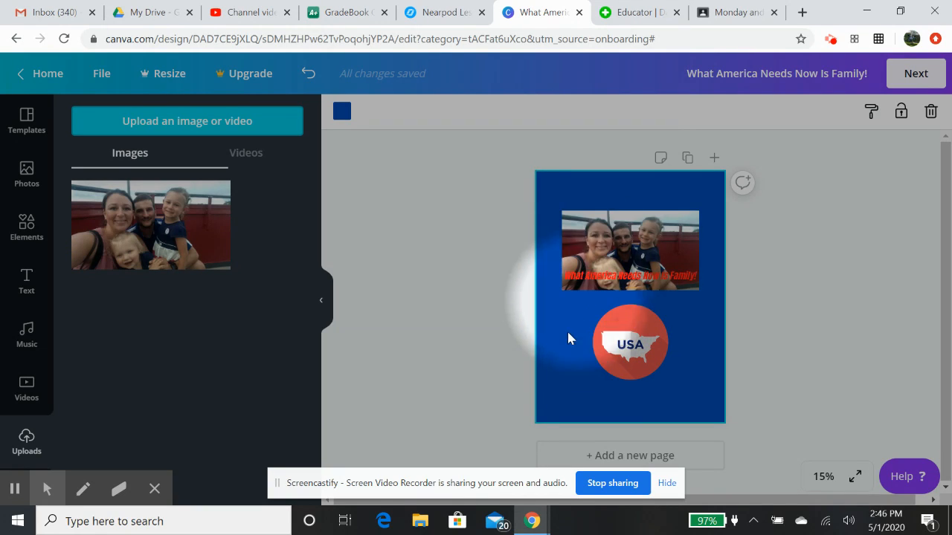
{"action": "mouse_move", "coordinate": [683, 329]}
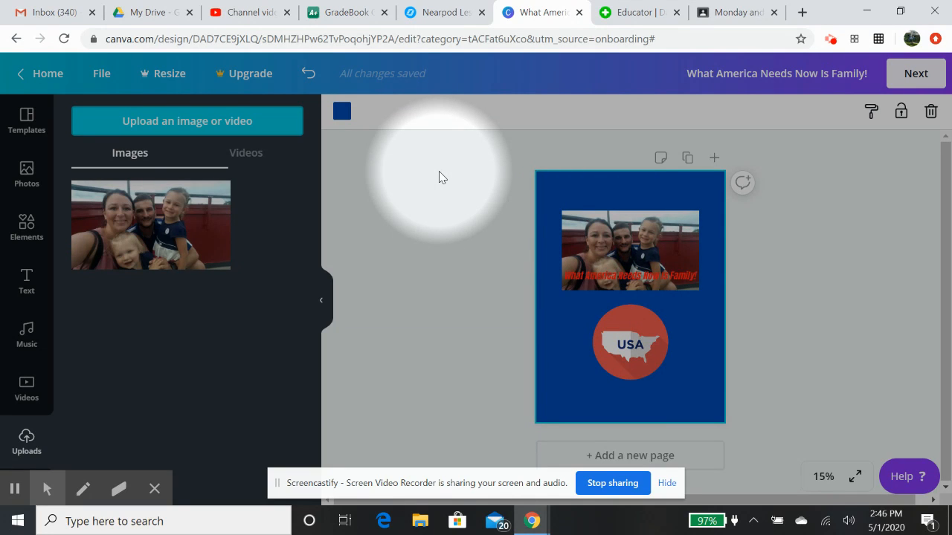
{"action": "mouse_move", "coordinate": [650, 182]}
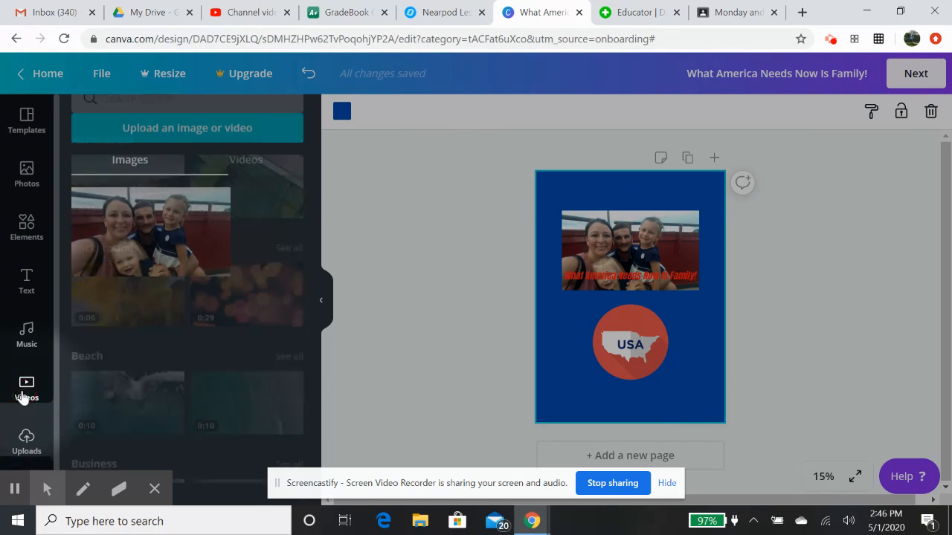
Step: Reopen the Templates panel showing the Campaign Poster results
{"action": "left_click", "coordinate": [26, 119]}
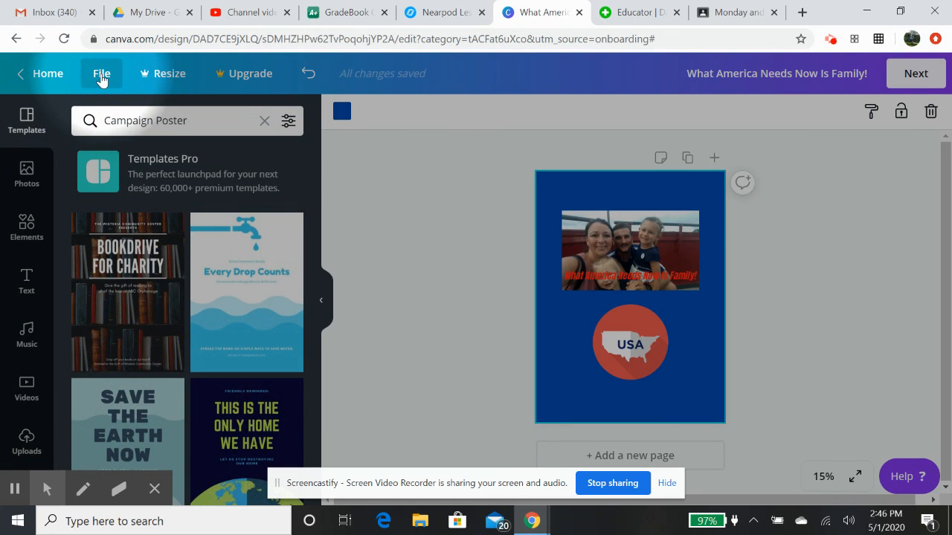
Step: Create a new folder named 'Campaign' from the design's file options
{"action": "left_click", "coordinate": [102, 73]}
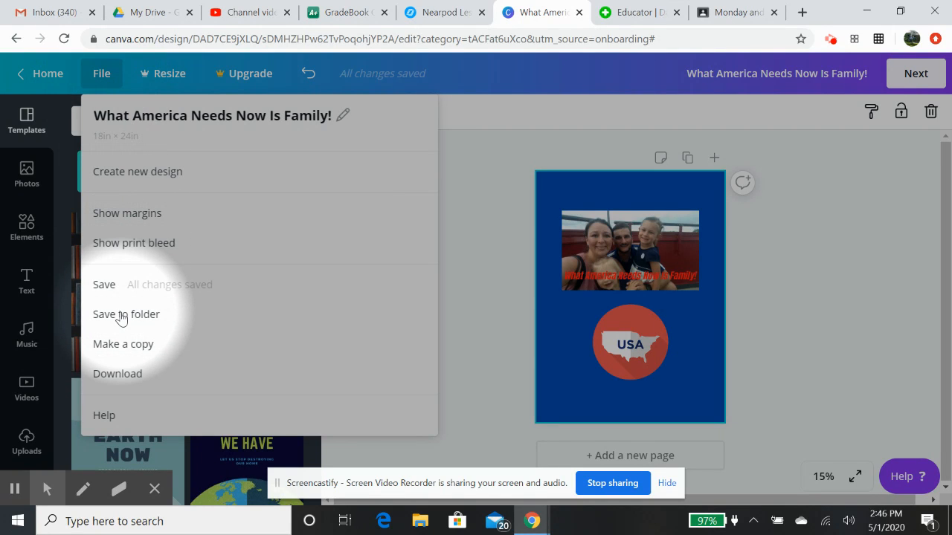
{"action": "mouse_move", "coordinate": [124, 381]}
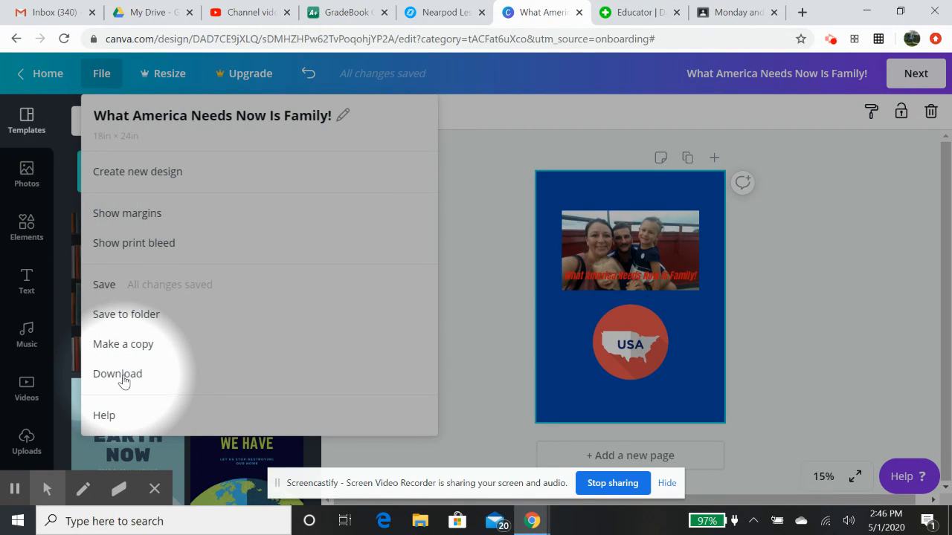
{"action": "mouse_move", "coordinate": [126, 318]}
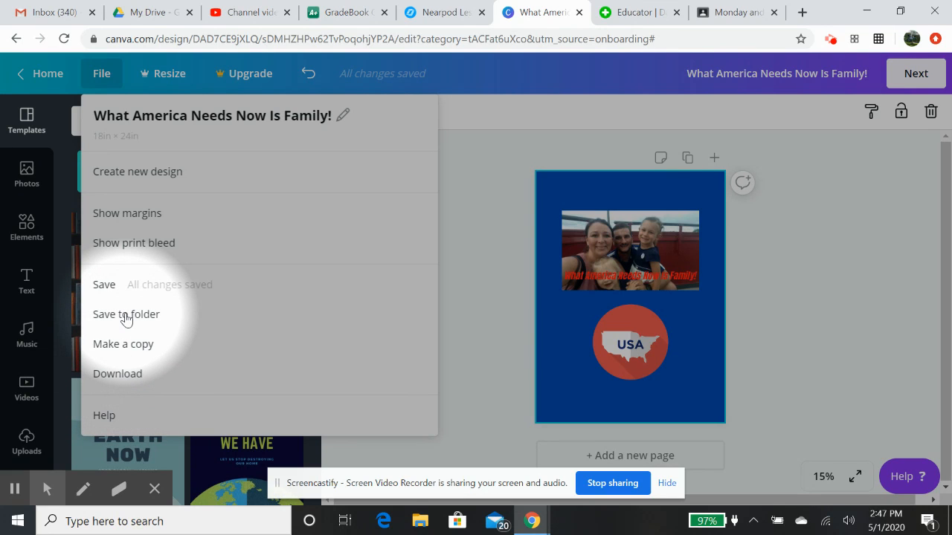
{"action": "left_click", "coordinate": [126, 314]}
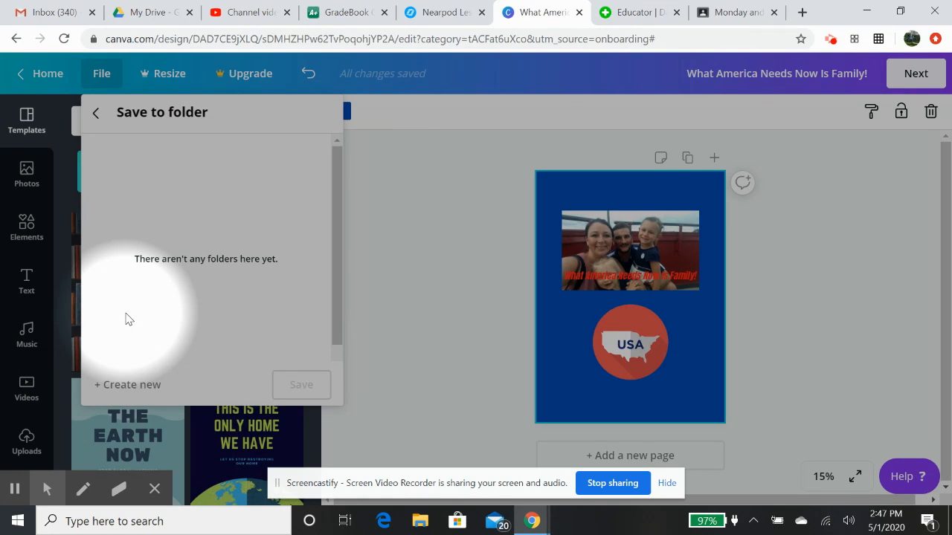
{"action": "mouse_move", "coordinate": [138, 385]}
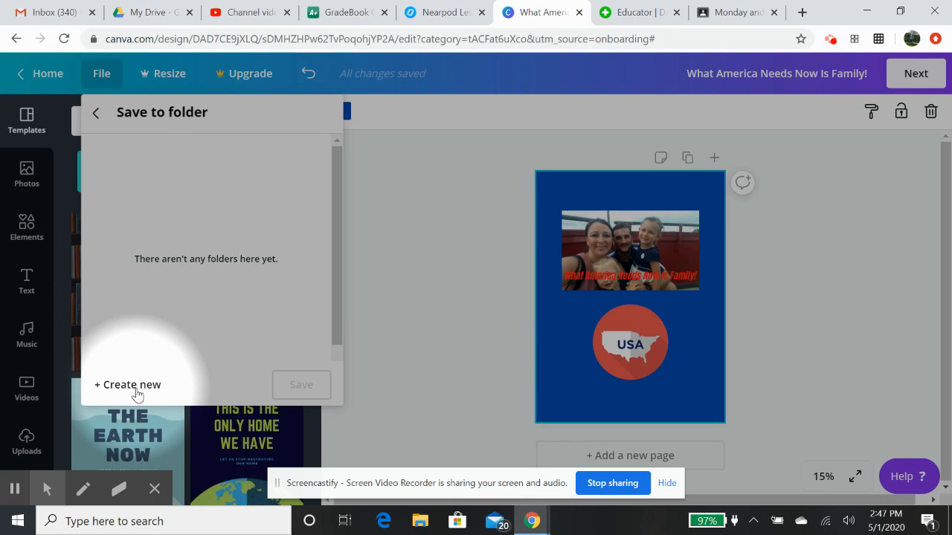
{"action": "left_click", "coordinate": [128, 385]}
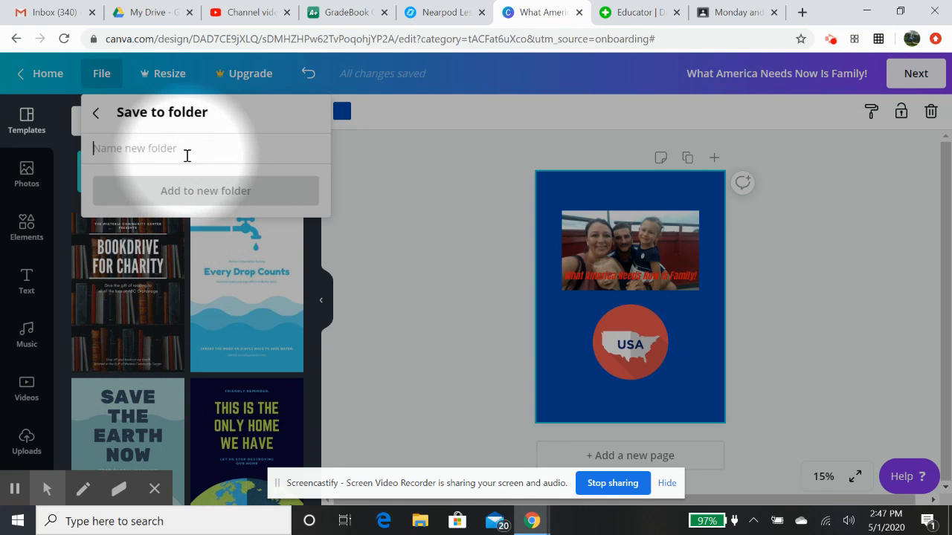
{"action": "type", "text": "Campaign Poster"}
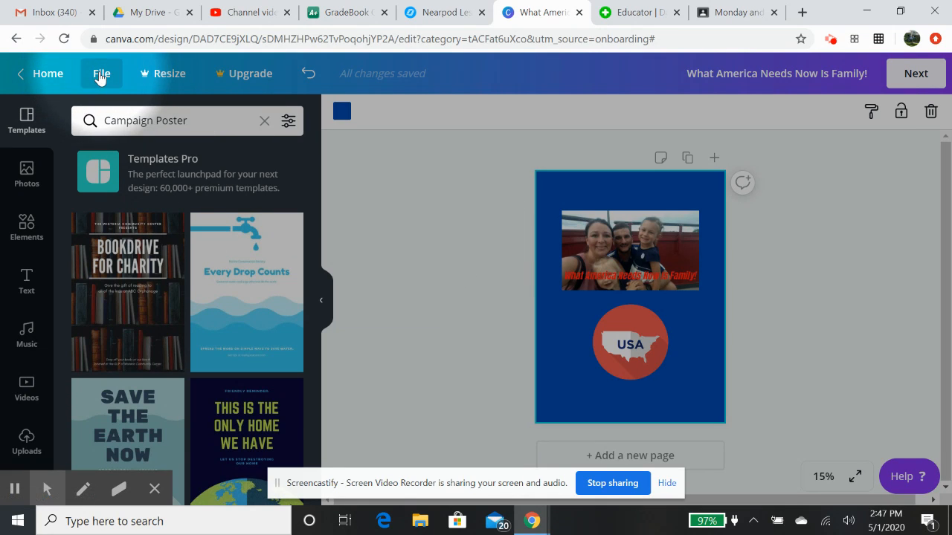
Step: Move the family poster design into the Campaign folder
{"action": "left_click", "coordinate": [101, 73]}
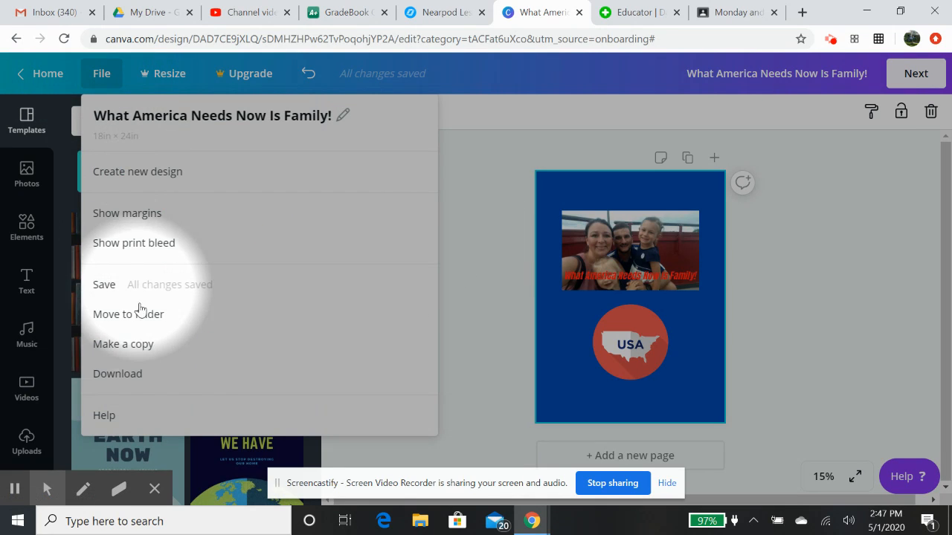
{"action": "left_click", "coordinate": [128, 314]}
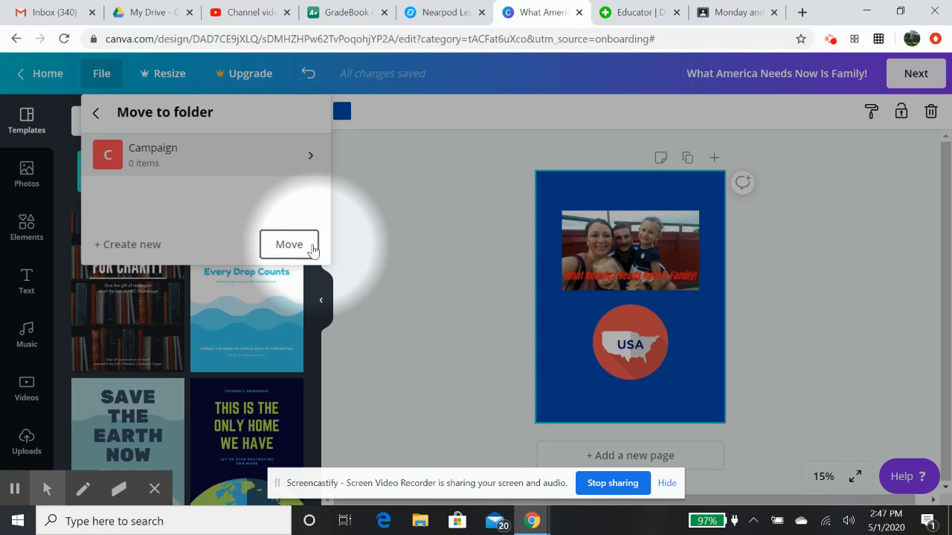
{"action": "left_click", "coordinate": [153, 155]}
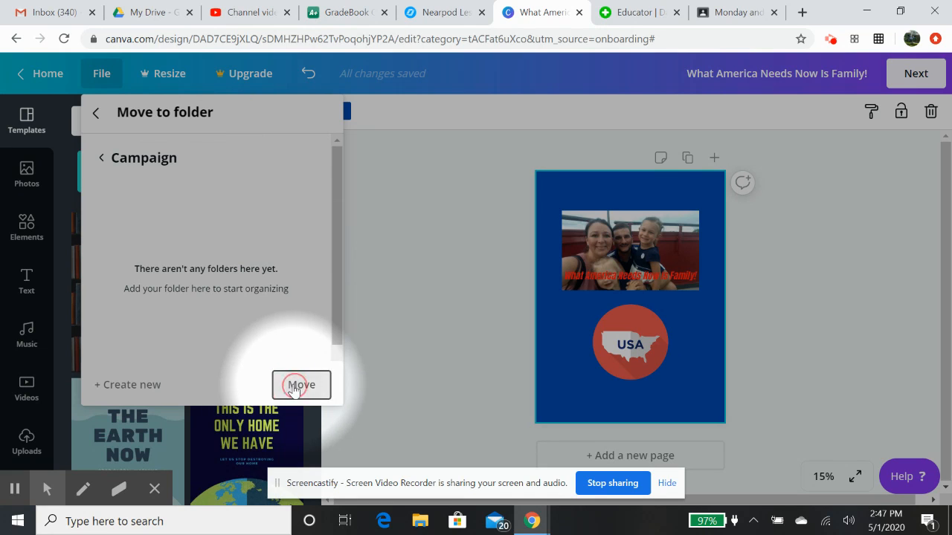
{"action": "mouse_move", "coordinate": [215, 305]}
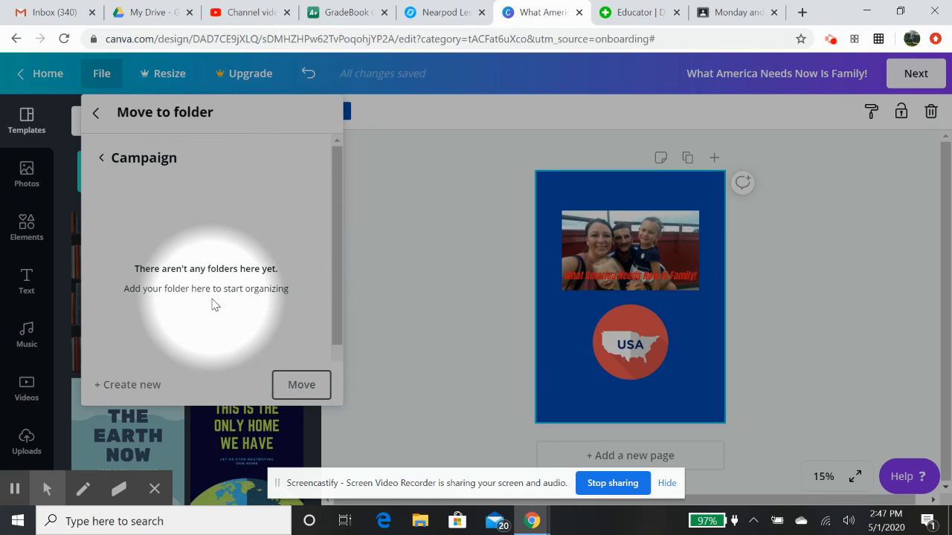
{"action": "mouse_move", "coordinate": [311, 277]}
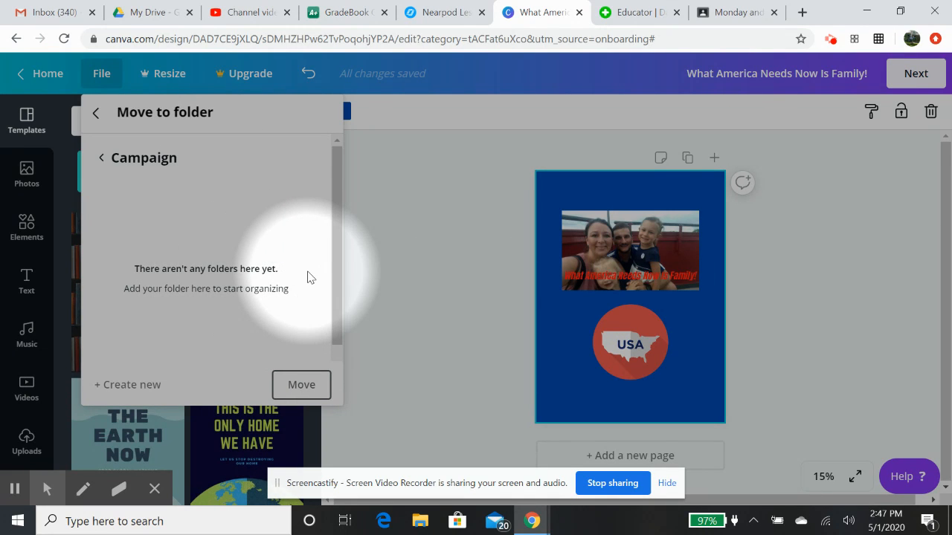
{"action": "mouse_move", "coordinate": [133, 373]}
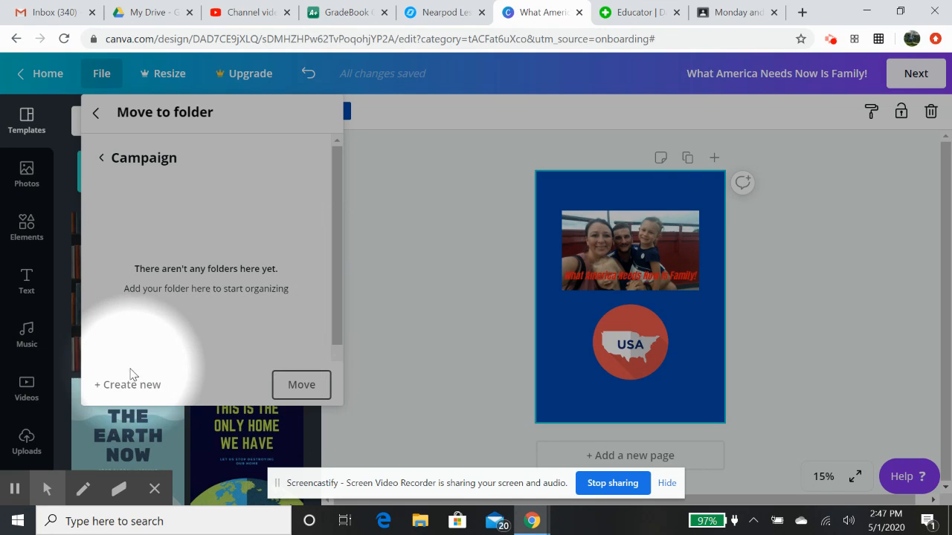
{"action": "mouse_move", "coordinate": [157, 82]}
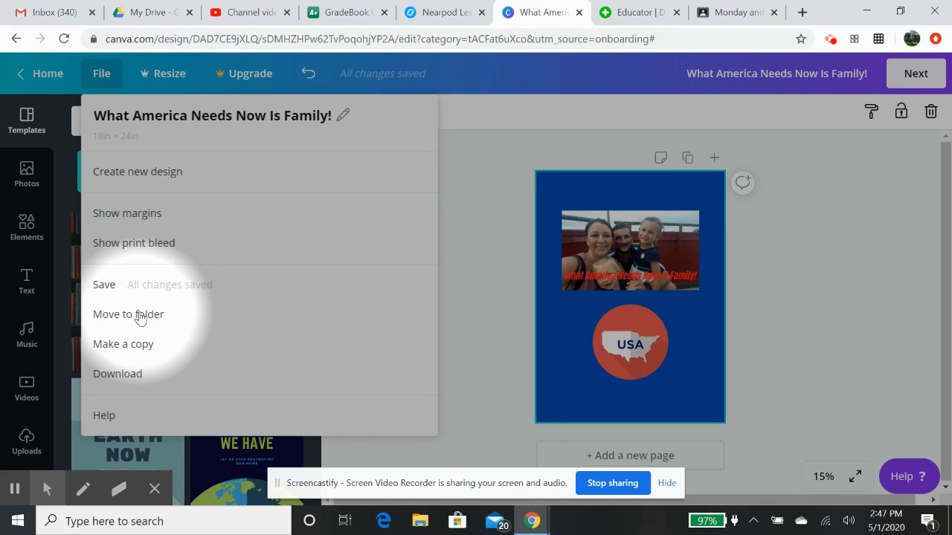
{"action": "left_click", "coordinate": [26, 123]}
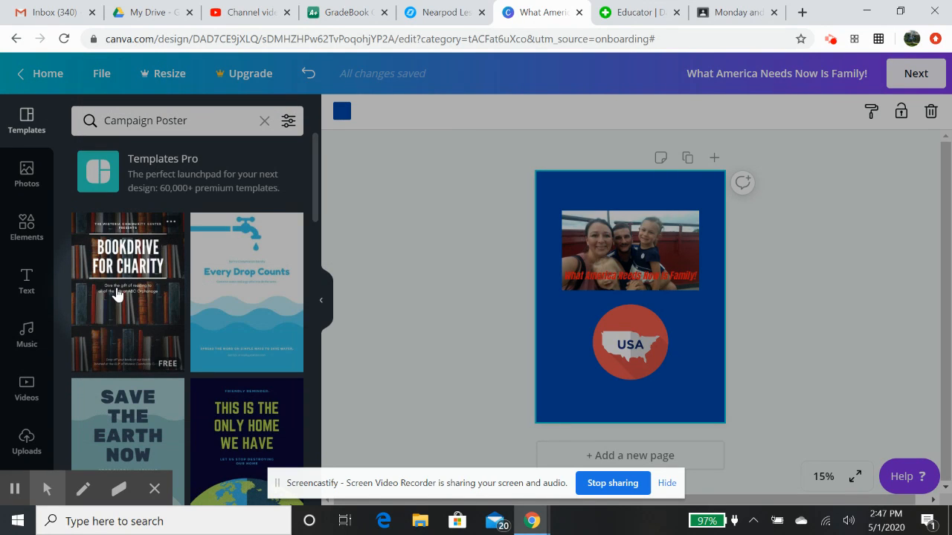
{"action": "left_click", "coordinate": [101, 73]}
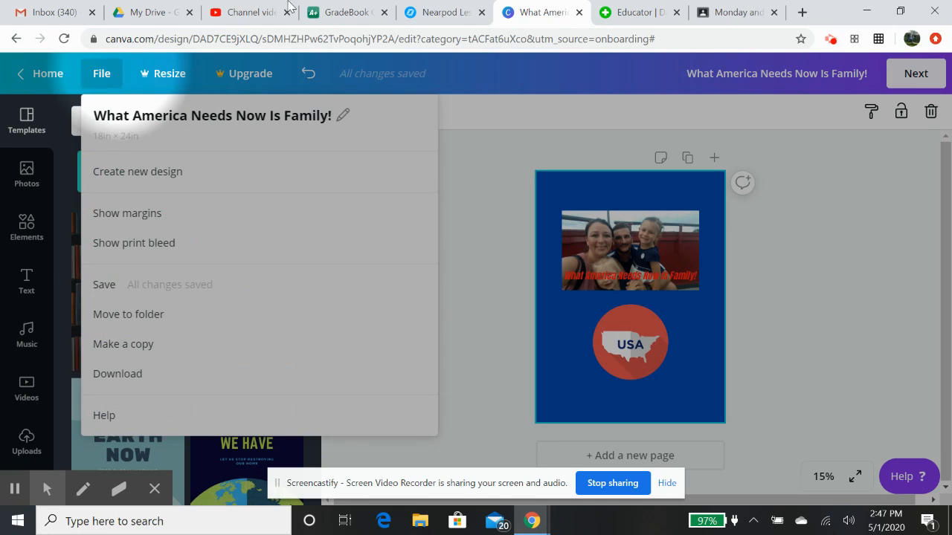
{"action": "left_click", "coordinate": [128, 313]}
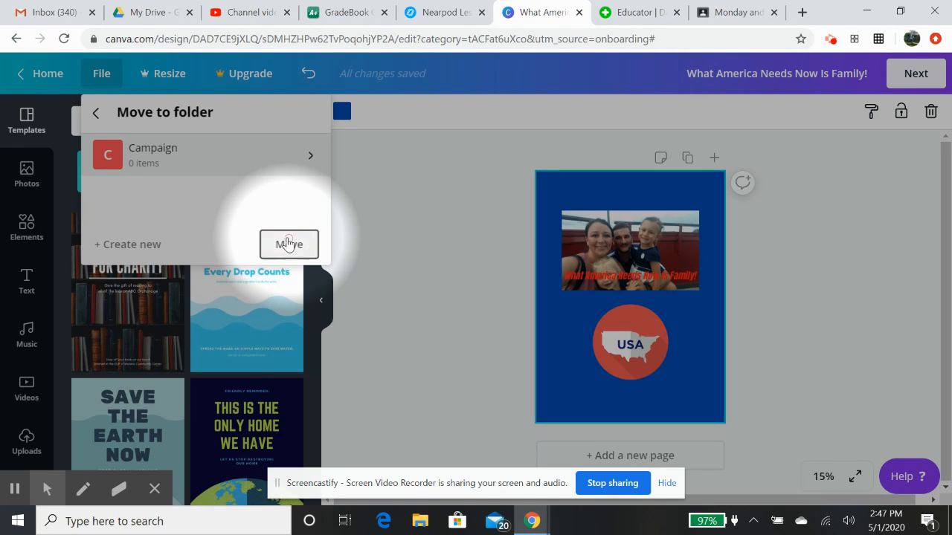
{"action": "mouse_move", "coordinate": [230, 89]}
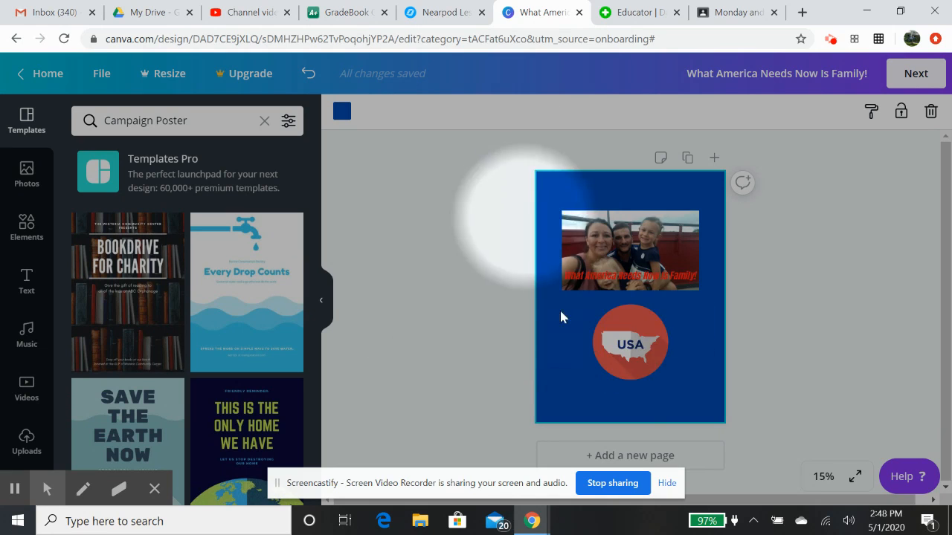
{"action": "mouse_move", "coordinate": [512, 300]}
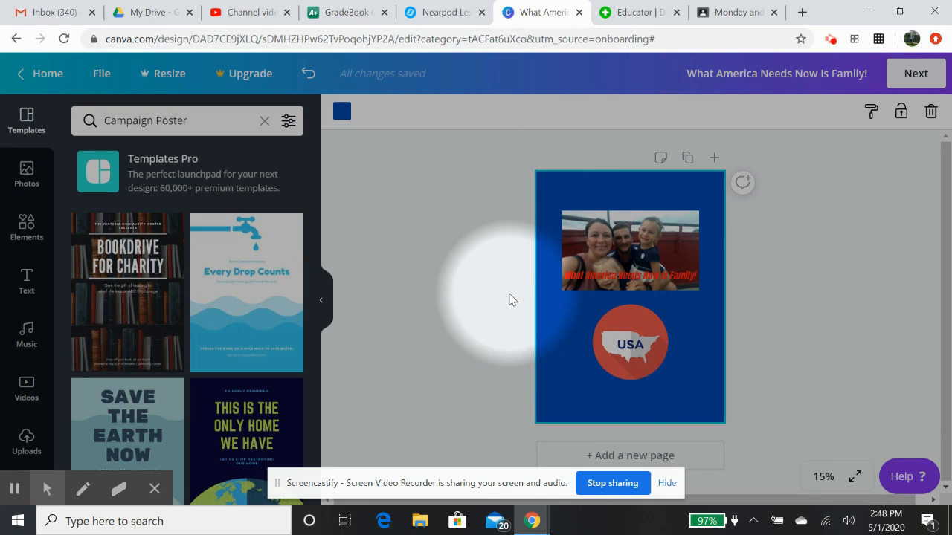
{"action": "left_click", "coordinate": [630, 251]}
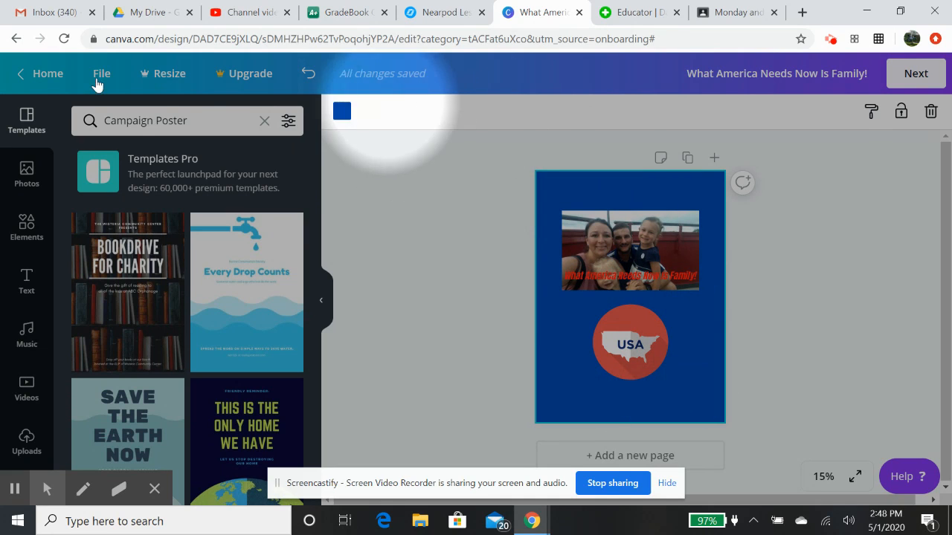
Step: Duplicate the poster as 'Copy of Untitled' and return to the original tab
{"action": "left_click", "coordinate": [101, 73]}
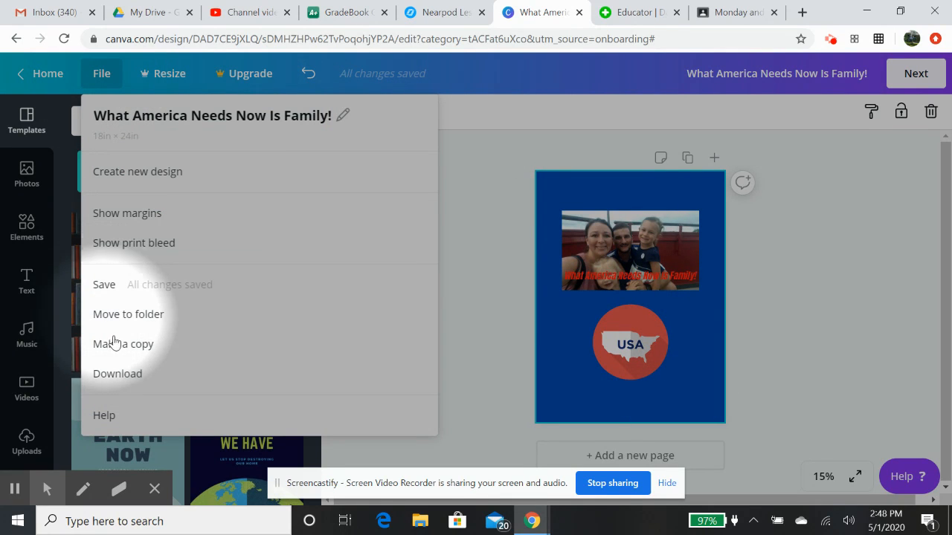
{"action": "left_click", "coordinate": [123, 343]}
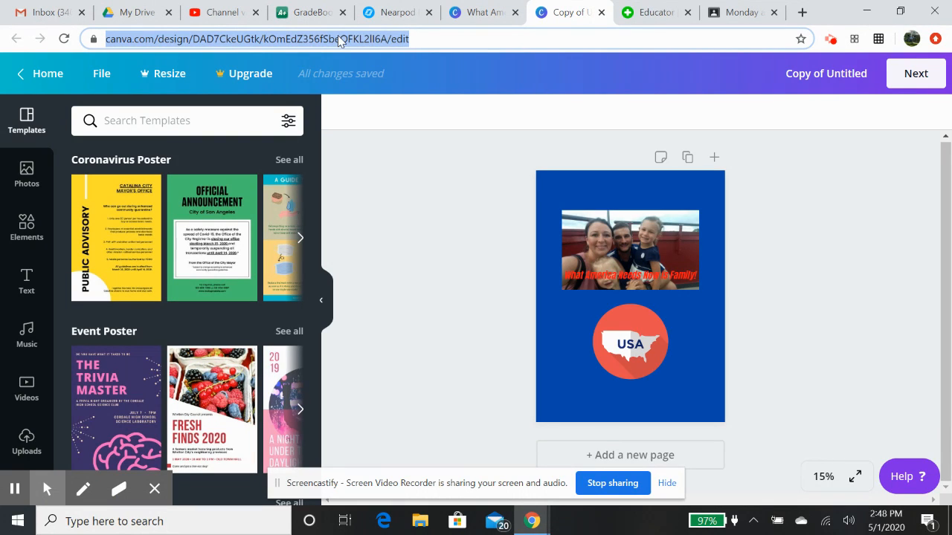
{"action": "right_click", "coordinate": [260, 38]}
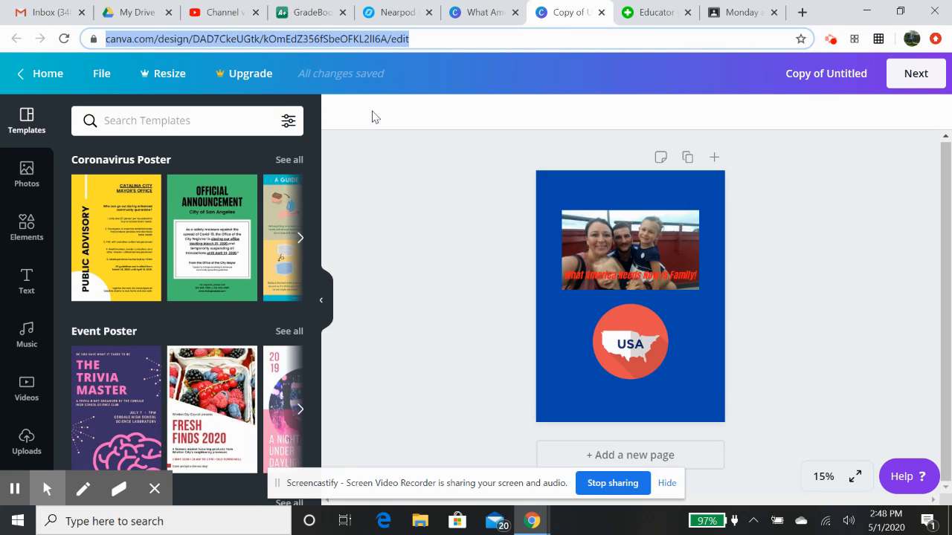
{"action": "mouse_move", "coordinate": [470, 73]}
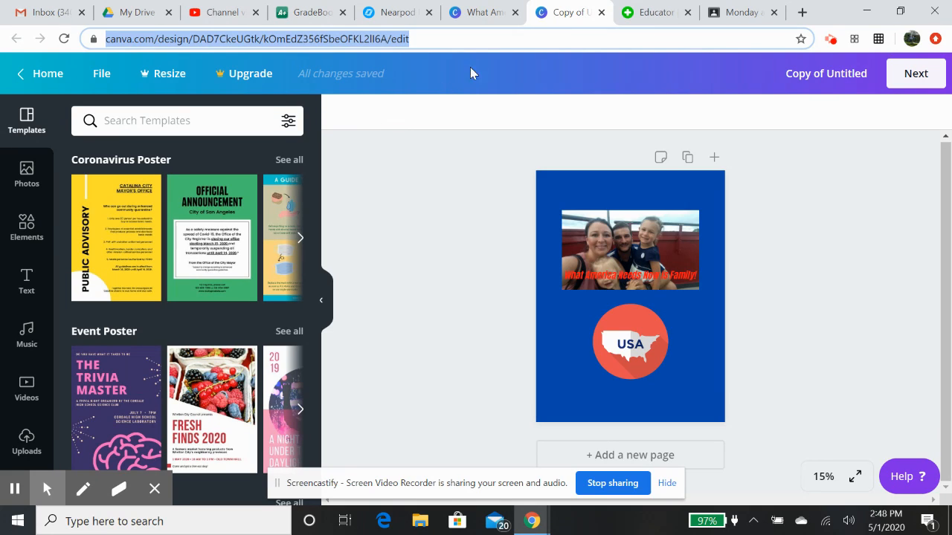
{"action": "mouse_move", "coordinate": [601, 12]}
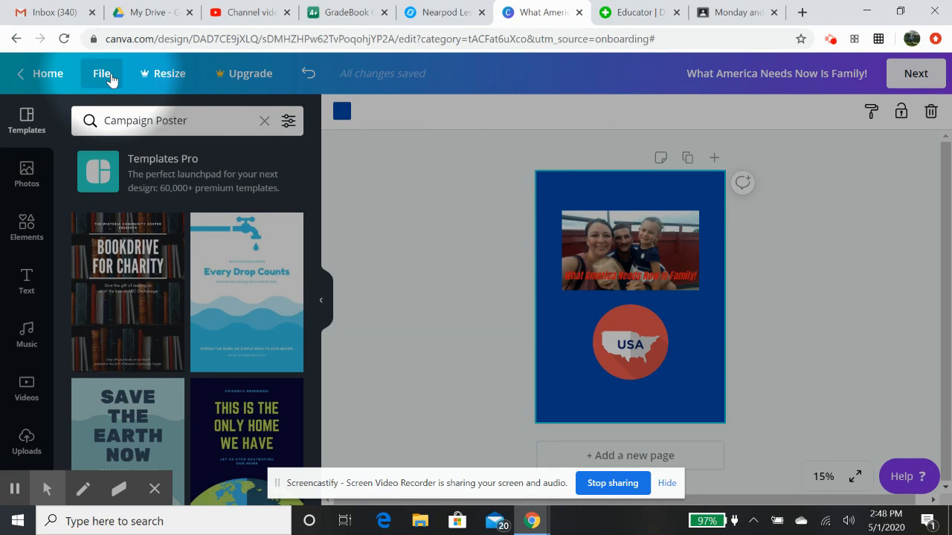
Step: Review the download settings, keeping PDF Print as the file type, then close them
{"action": "left_click", "coordinate": [102, 73]}
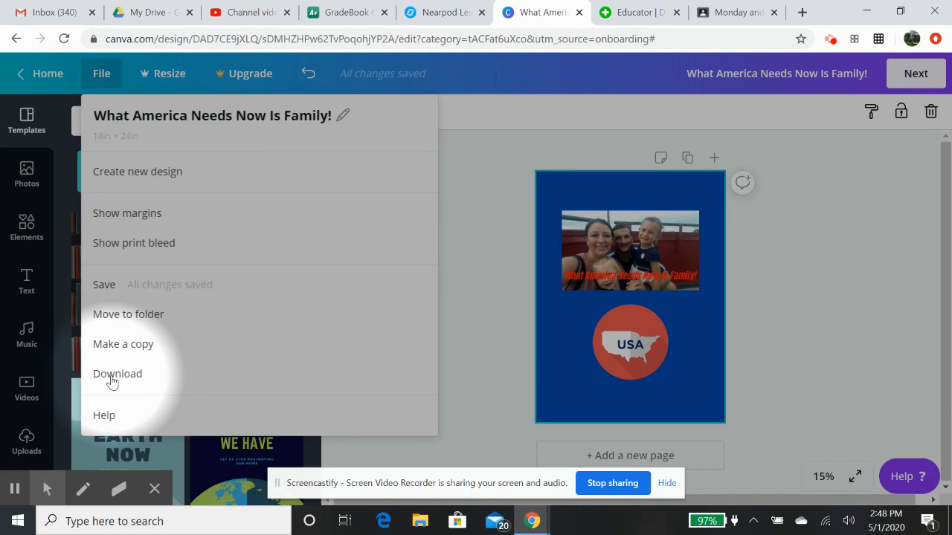
{"action": "left_click", "coordinate": [118, 374]}
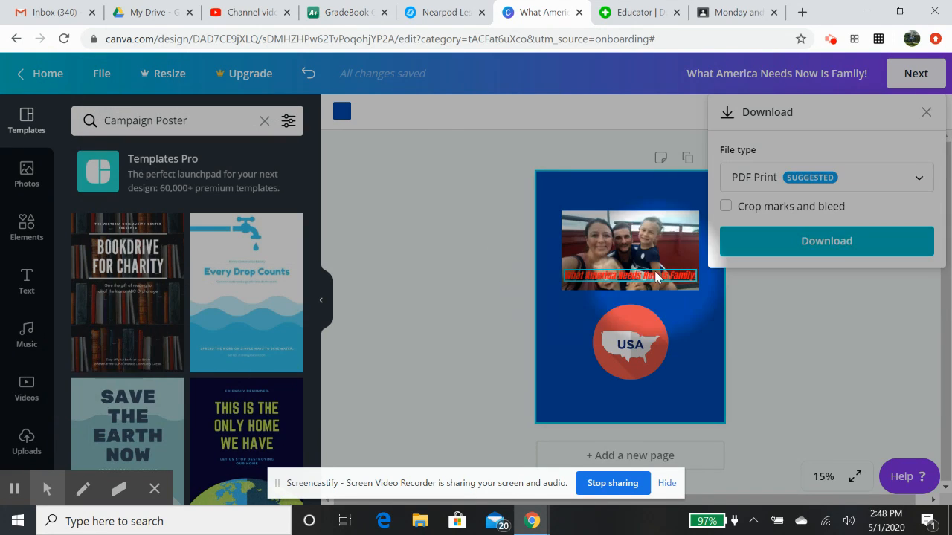
{"action": "left_click", "coordinate": [825, 177]}
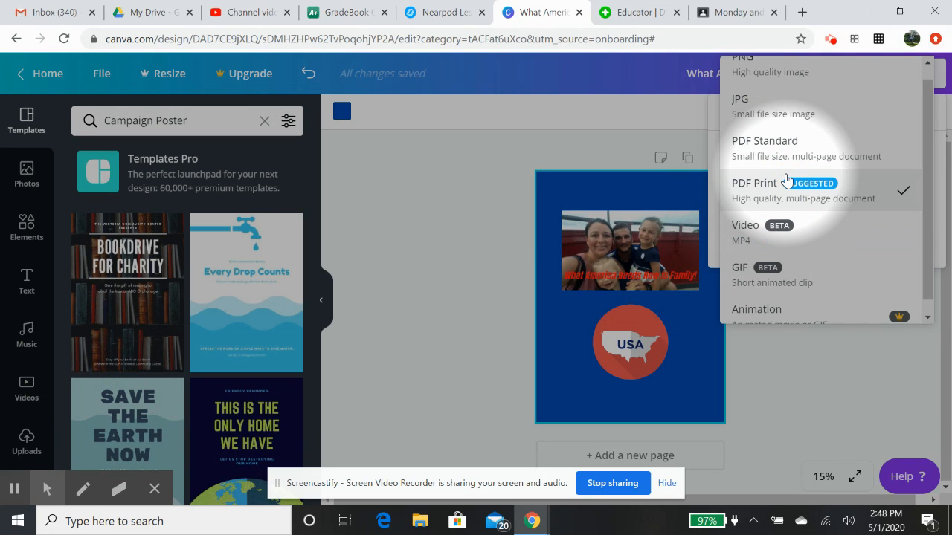
{"action": "left_click", "coordinate": [761, 182]}
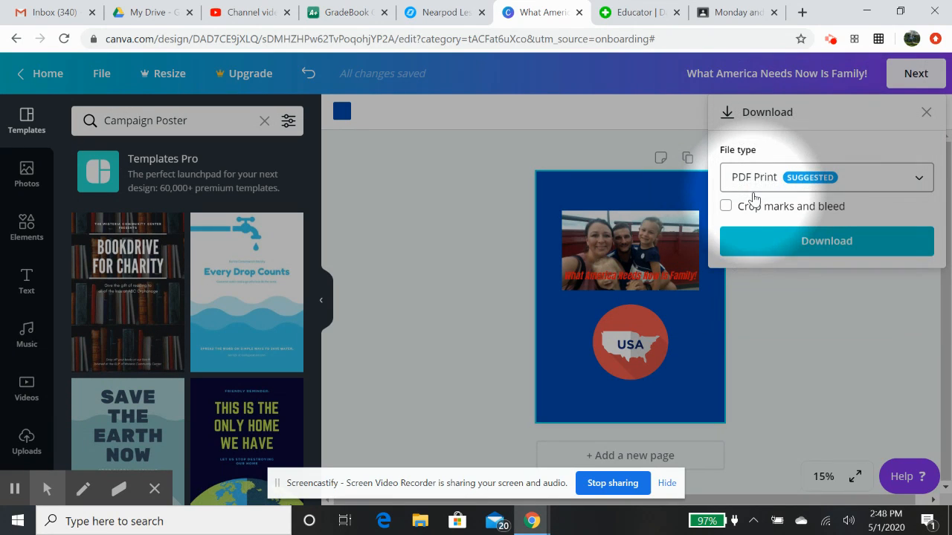
{"action": "mouse_move", "coordinate": [755, 238]}
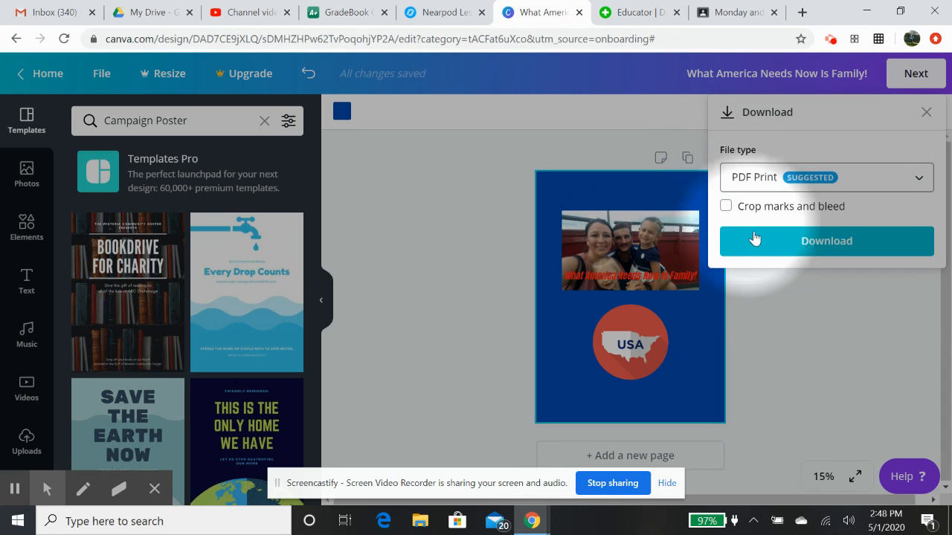
{"action": "mouse_move", "coordinate": [314, 347]}
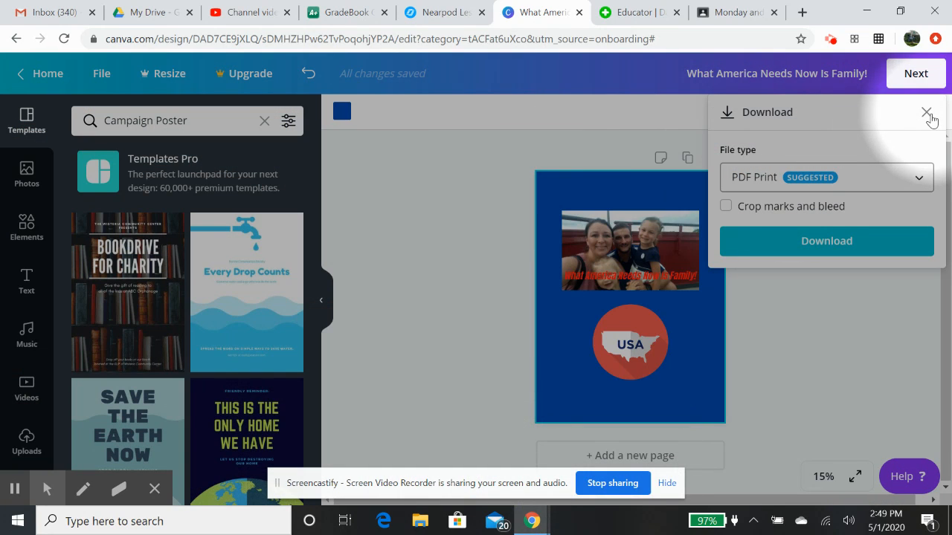
{"action": "left_click", "coordinate": [927, 112]}
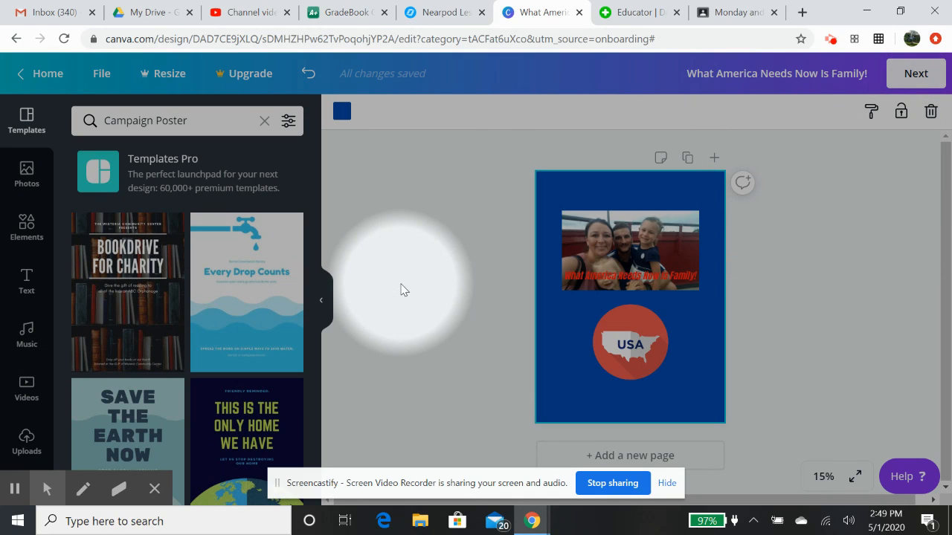
{"action": "mouse_move", "coordinate": [402, 177]}
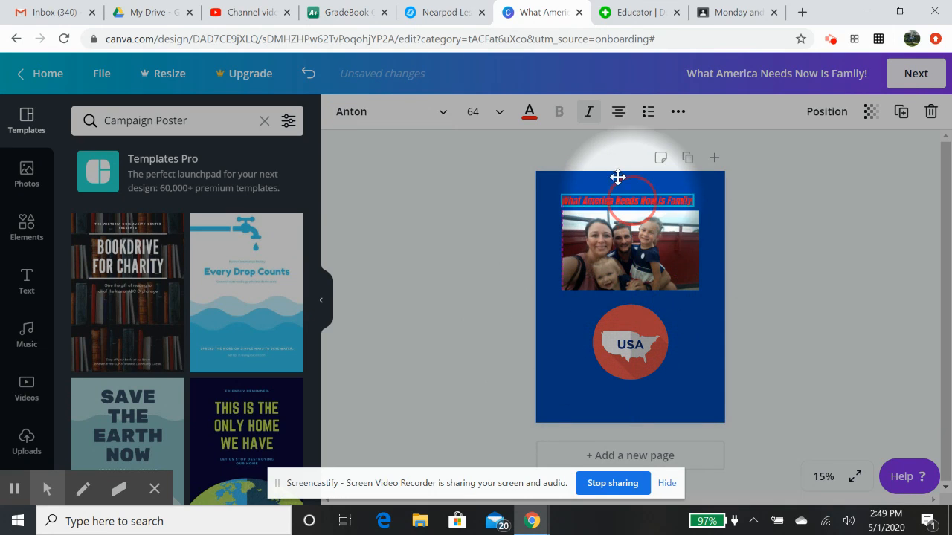
Step: Drag the red heading text box above the family photo
{"action": "left_click", "coordinate": [628, 200]}
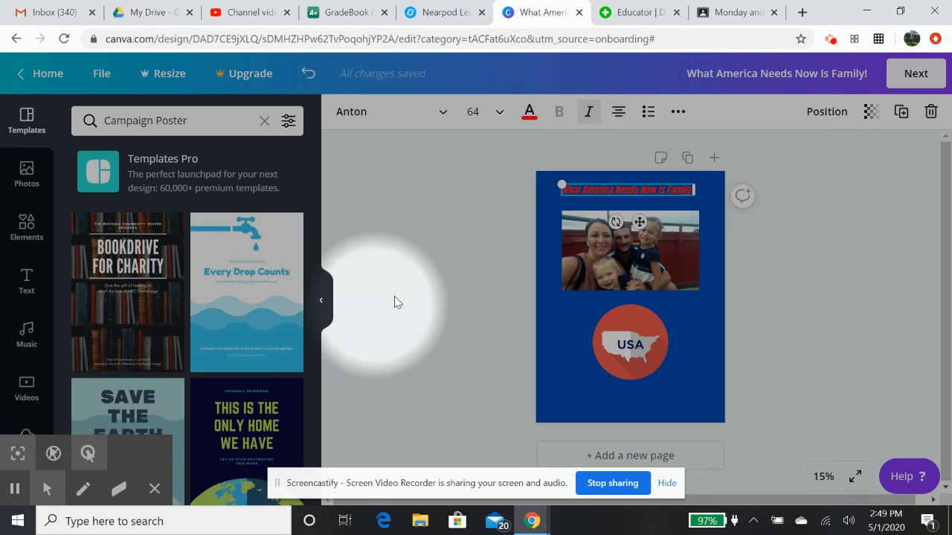
{"action": "mouse_move", "coordinate": [15, 488]}
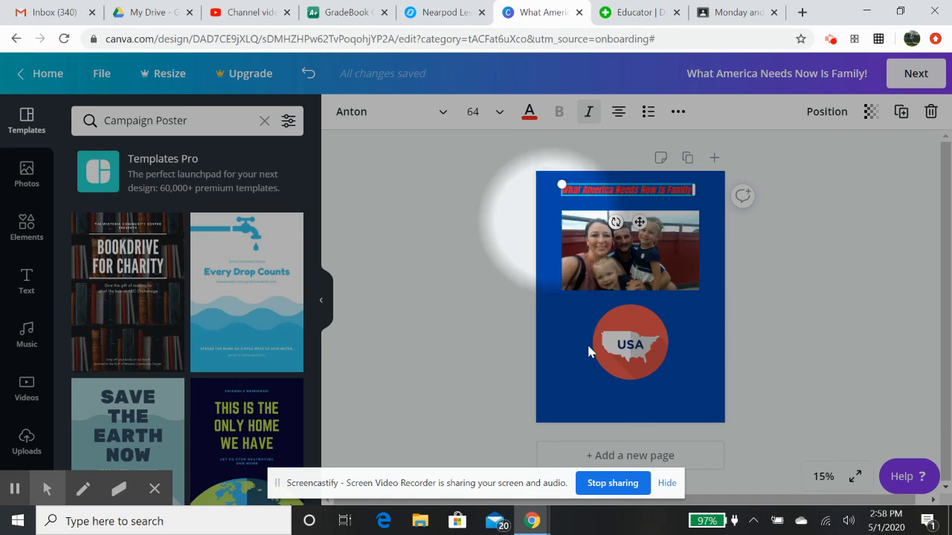
{"action": "mouse_move", "coordinate": [885, 361]}
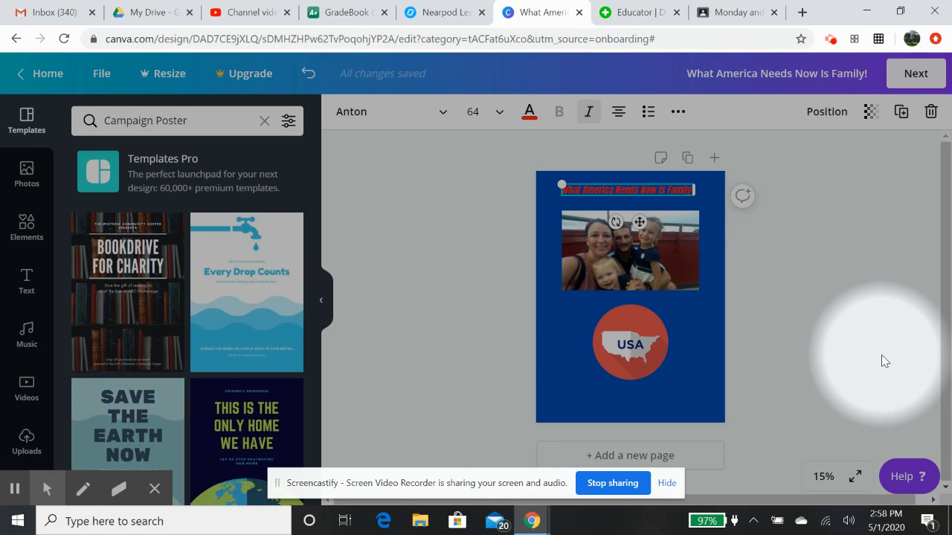
{"action": "mouse_move", "coordinate": [841, 322]}
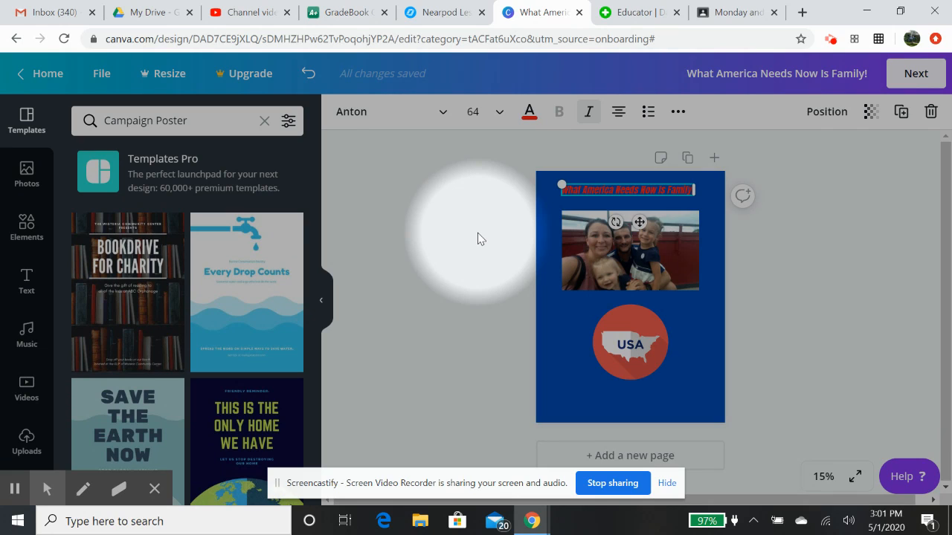
{"action": "mouse_move", "coordinate": [435, 312]}
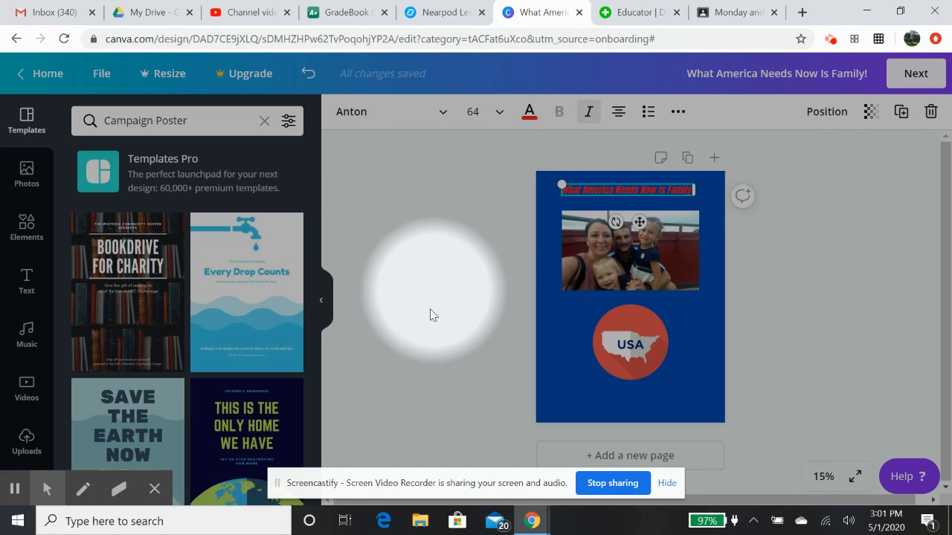
{"action": "mouse_move", "coordinate": [360, 372]}
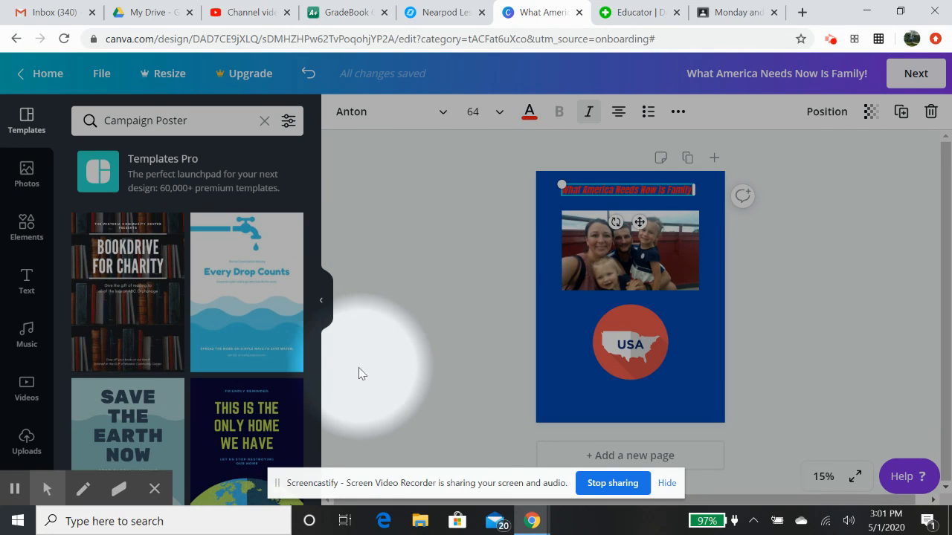
{"action": "mouse_move", "coordinate": [332, 389]}
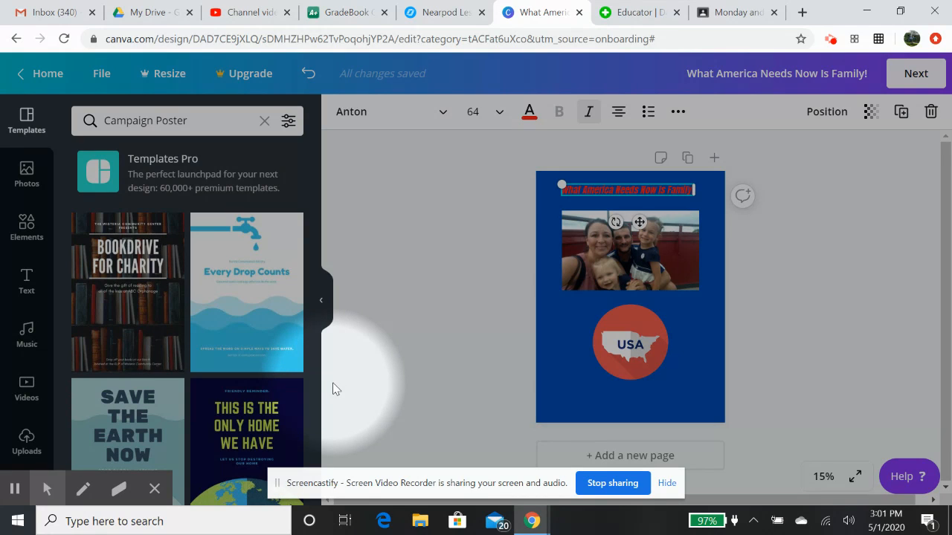